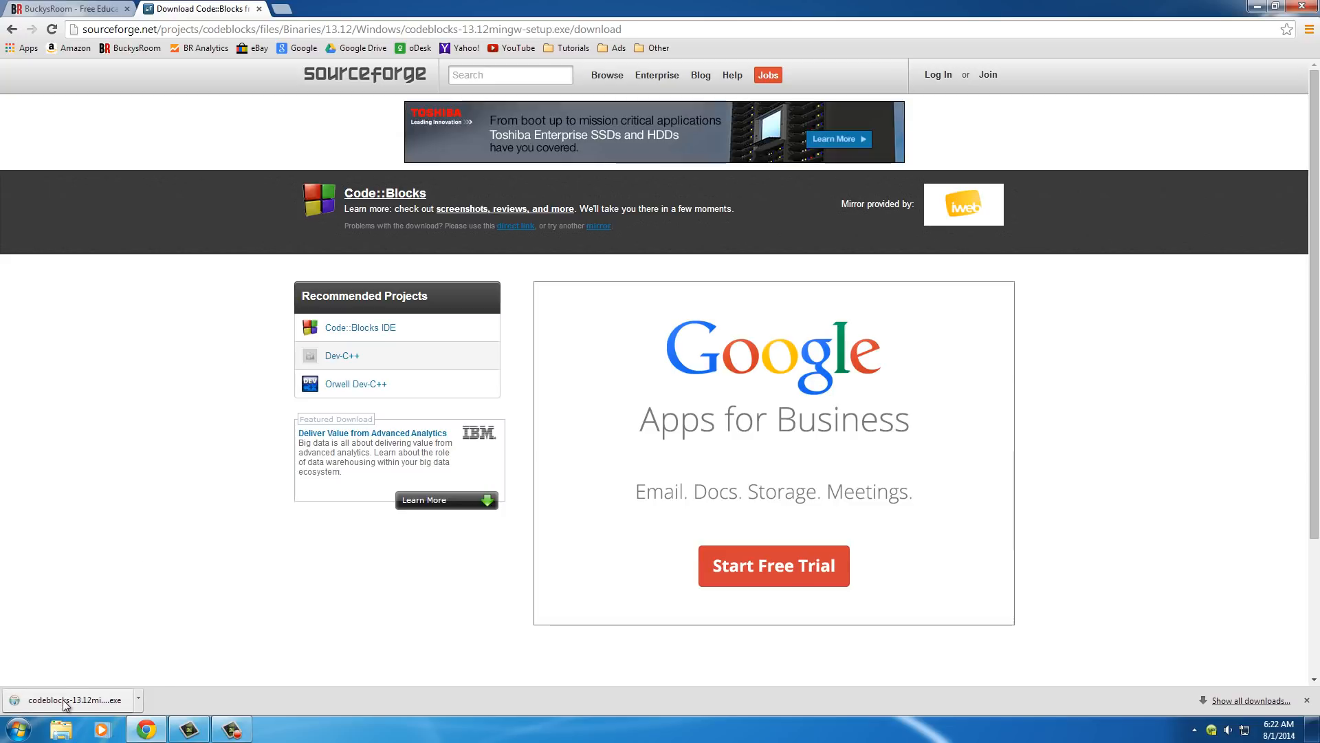
pyautogui.moveTo(135, 576)
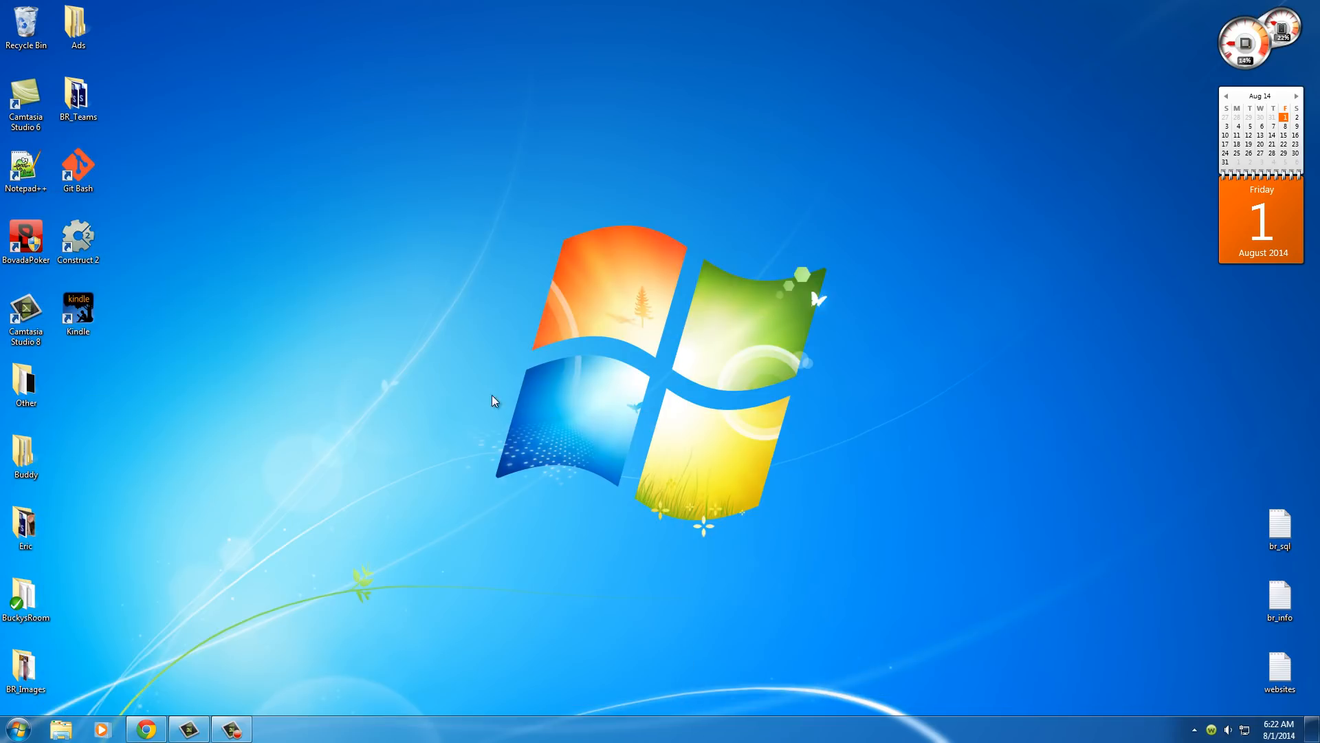
# Open the Downloads folder in Explorer and select the codeblocks-13.12mingw-setup installer
pyautogui.click(17, 727)
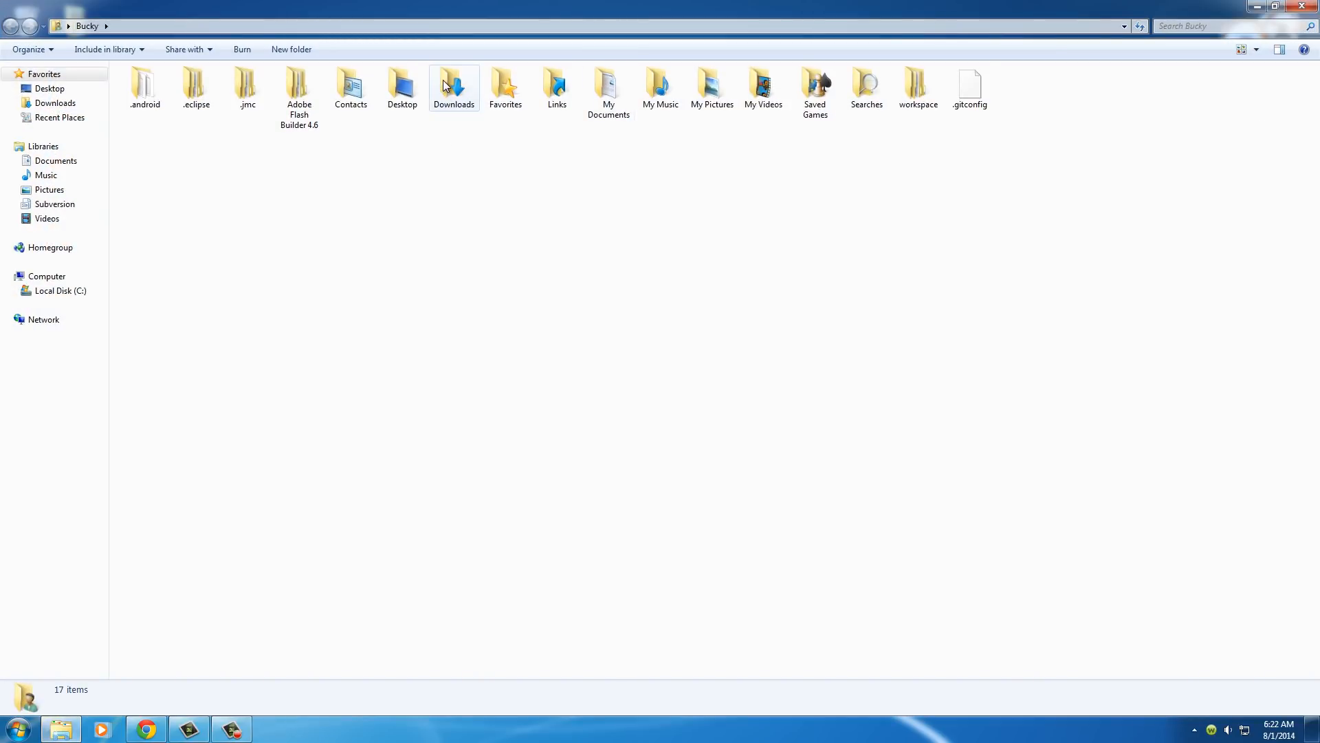
pyautogui.doubleClick(452, 84)
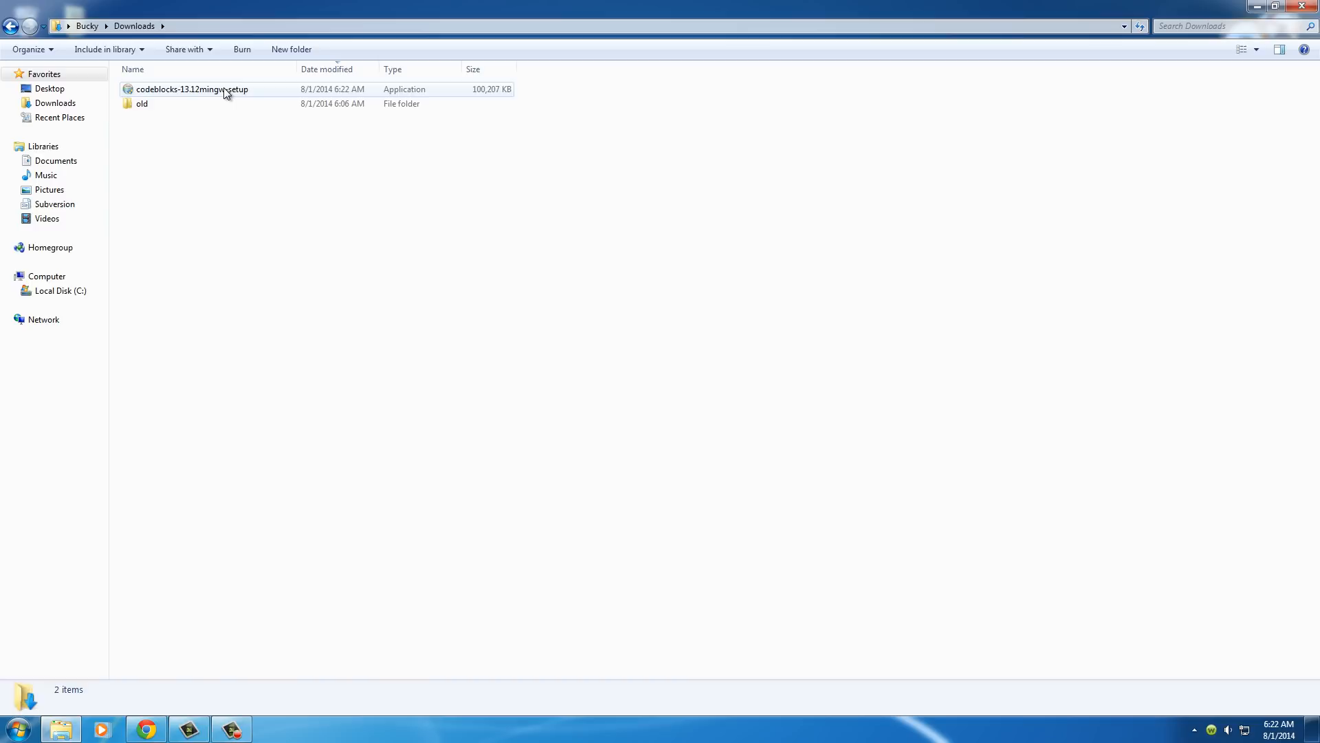
pyautogui.click(192, 89)
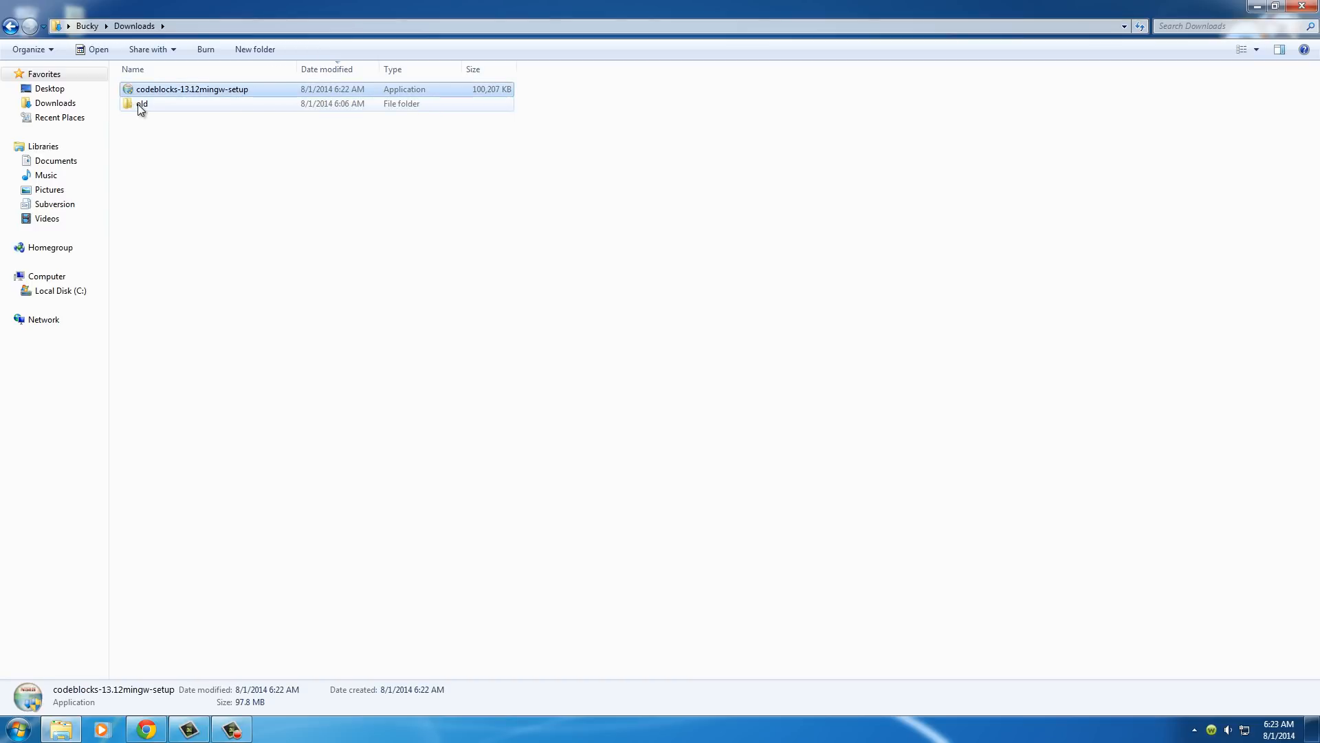
pyautogui.moveTo(131, 90)
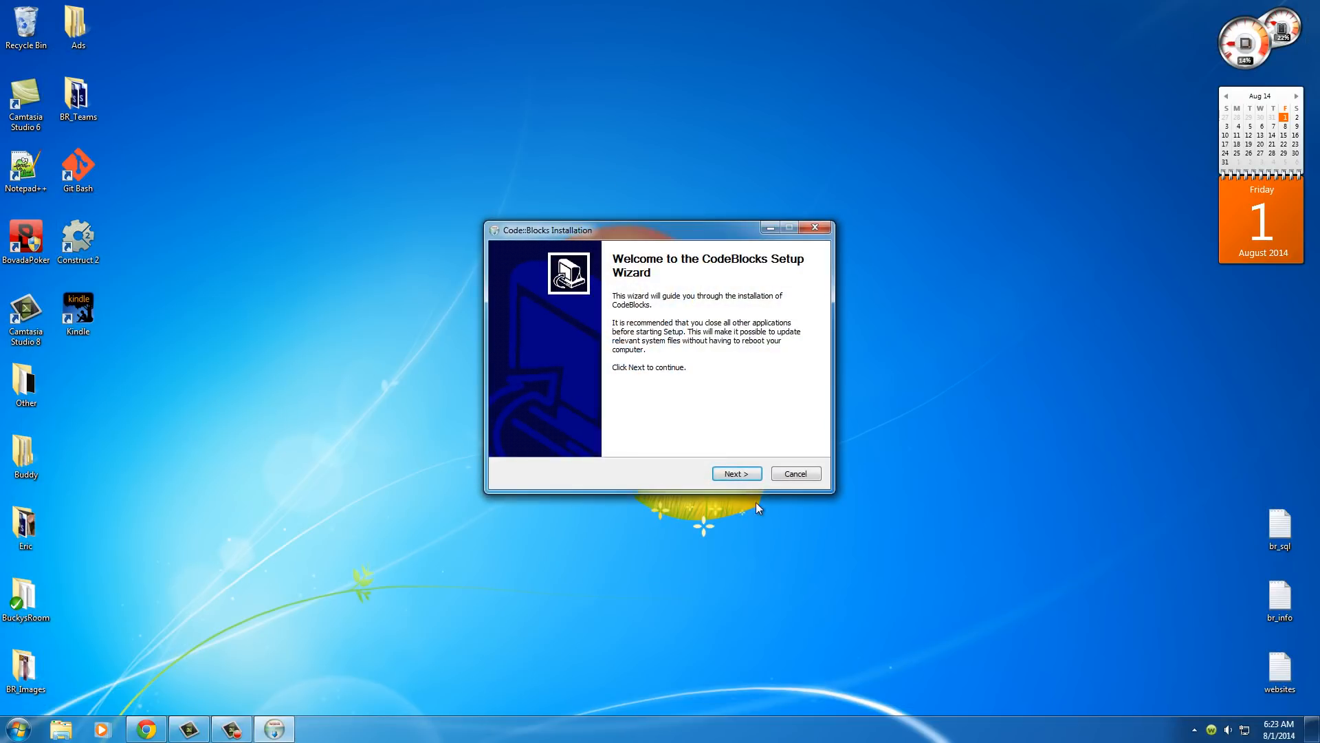
# Accept the license, keep the Full install and default Program Files folder, and start installing
pyautogui.click(734, 472)
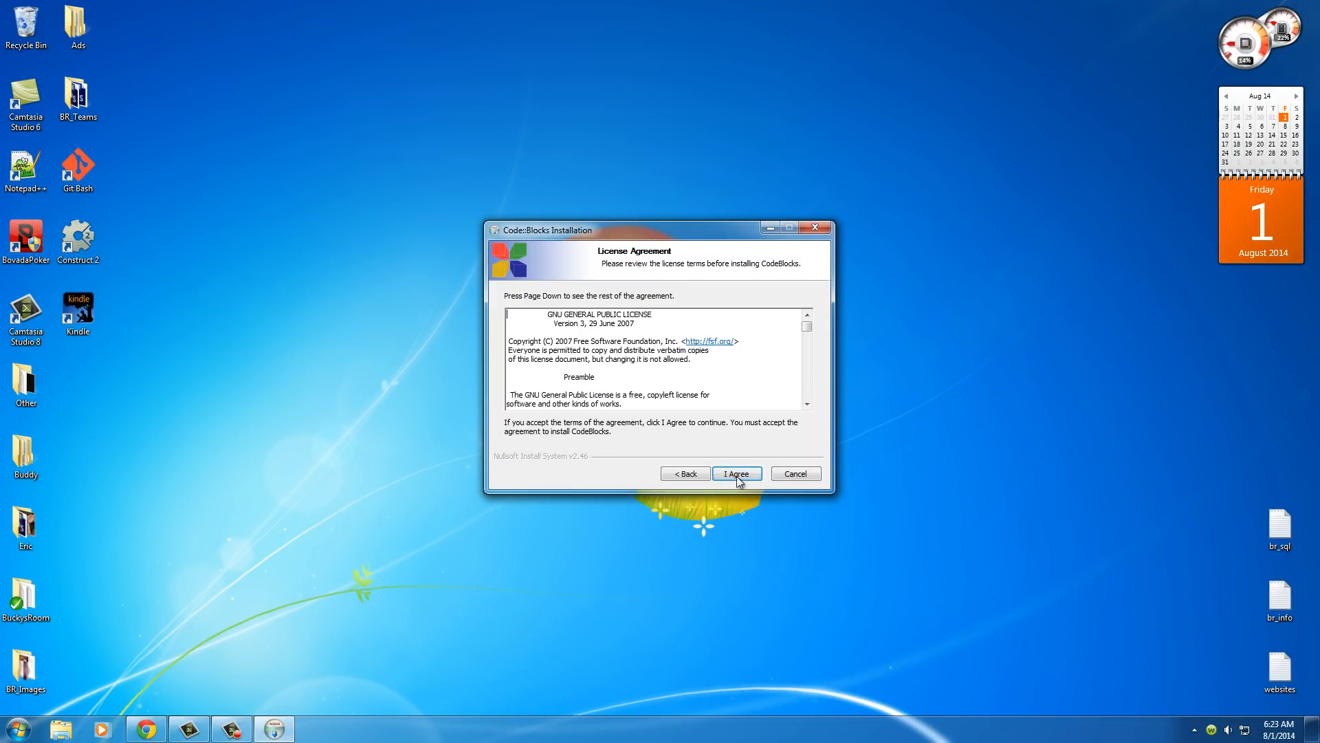
pyautogui.click(806, 329)
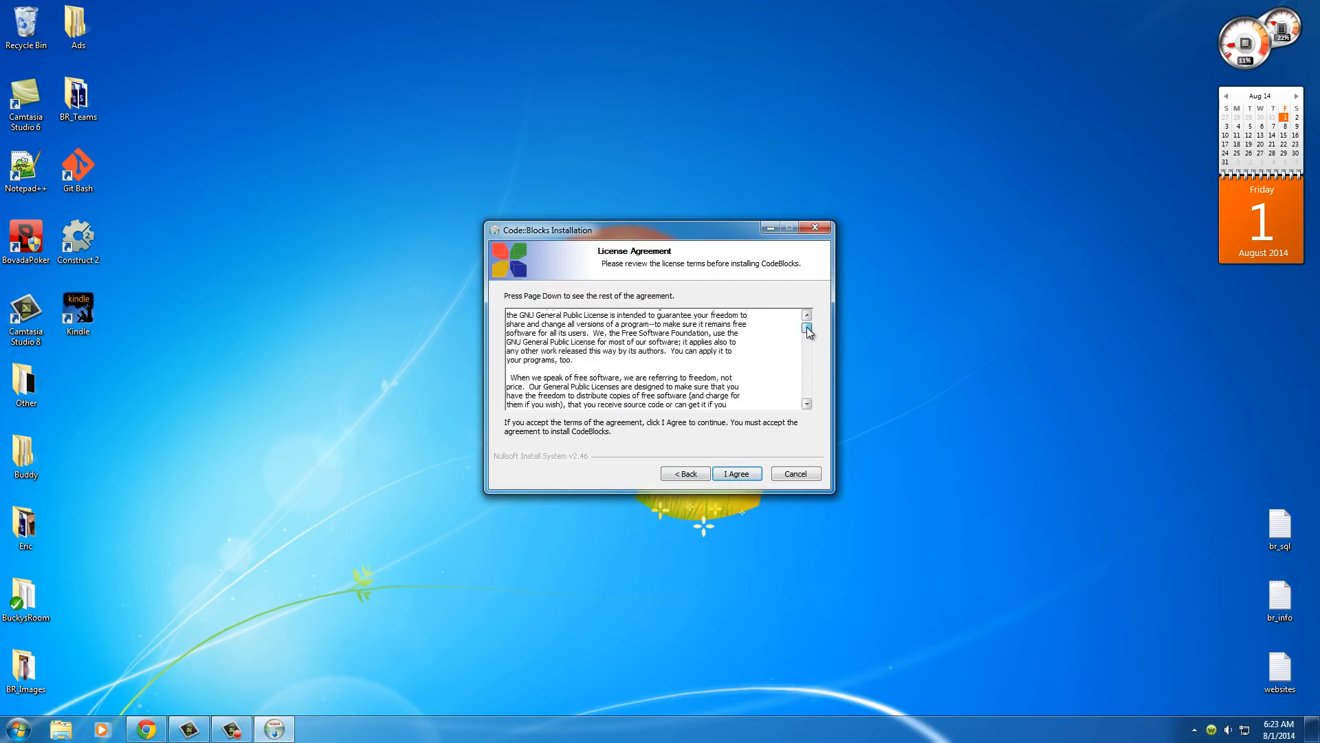
pyautogui.click(805, 328)
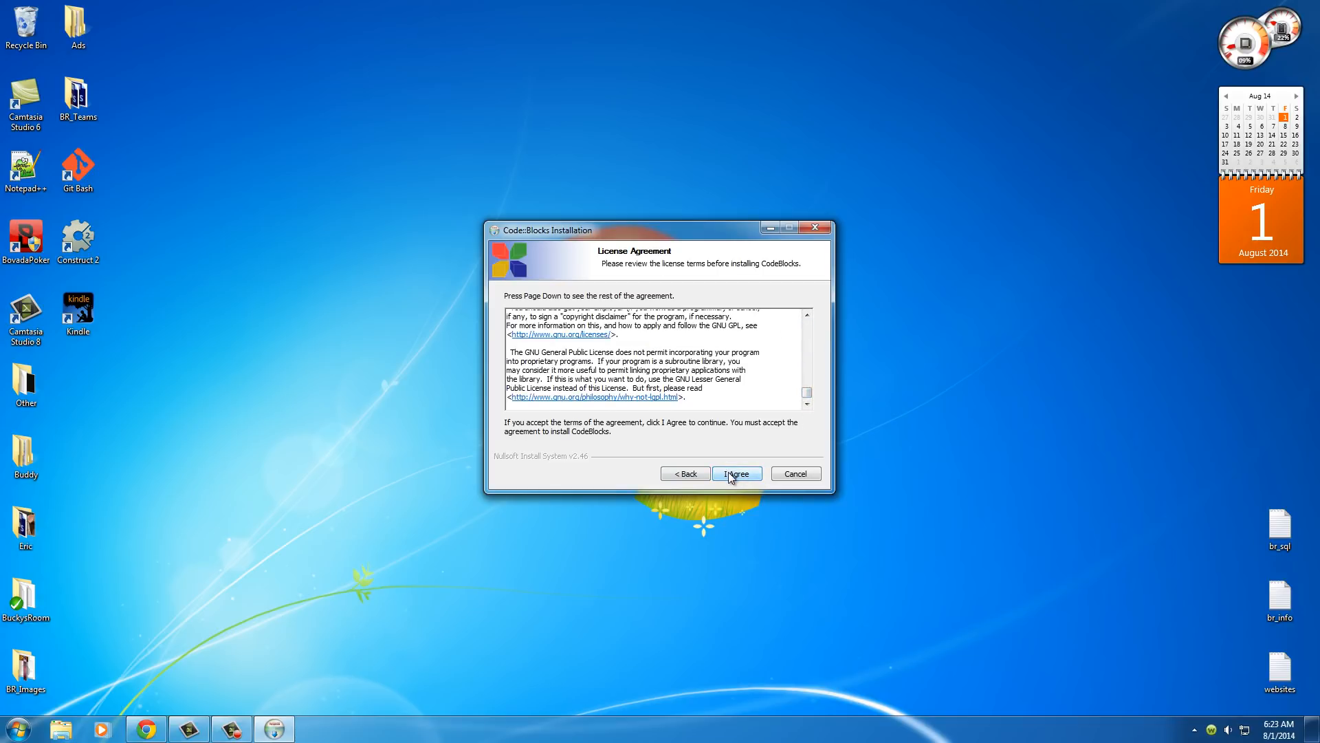
pyautogui.click(735, 472)
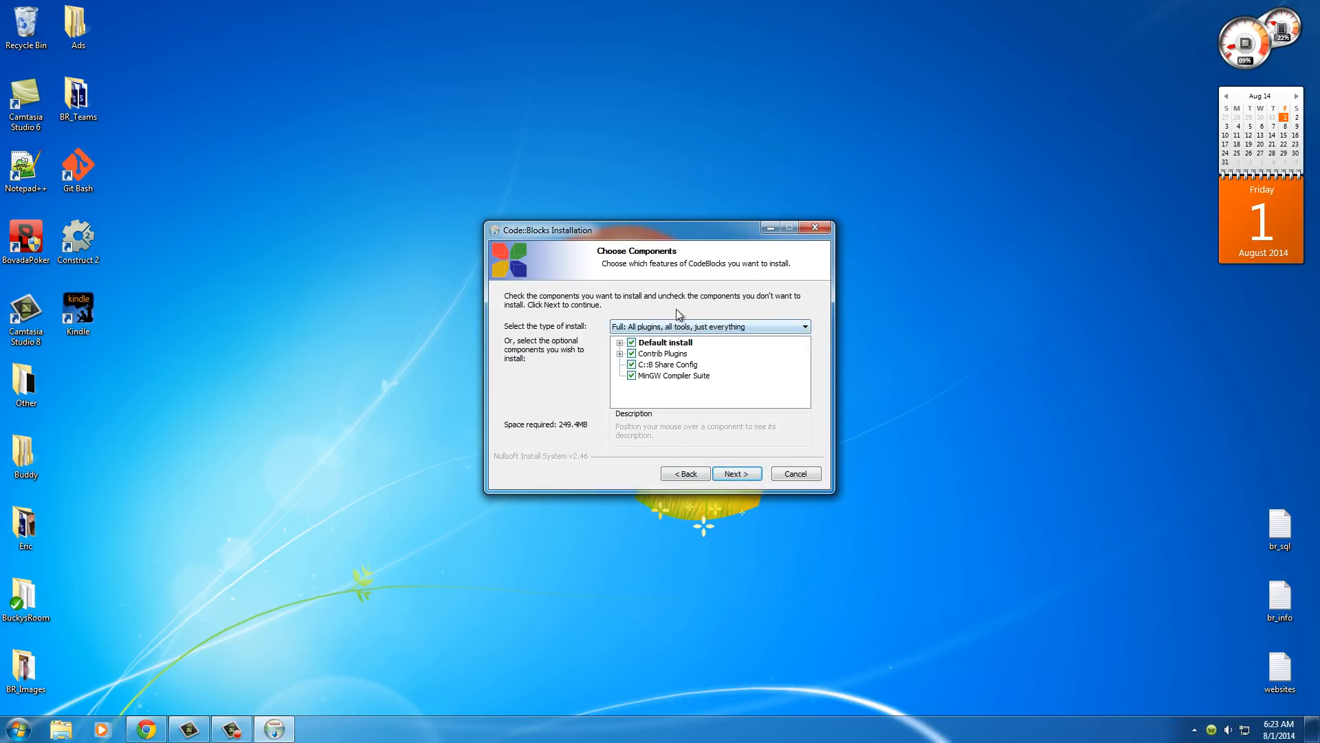
pyautogui.click(734, 472)
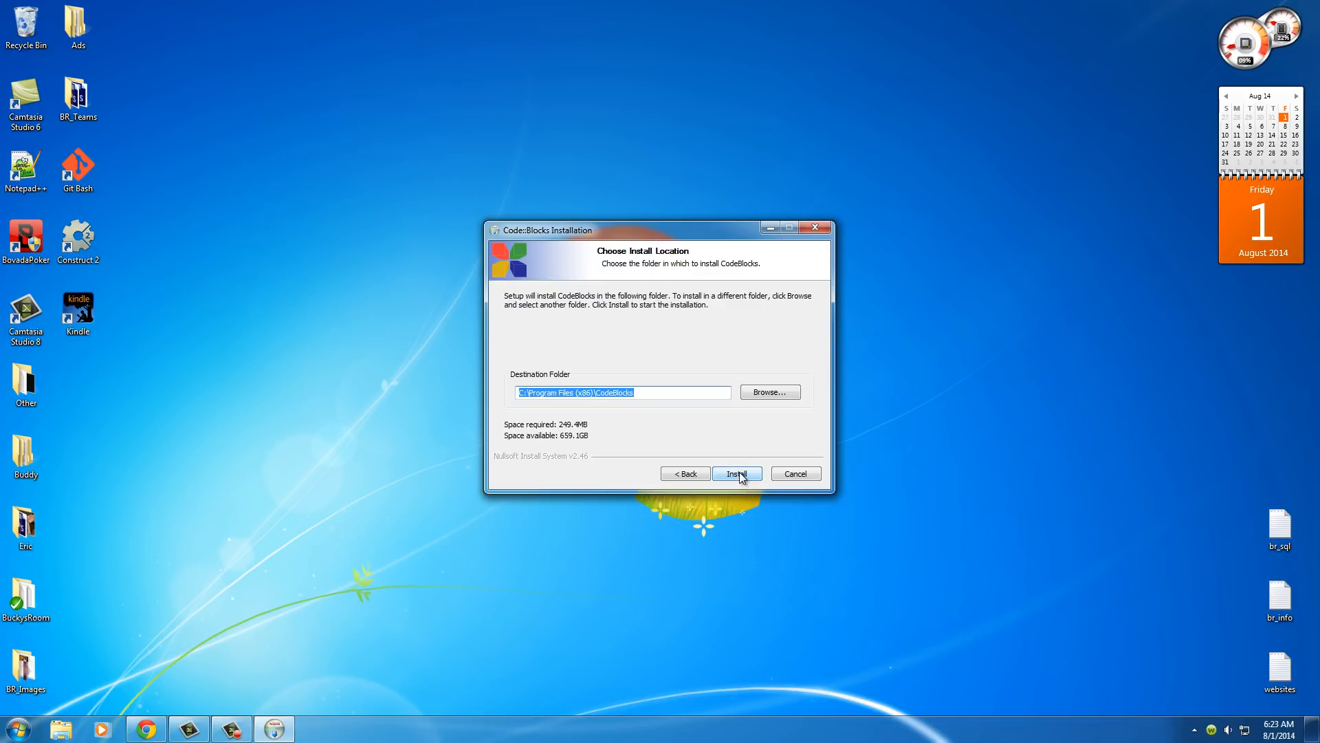
pyautogui.click(734, 472)
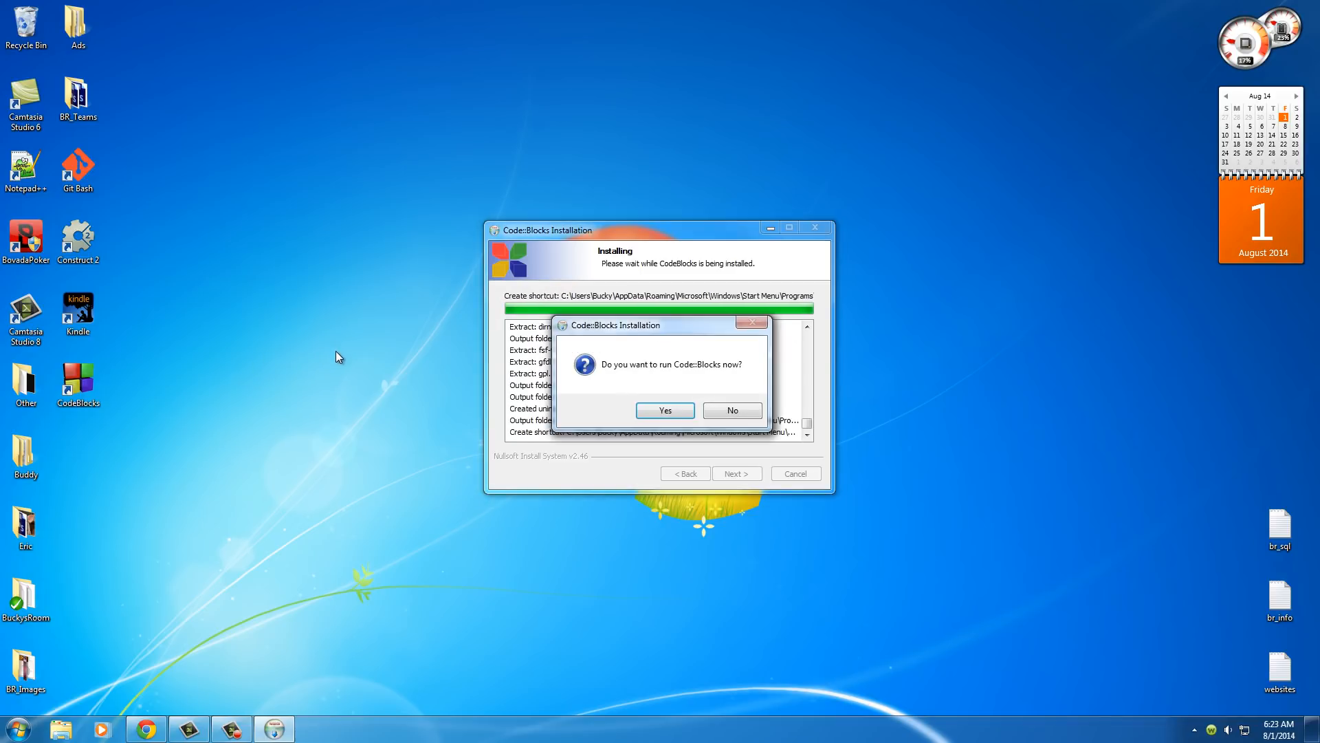
# Run Code::Blocks 13.12 immediately after installing and close the finished setup wizard
pyautogui.click(665, 410)
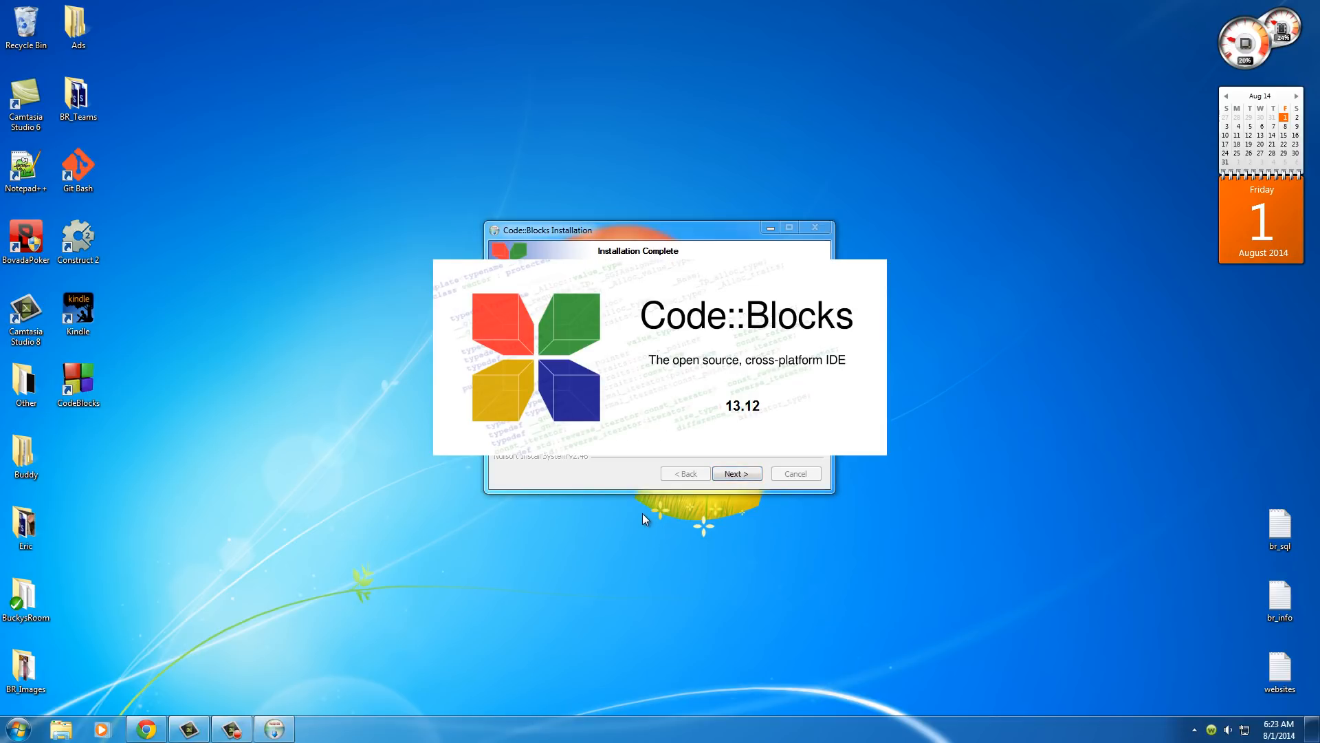
pyautogui.moveTo(642, 499)
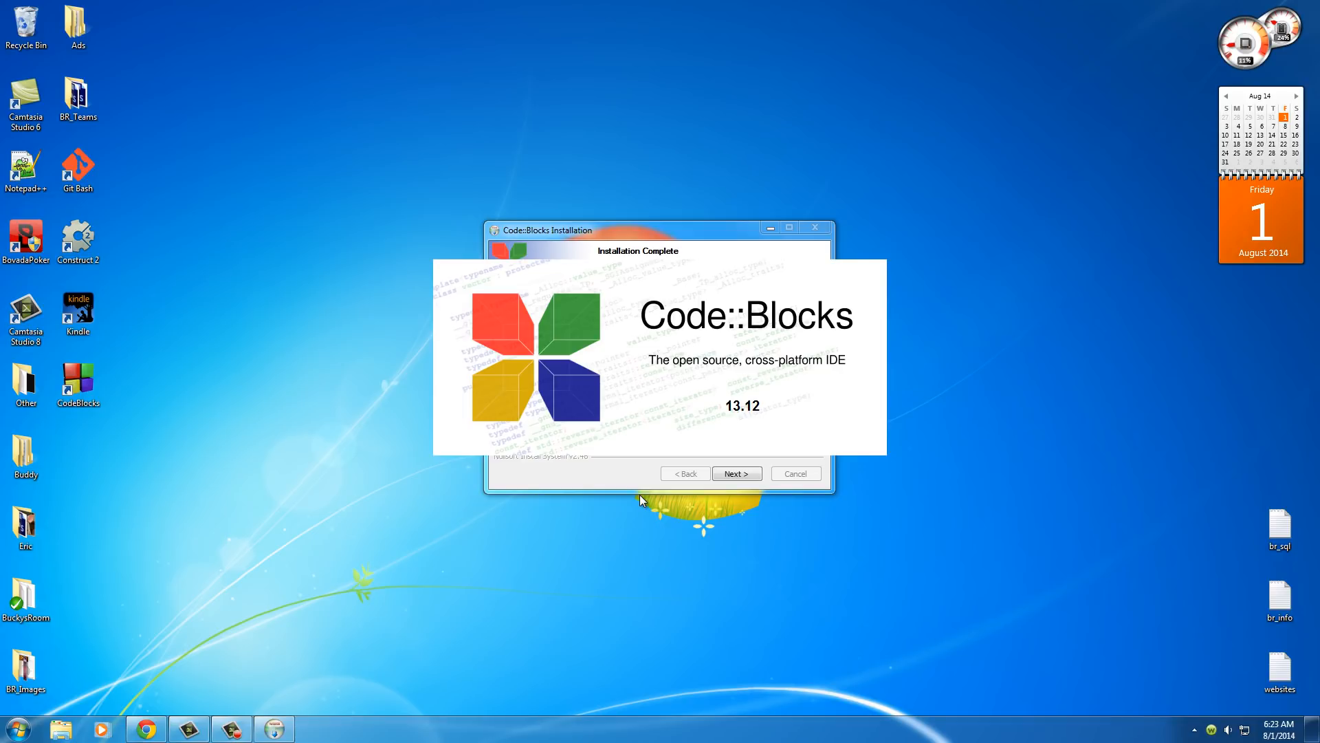
pyautogui.moveTo(640, 496)
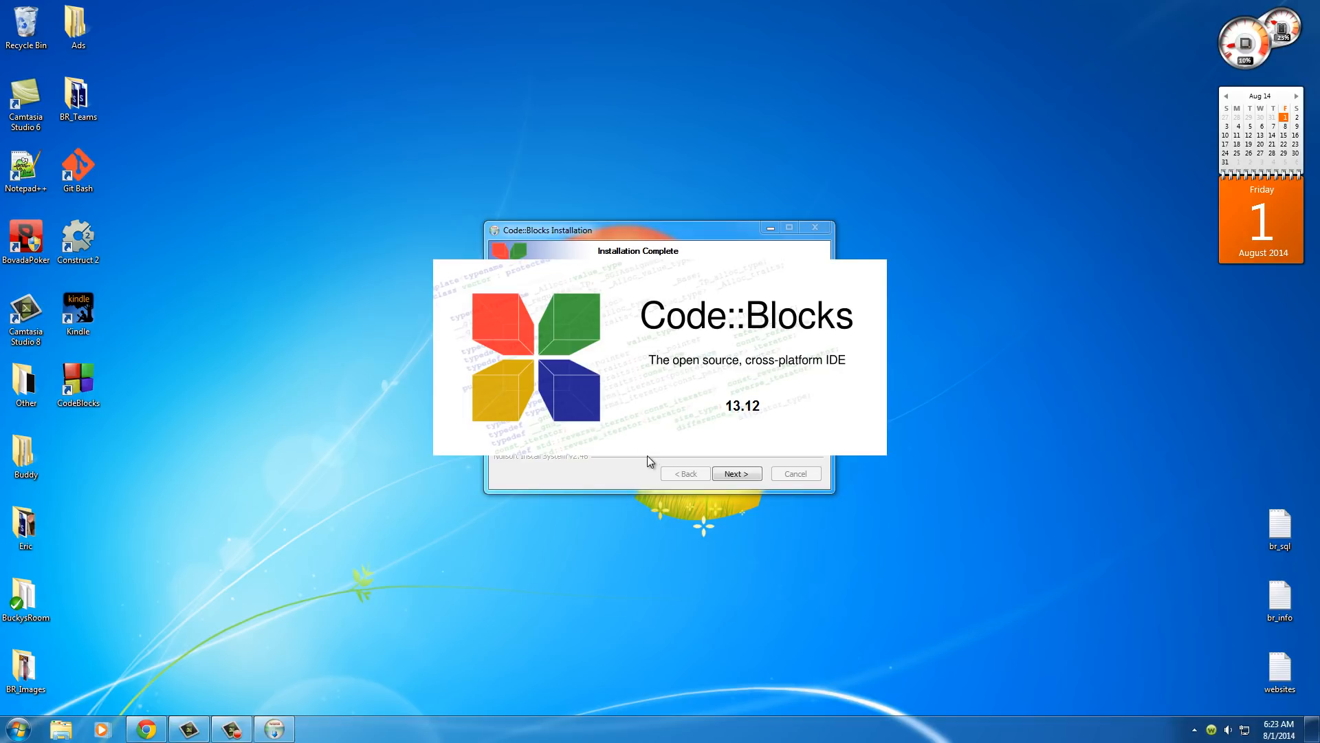
pyautogui.click(734, 473)
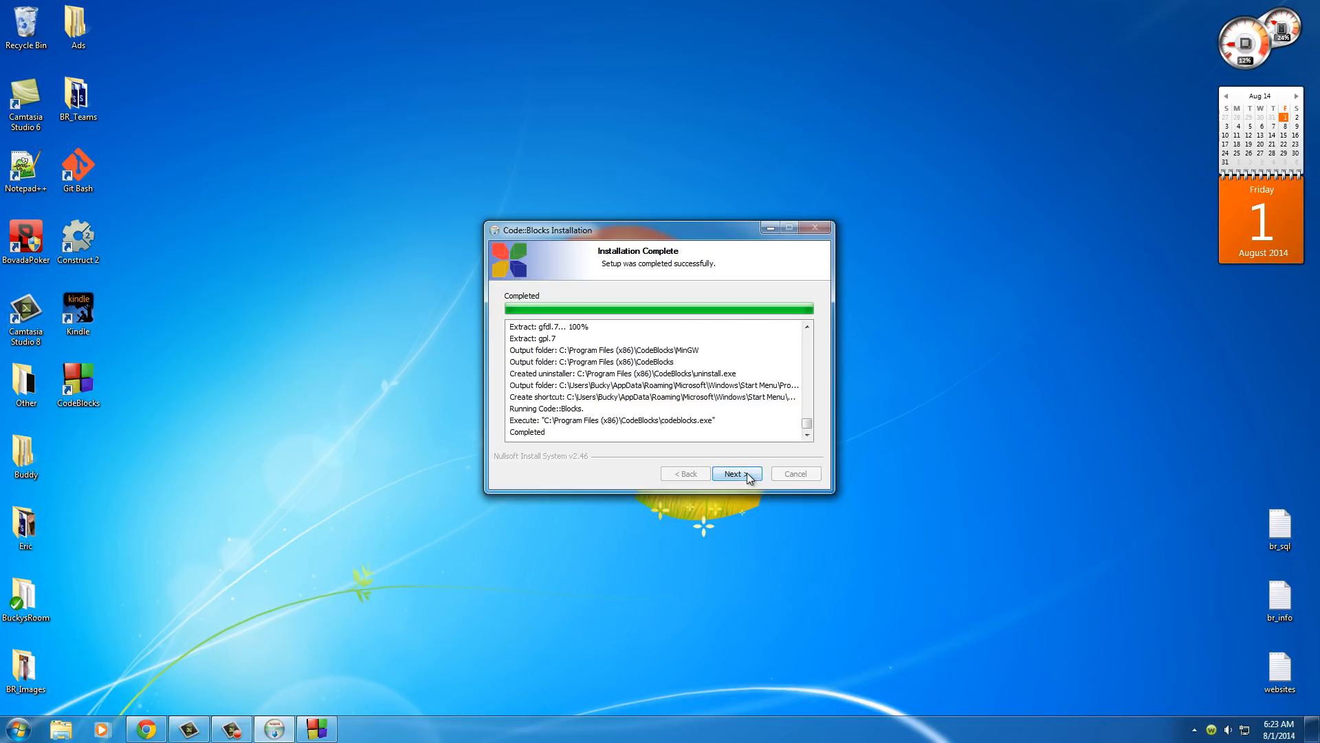
pyautogui.click(735, 473)
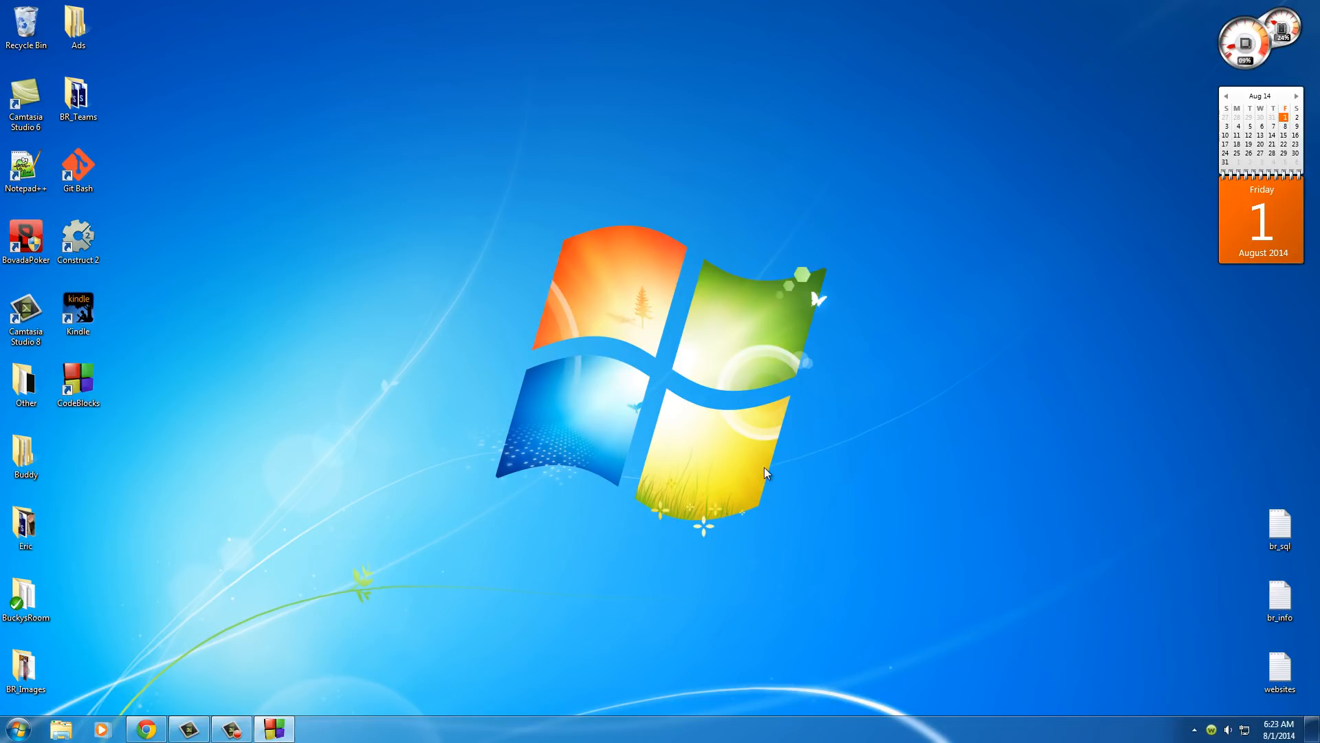
pyautogui.moveTo(155, 492)
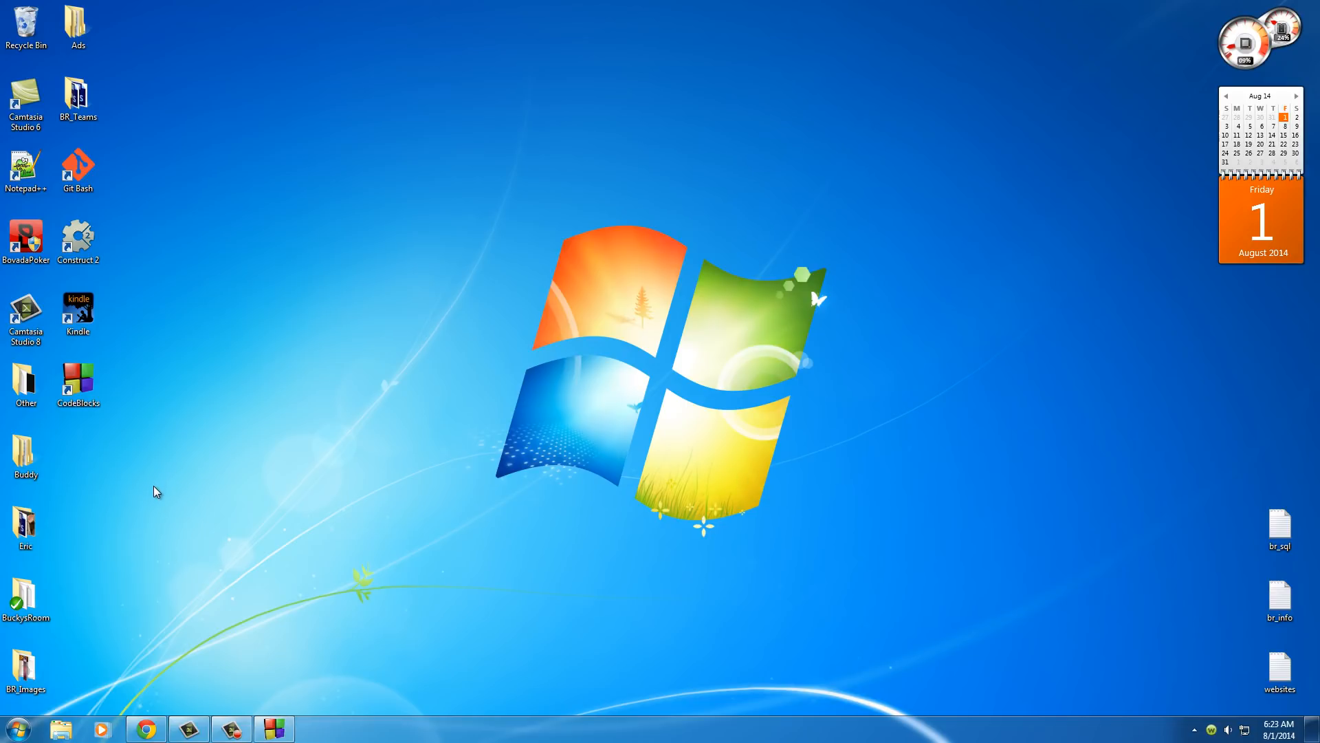
# Create a new folder on the desktop named C_Tutorials
pyautogui.rightClick(156, 492)
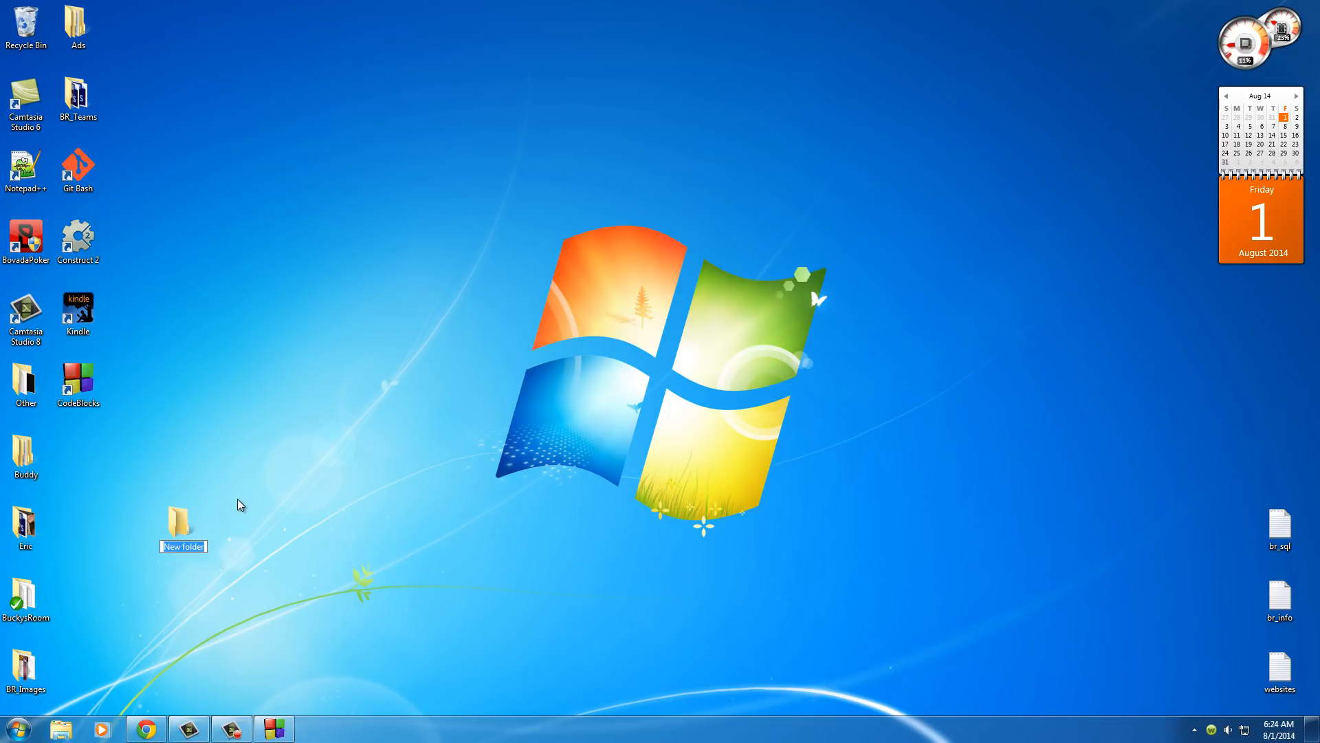
pyautogui.write('C')
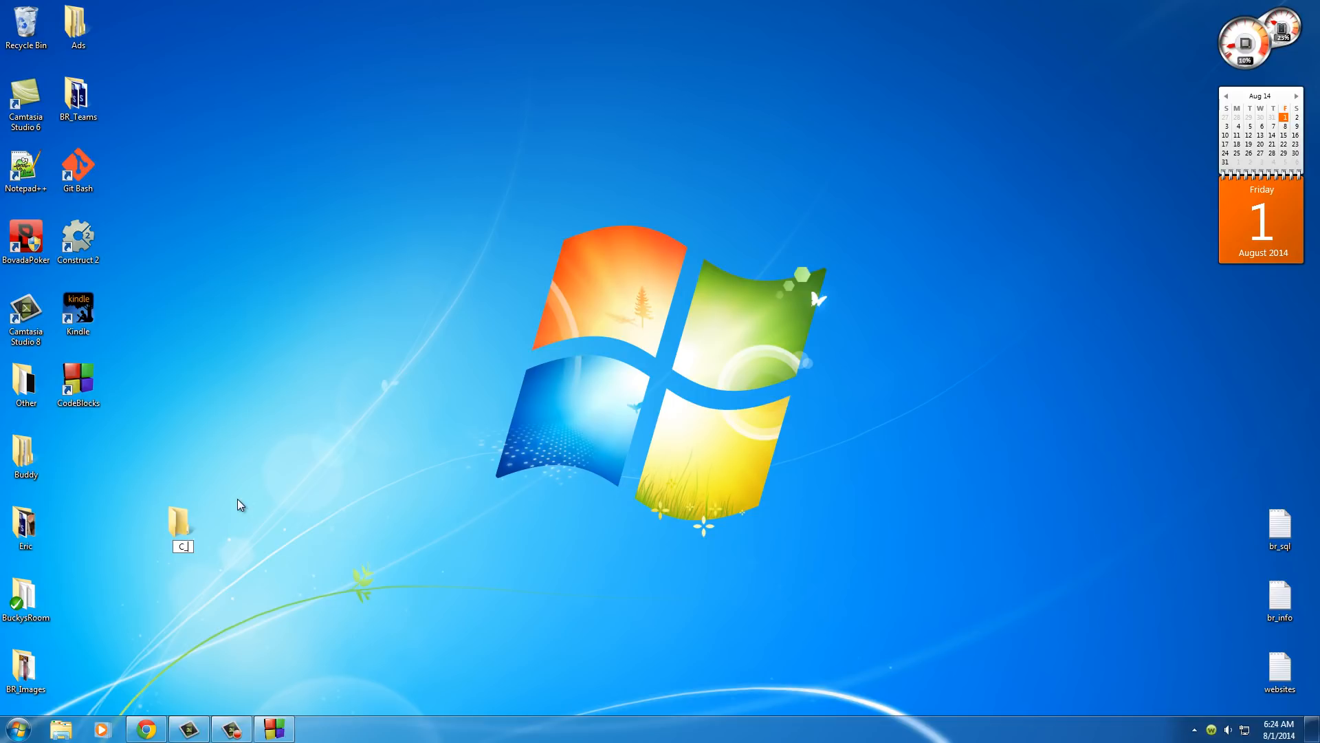
pyautogui.write('_Tutorial')
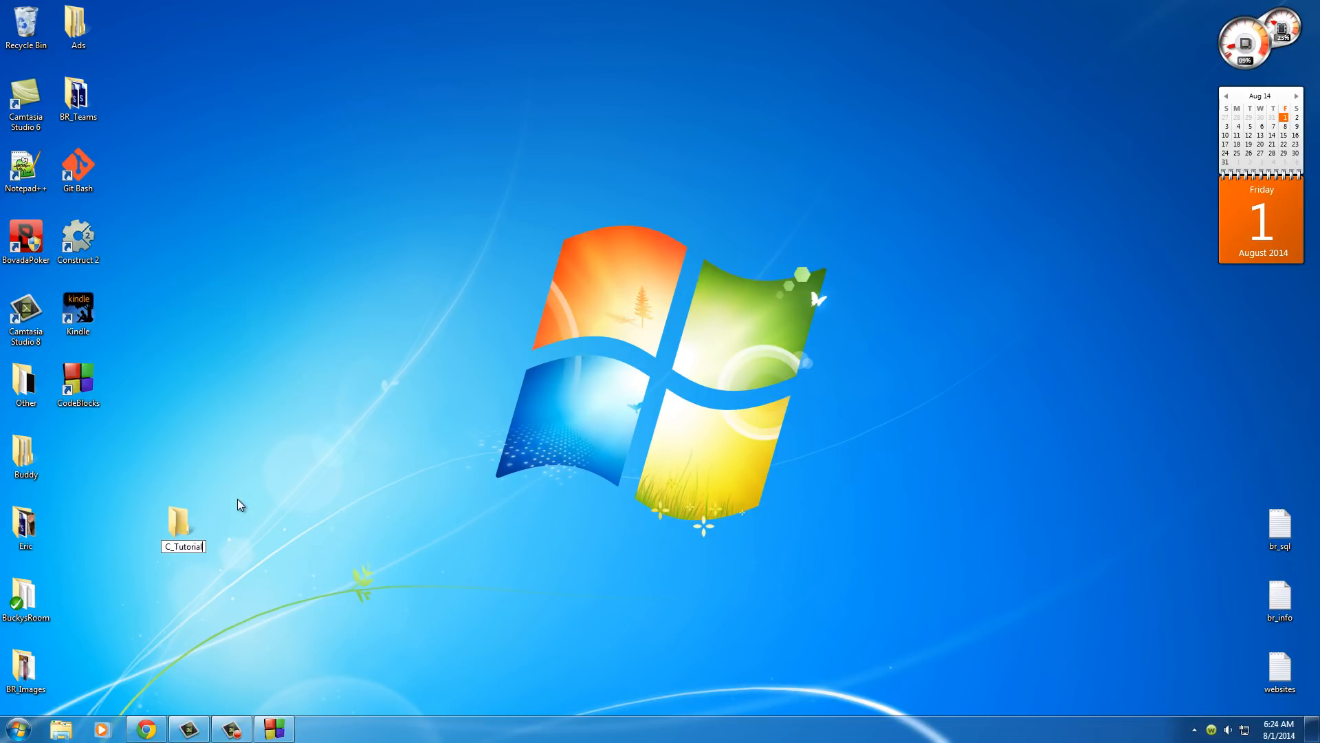
pyautogui.write('s')
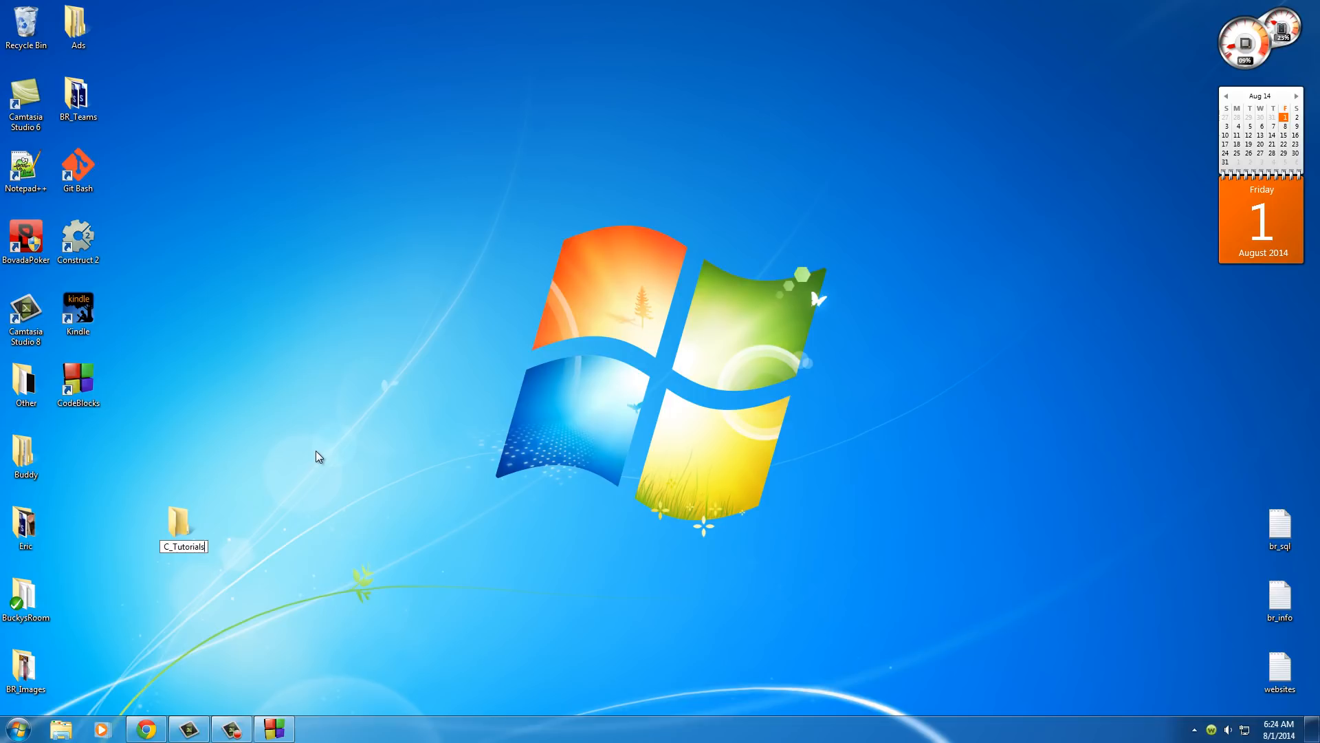
pyautogui.click(181, 523)
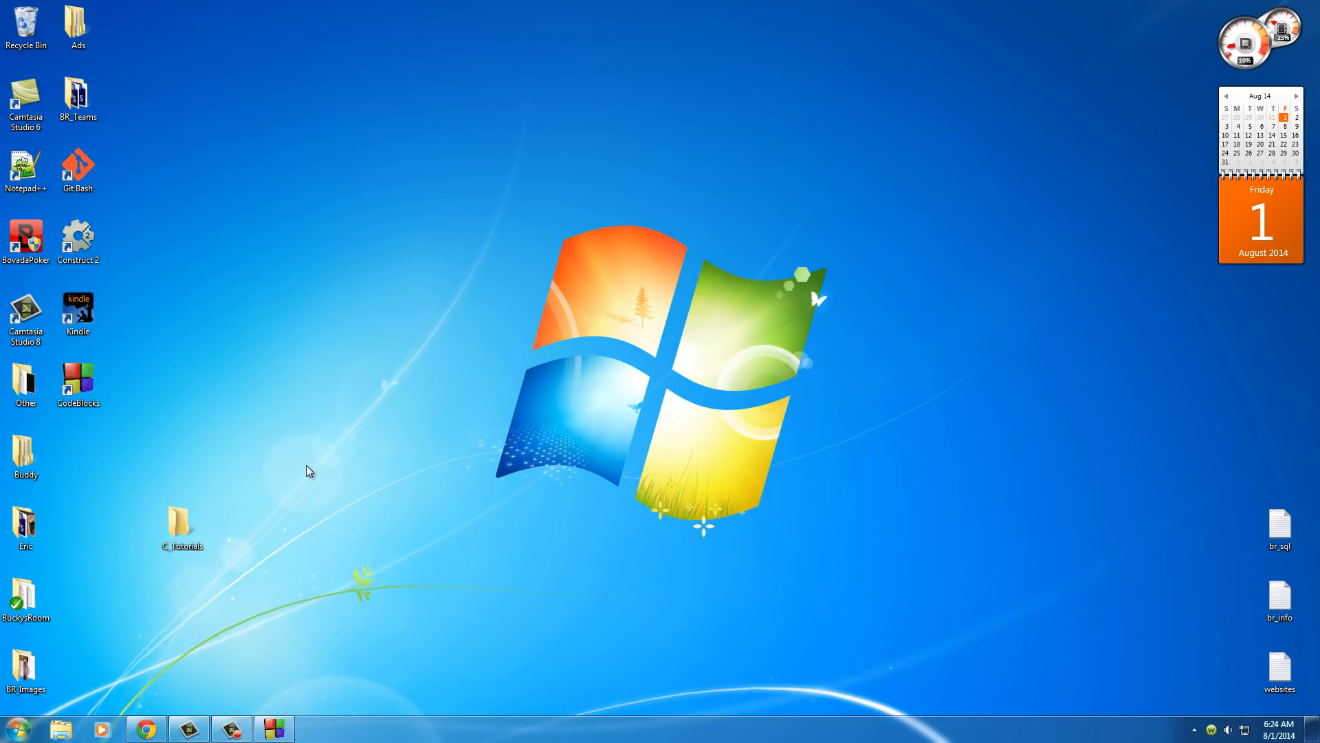
# Move the C_Tutorials folder next to the Buddy folder on the desktop
pyautogui.click(182, 522)
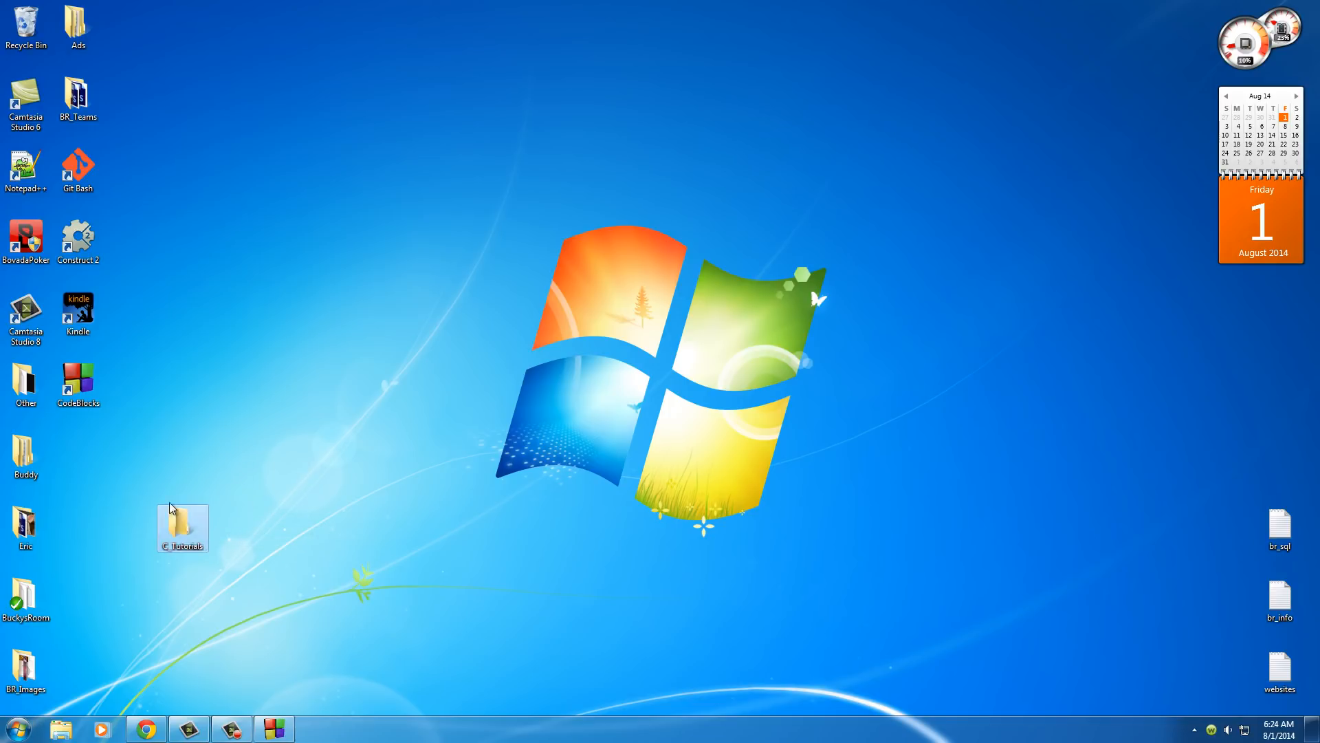
pyautogui.moveTo(182, 528); pyautogui.dragTo(77, 456)
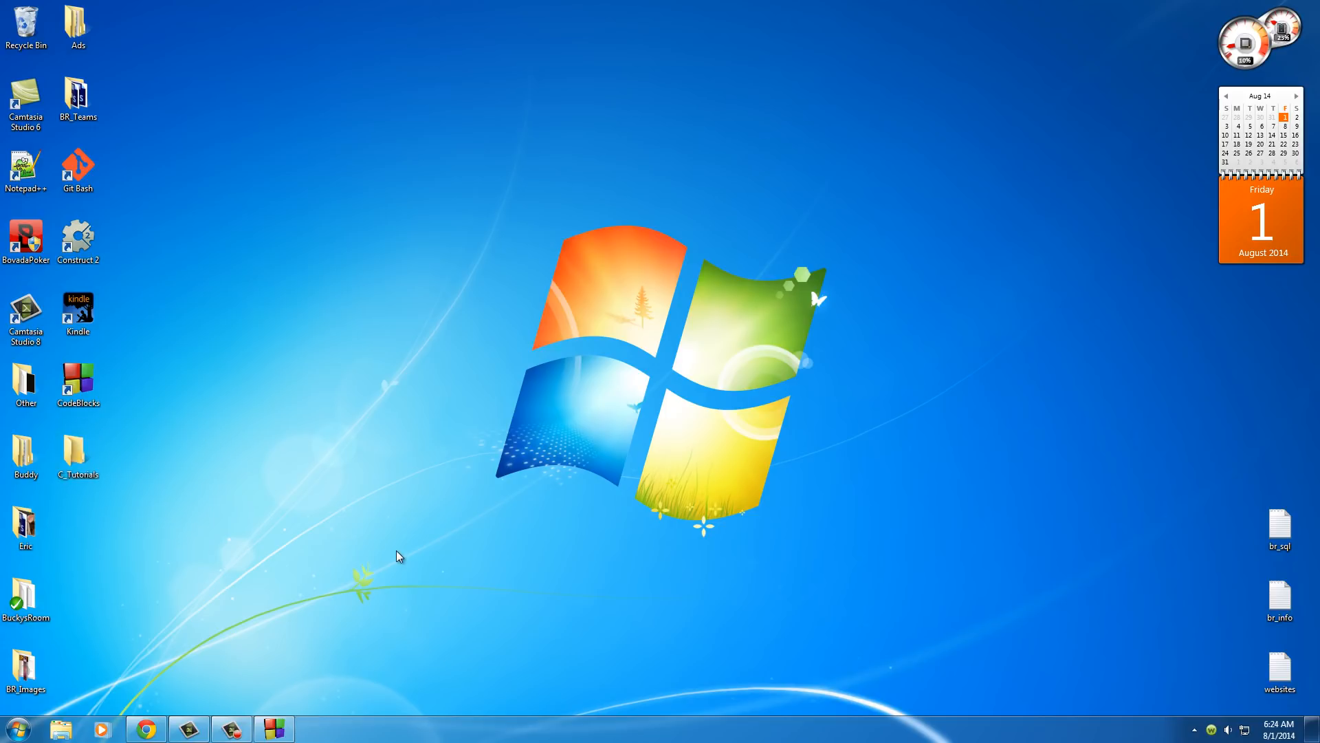
pyautogui.moveTo(77, 490)
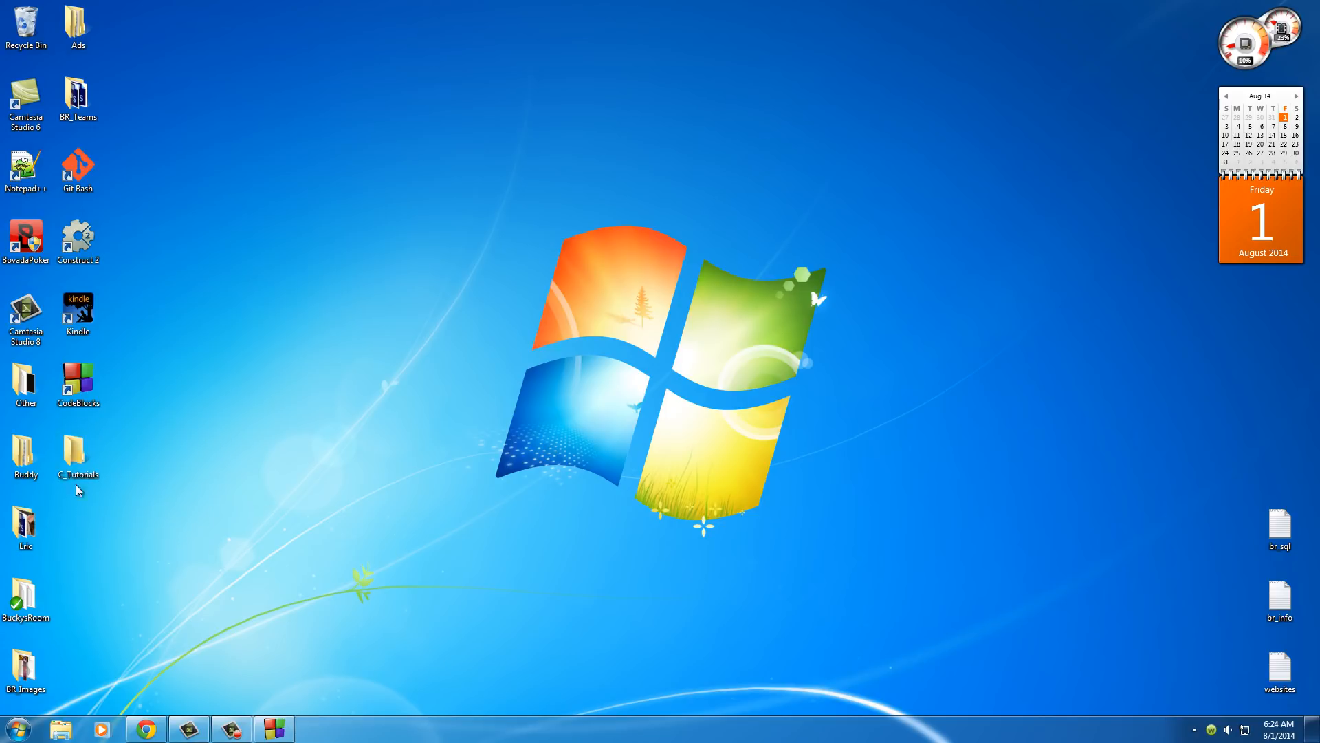
pyautogui.moveTo(94, 485)
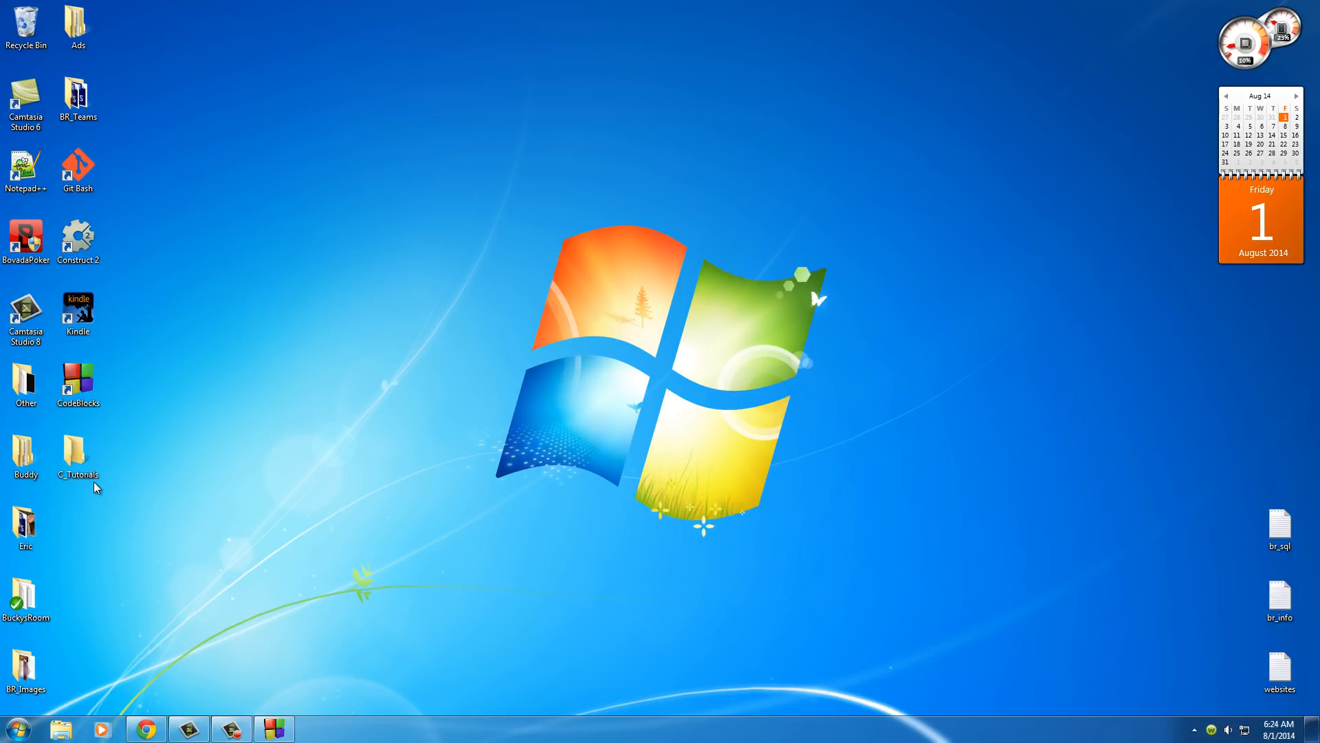
pyautogui.moveTo(100, 493)
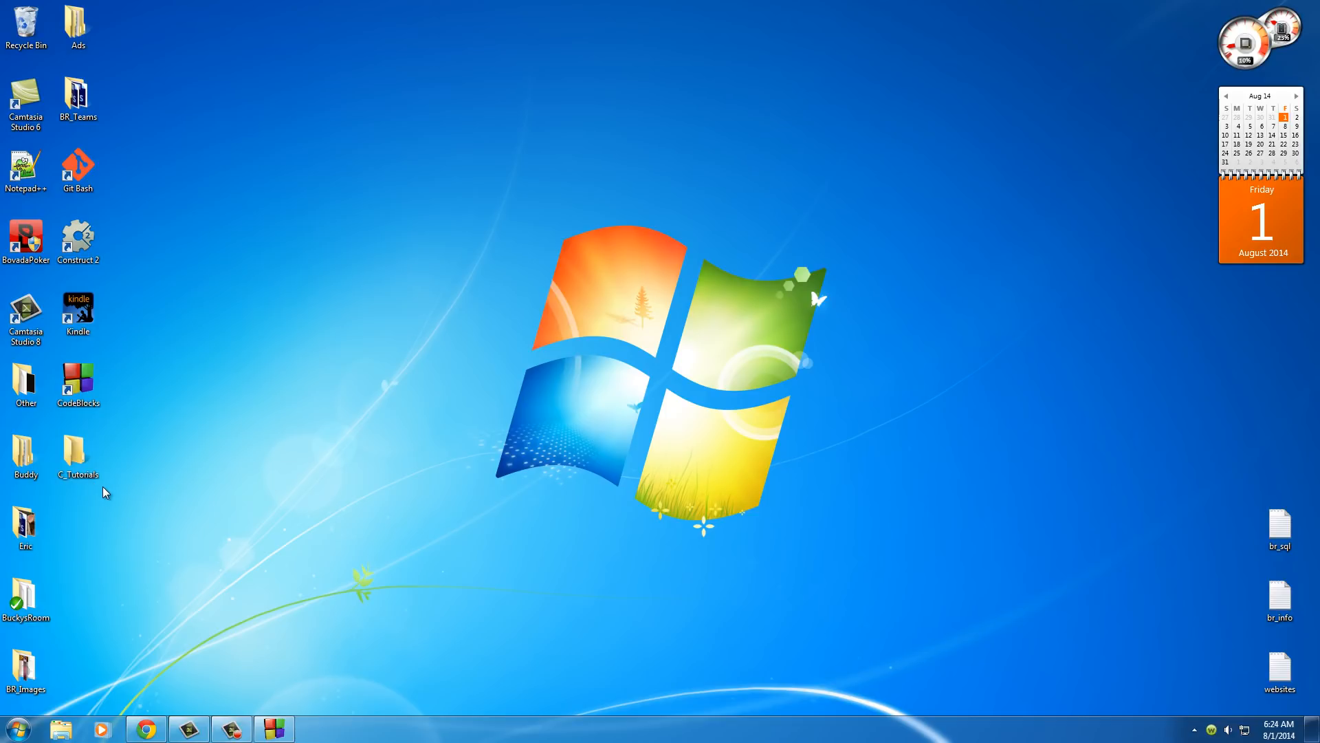
pyautogui.moveTo(156, 586)
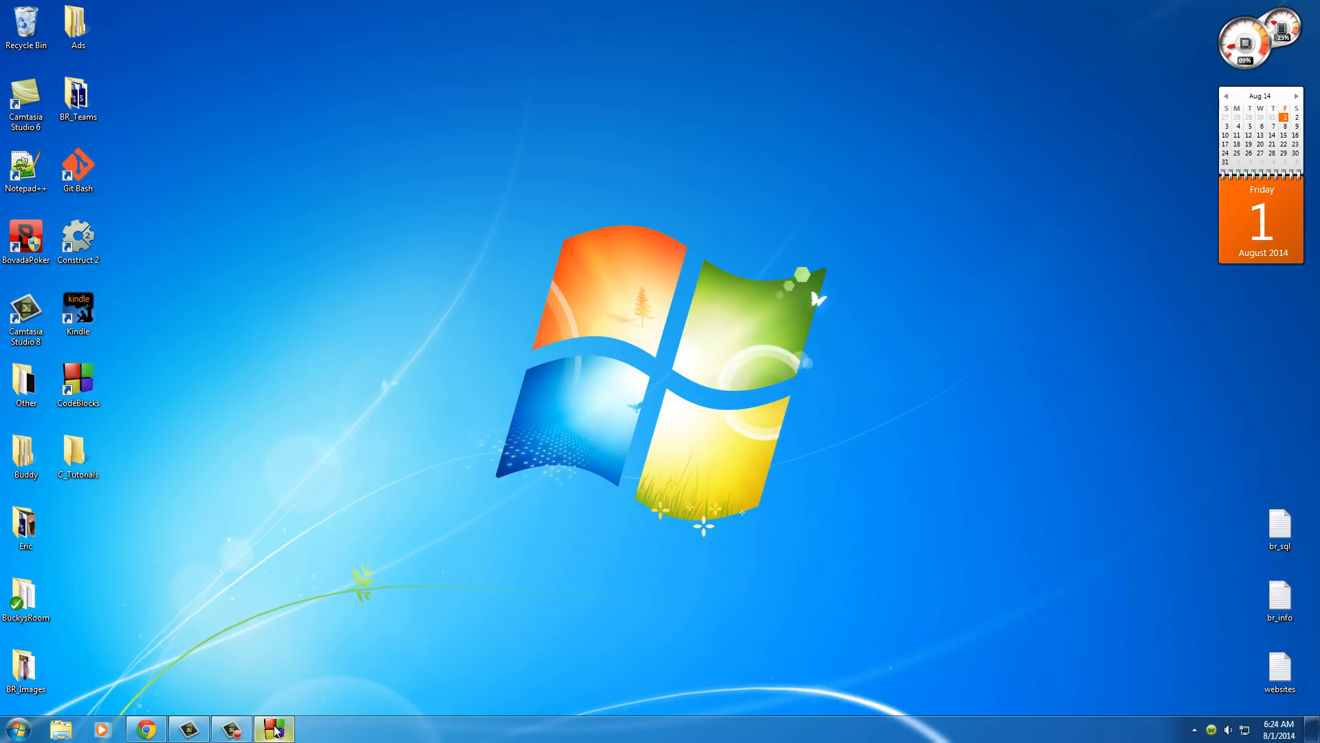
# Bring the Code::Blocks window forward from the taskbar to its Start here page
pyautogui.click(274, 729)
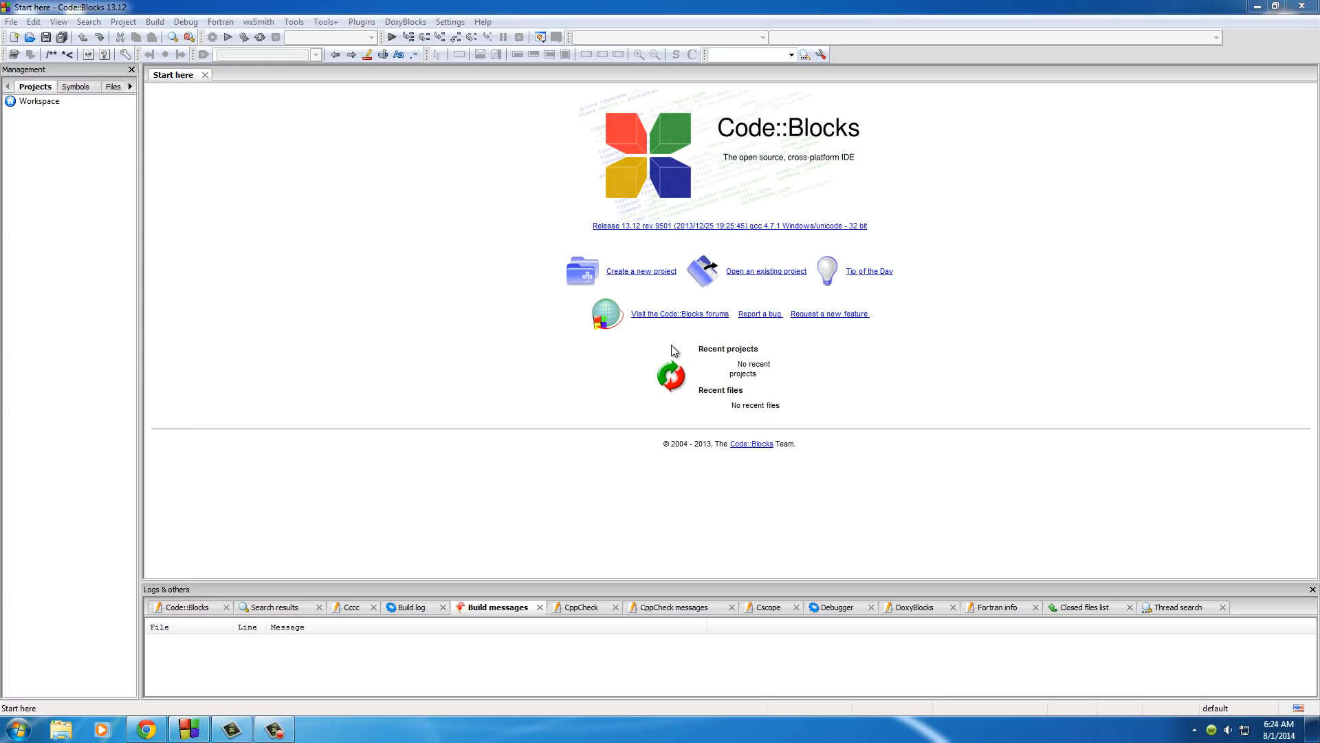
pyautogui.moveTo(601, 426)
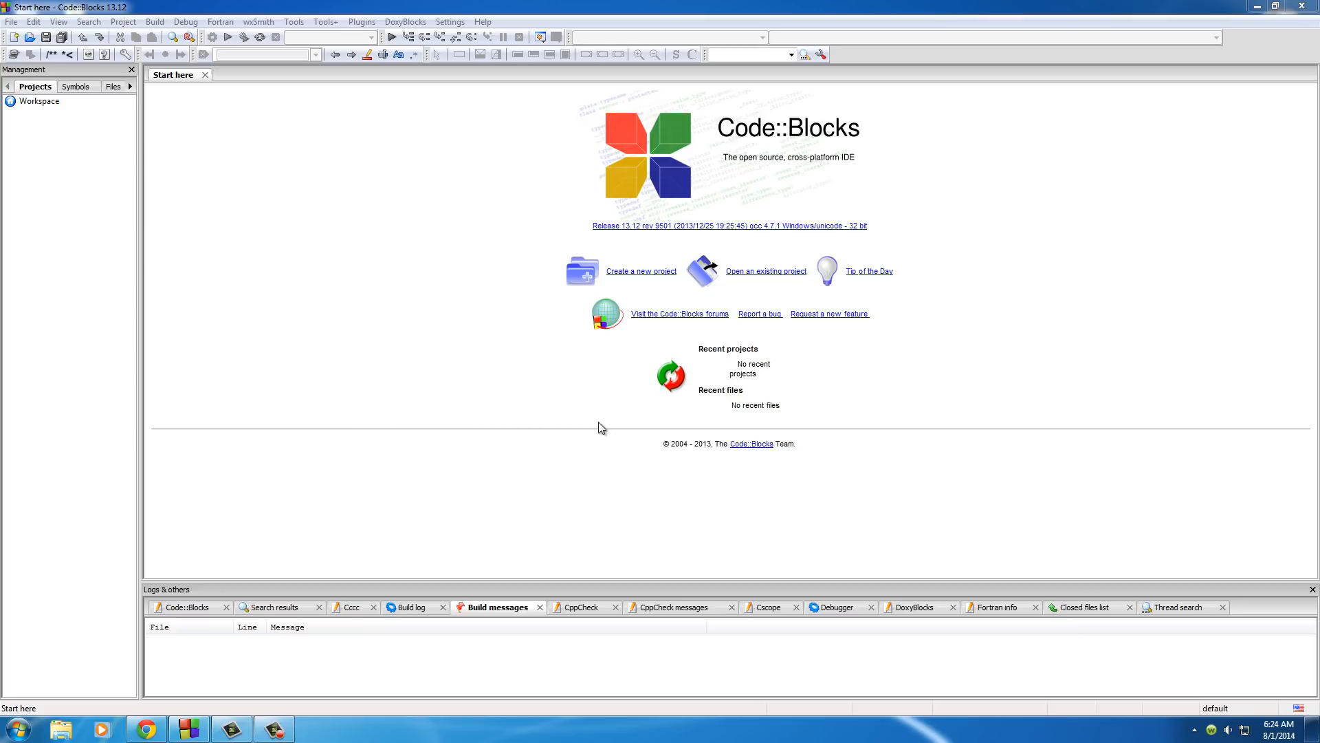
pyautogui.moveTo(590, 423)
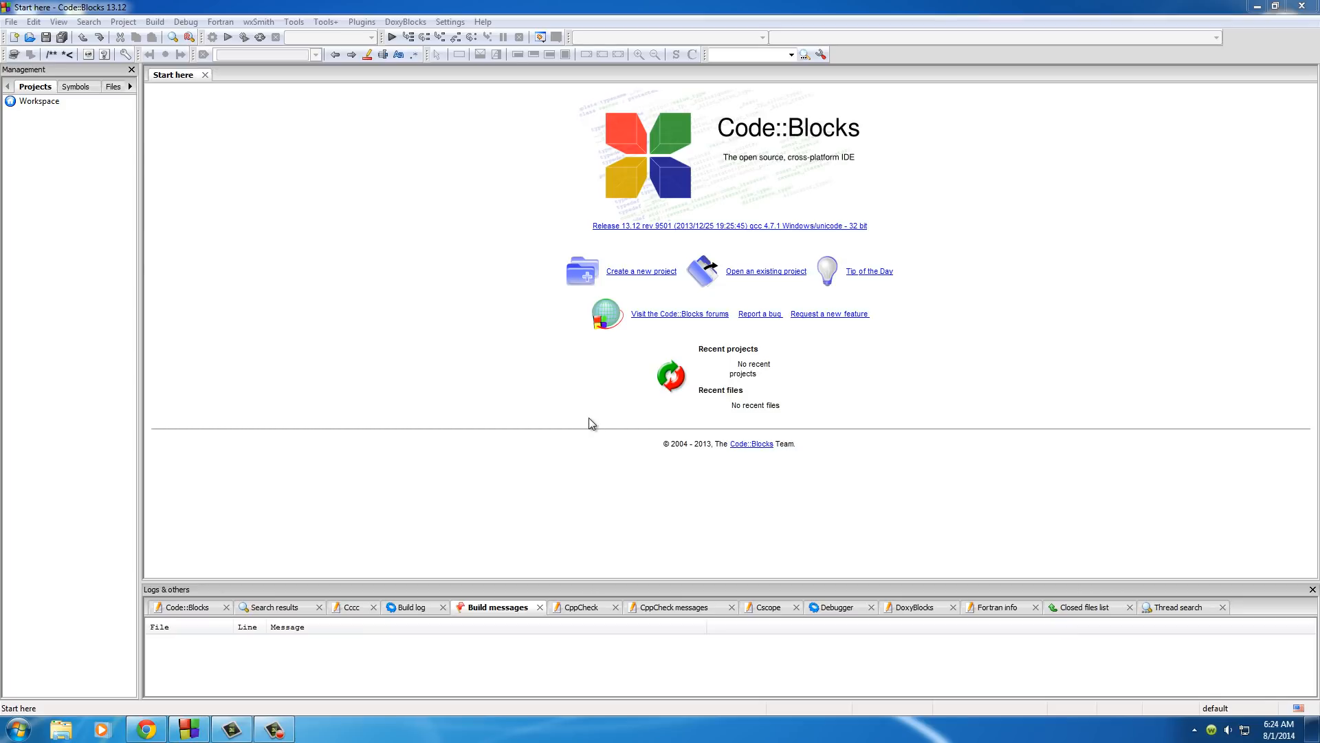
pyautogui.moveTo(590, 411)
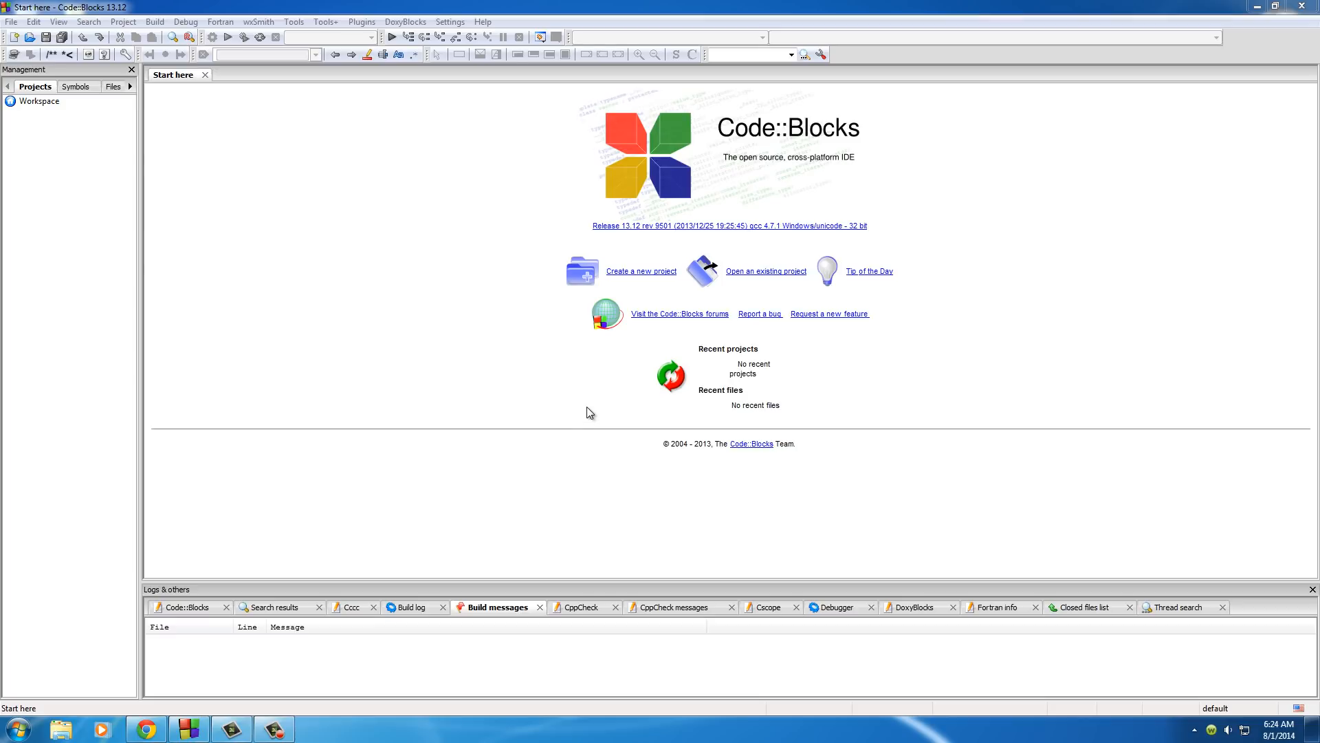
pyautogui.moveTo(595, 421)
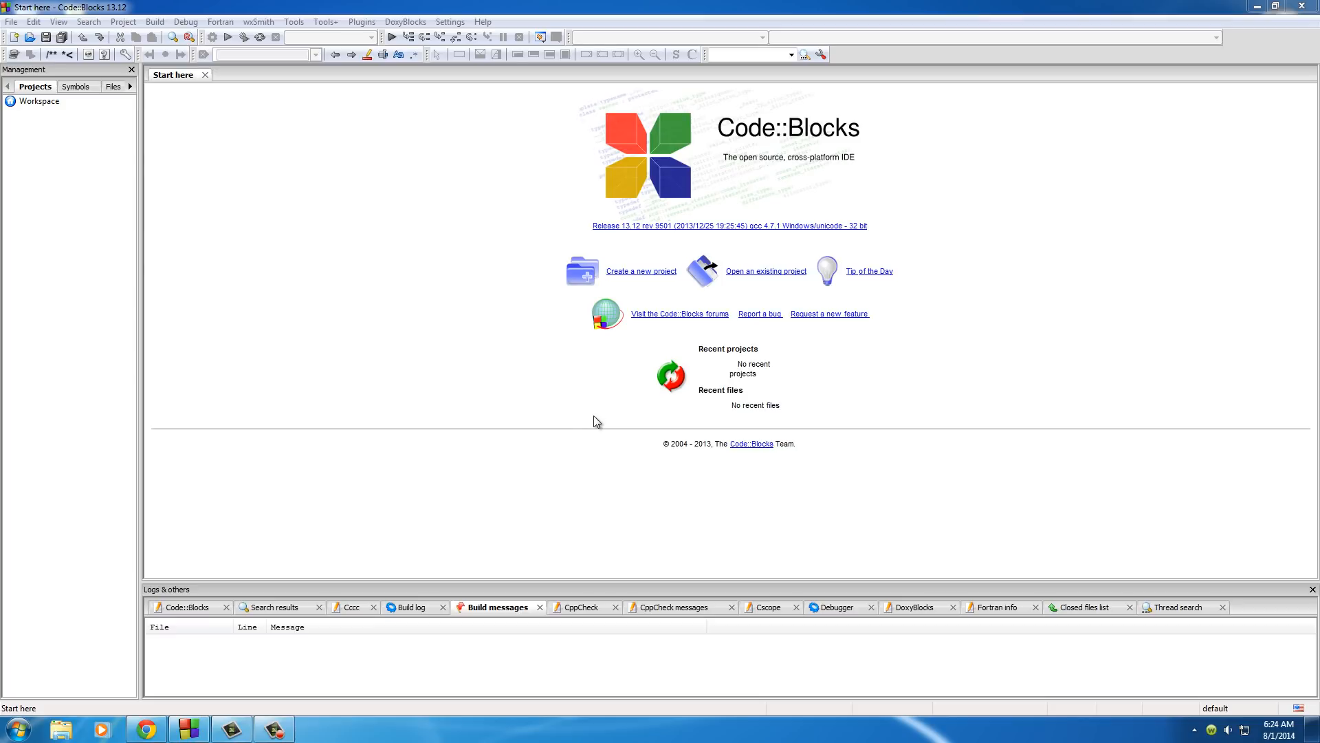
pyautogui.moveTo(631, 279)
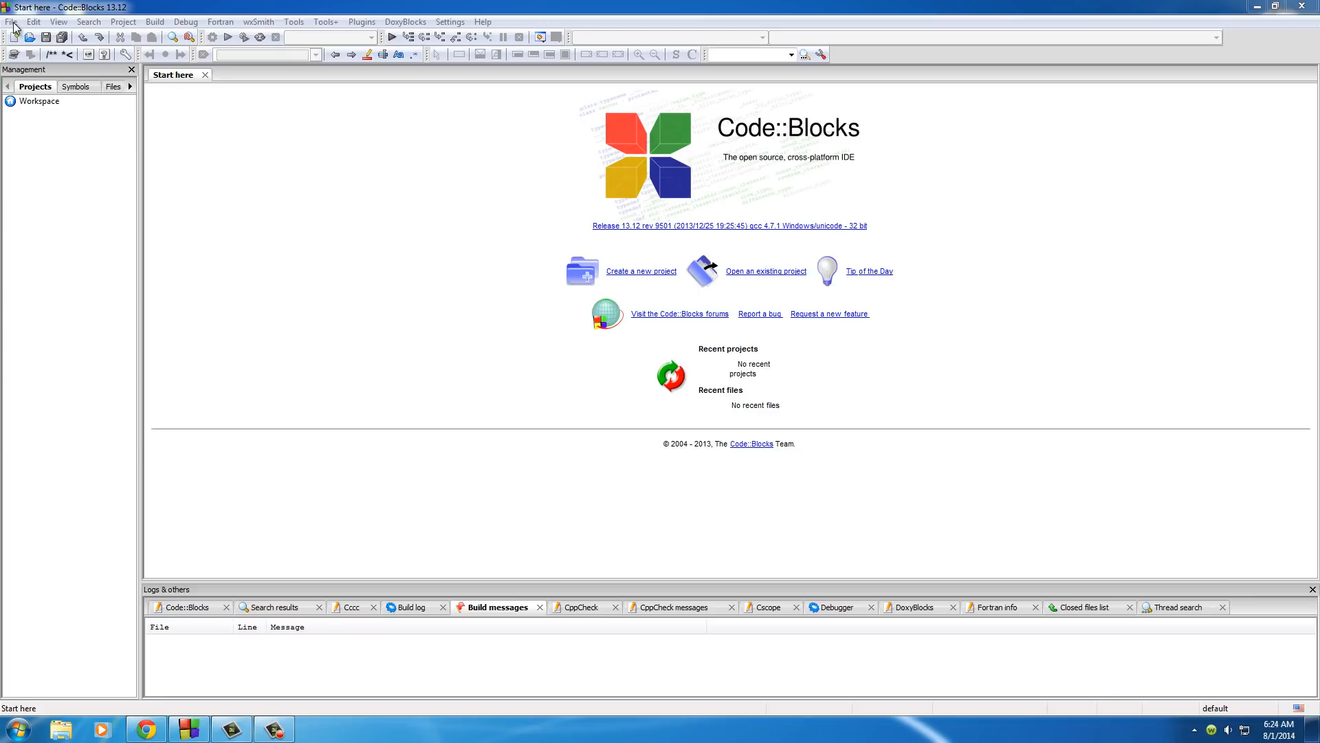
# Start a new Console application project from the File menu and pass the wizard welcome page
pyautogui.click(11, 20)
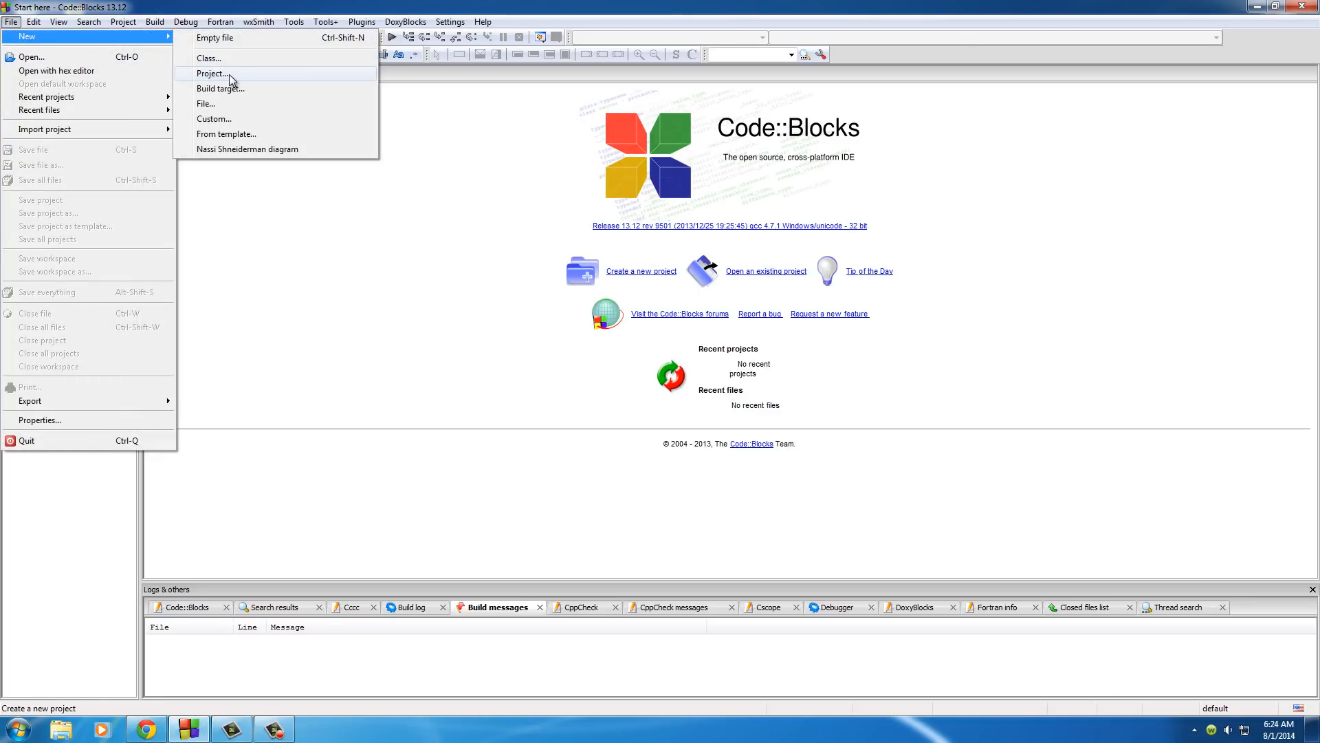
pyautogui.click(211, 73)
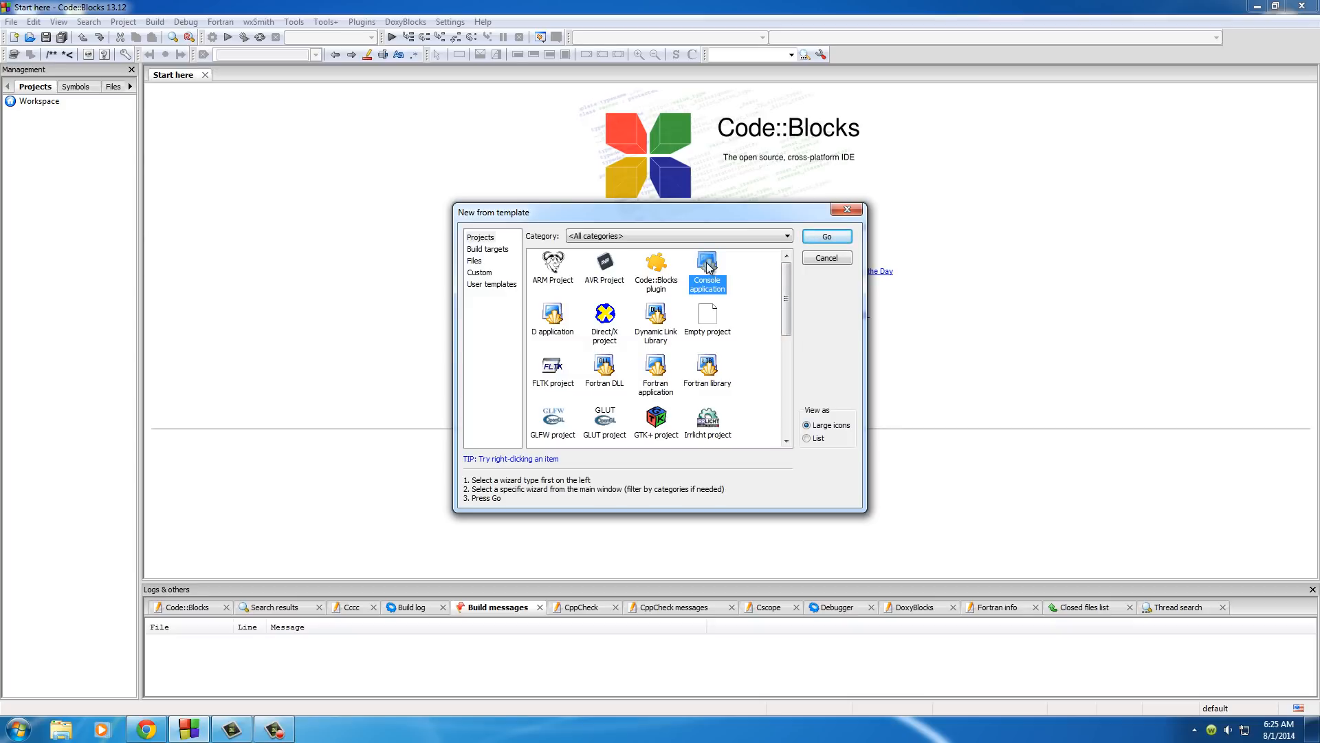
pyautogui.moveTo(797, 328)
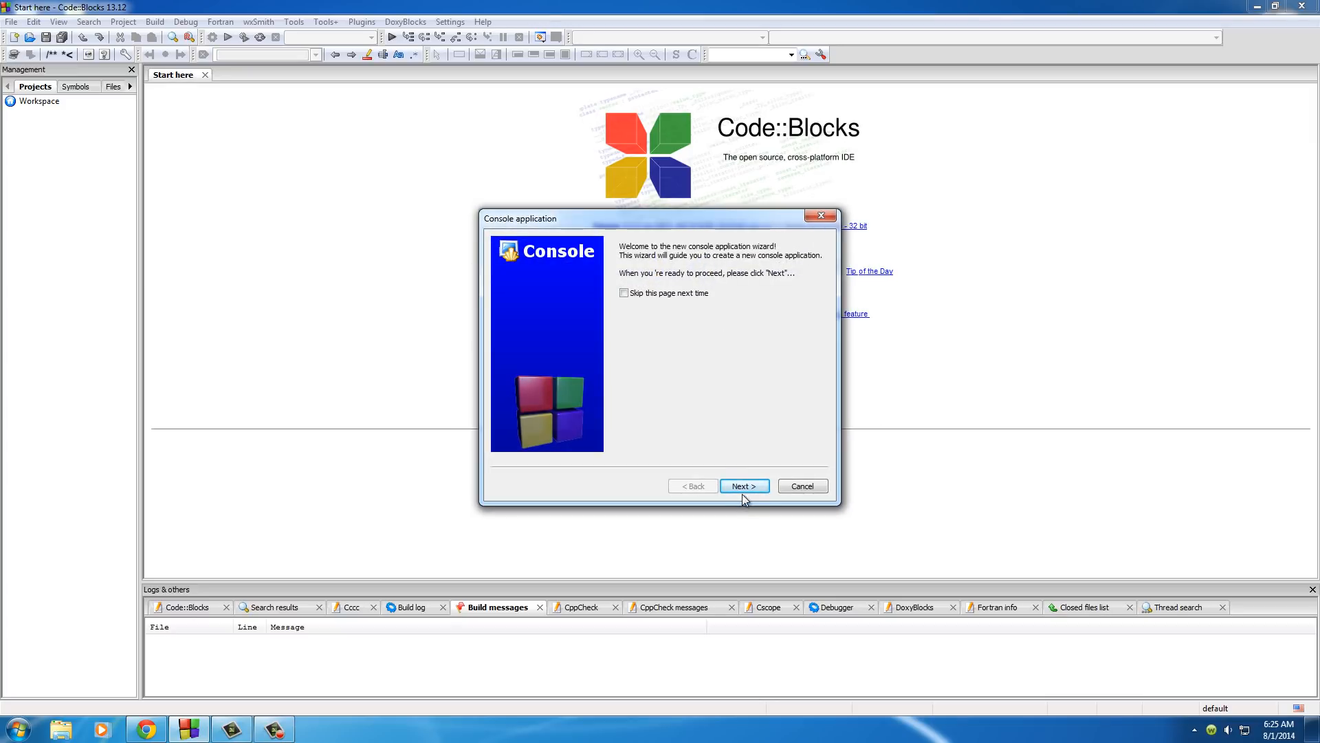
pyautogui.click(744, 486)
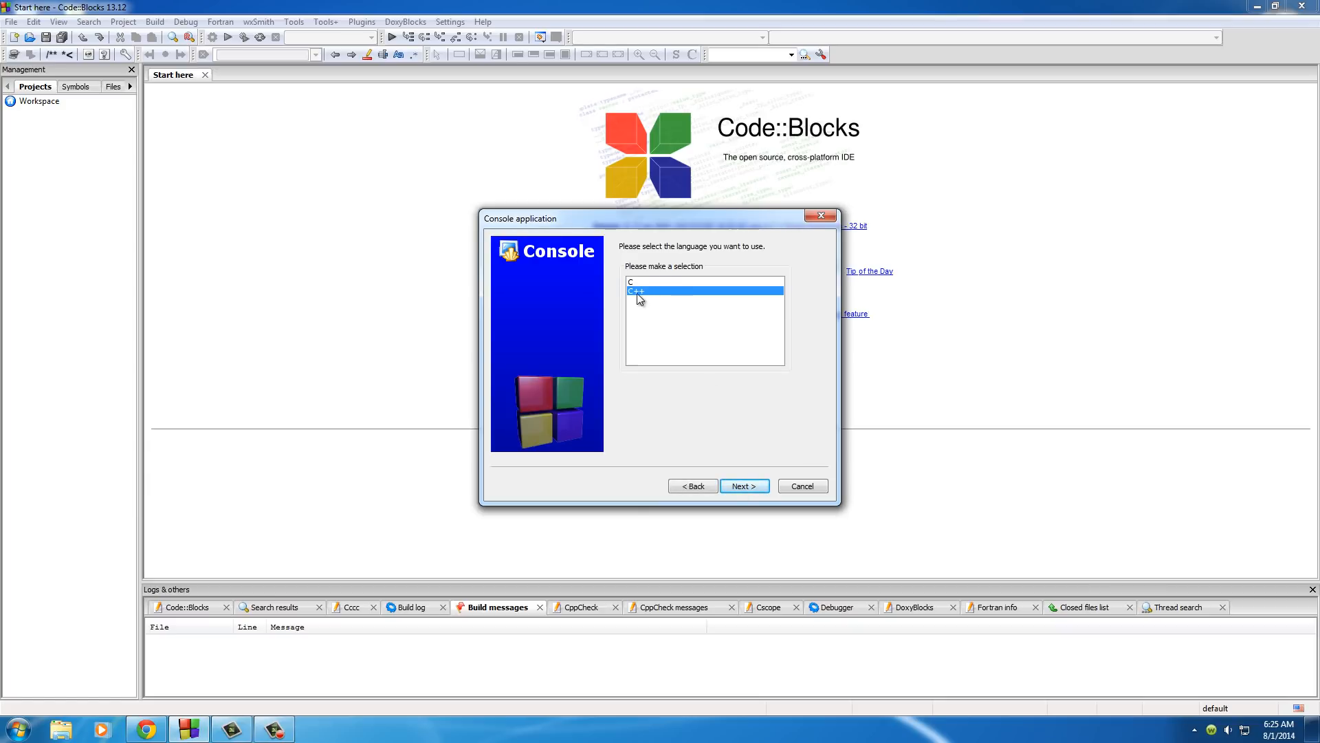
# Choose C rather than C++ as the project language and continue to the title page
pyautogui.click(640, 281)
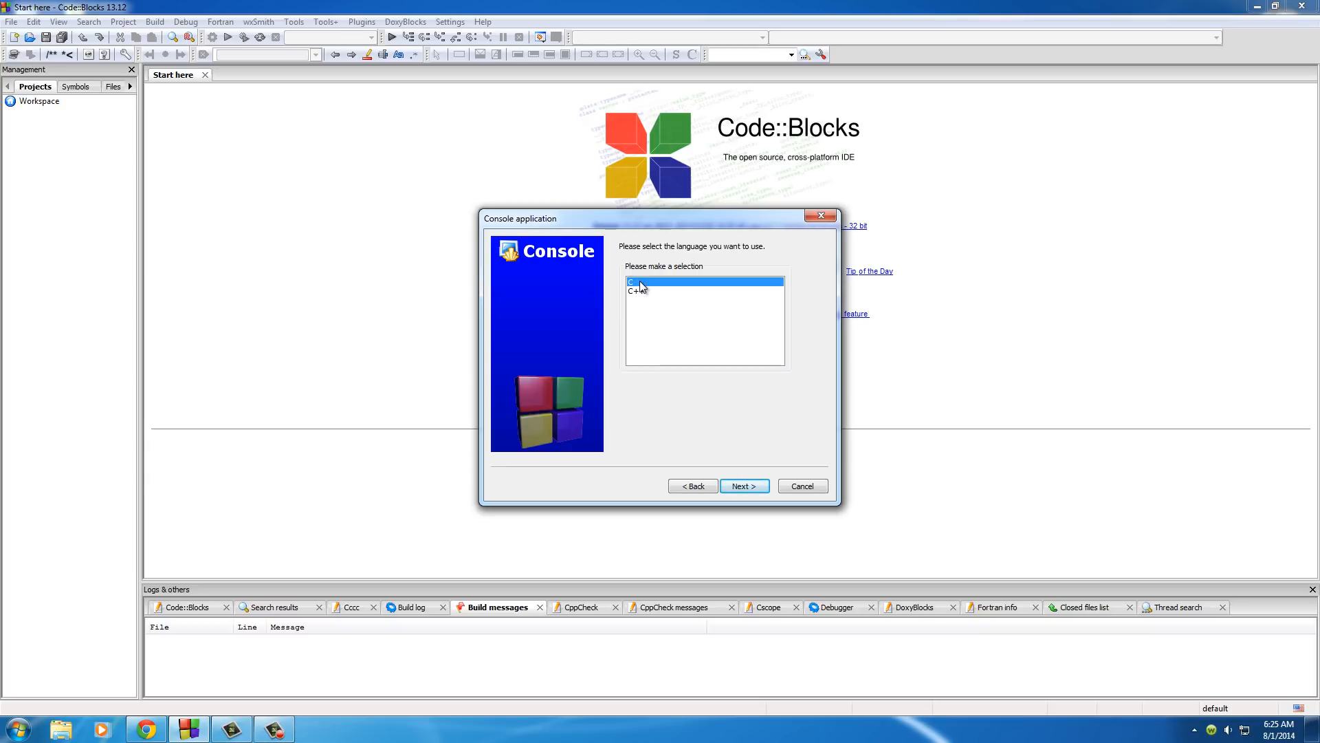
pyautogui.click(636, 290)
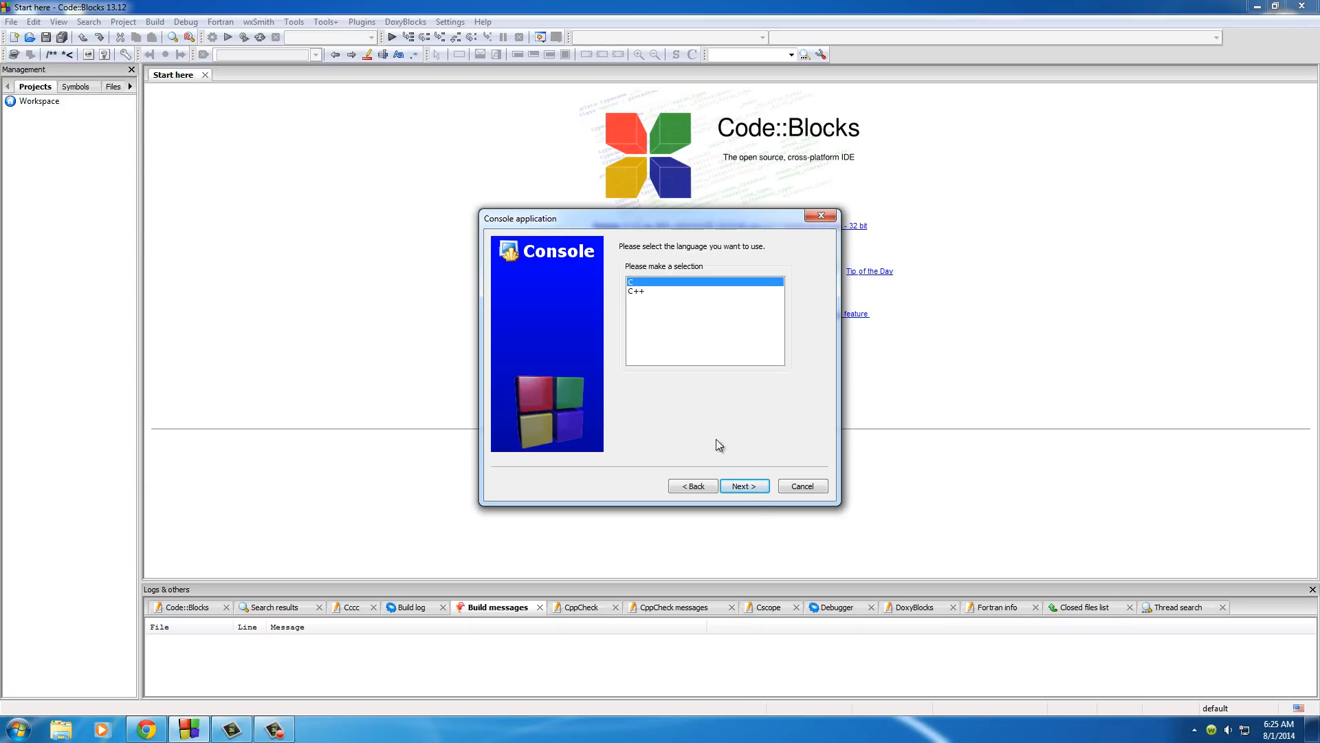
pyautogui.moveTo(744, 486)
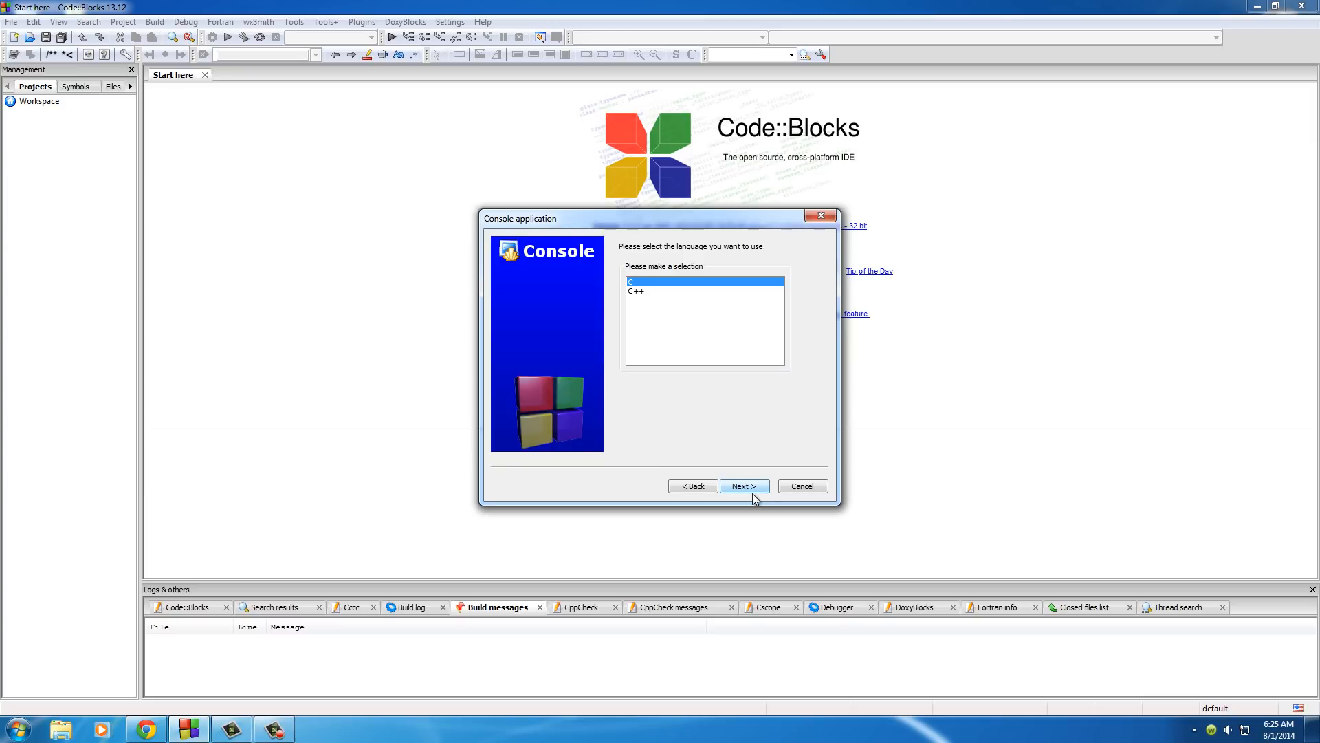
pyautogui.click(744, 485)
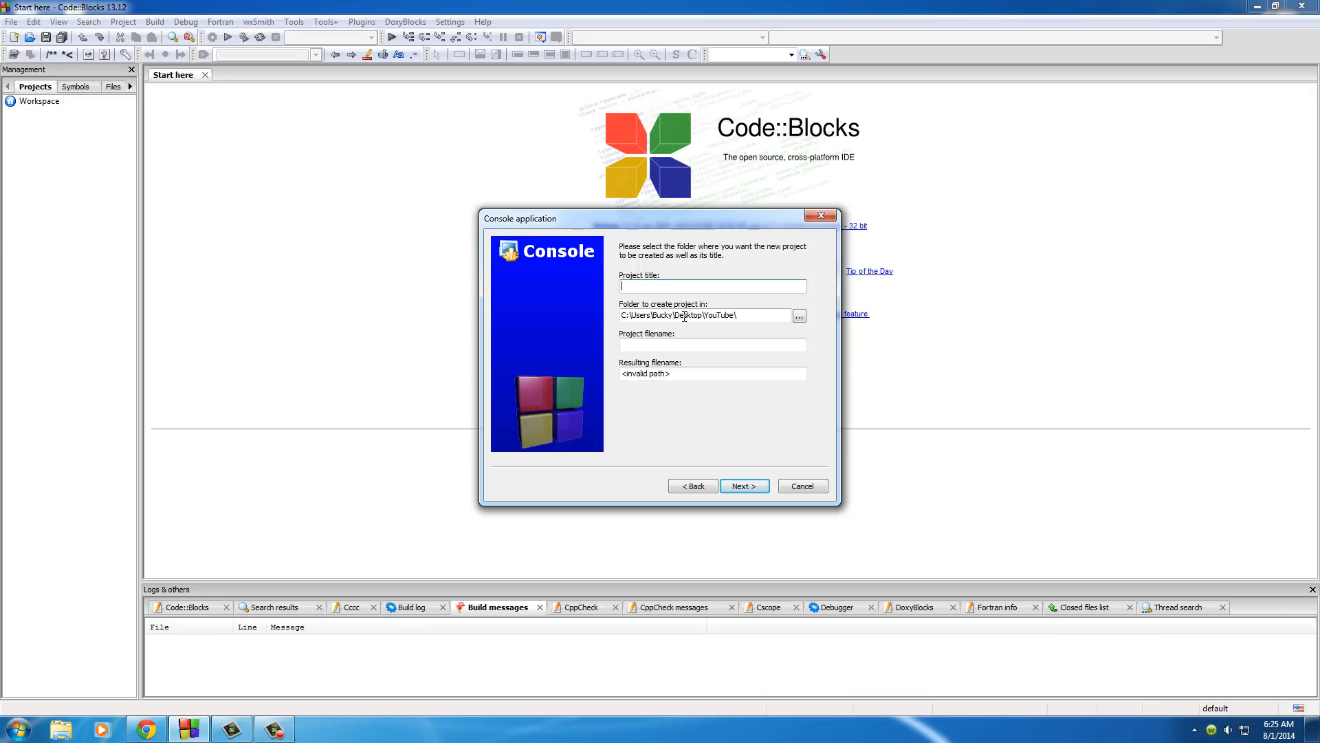
# Title the new project BuckysProgram
pyautogui.write('B')
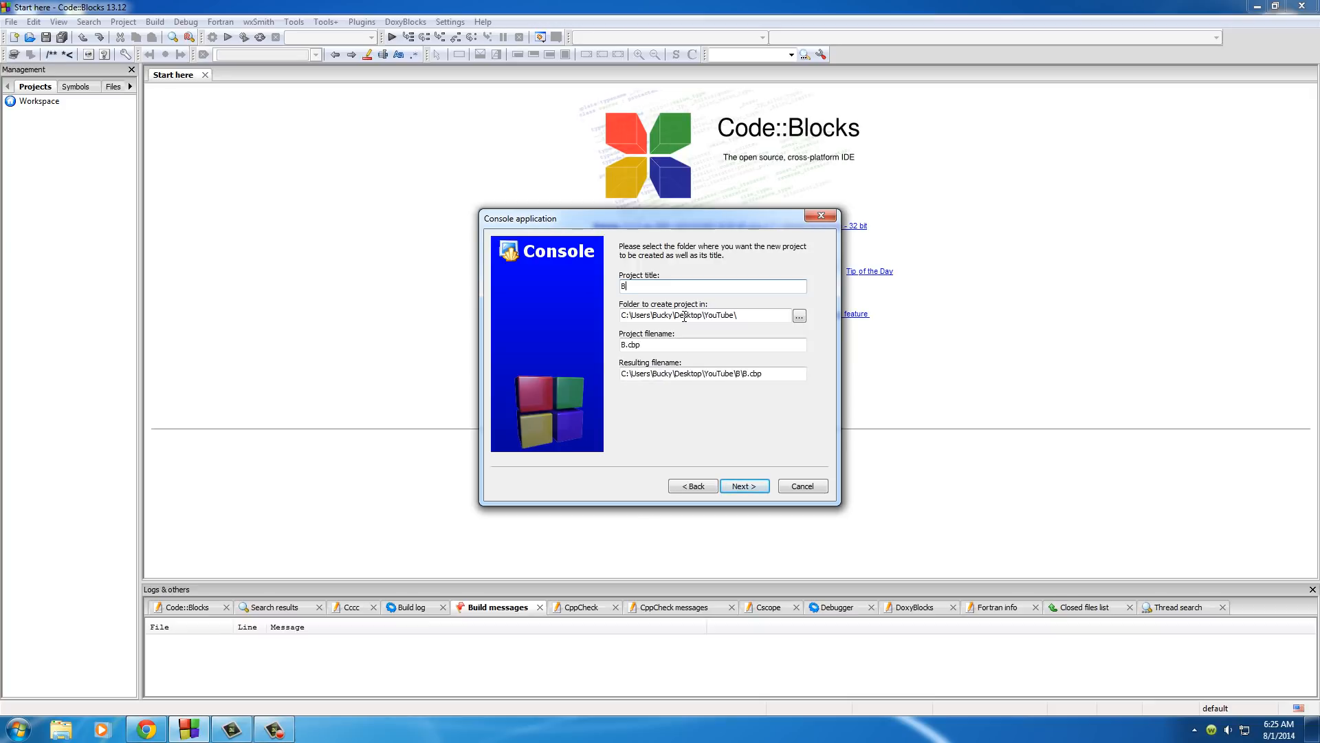
pyautogui.write('uckys')
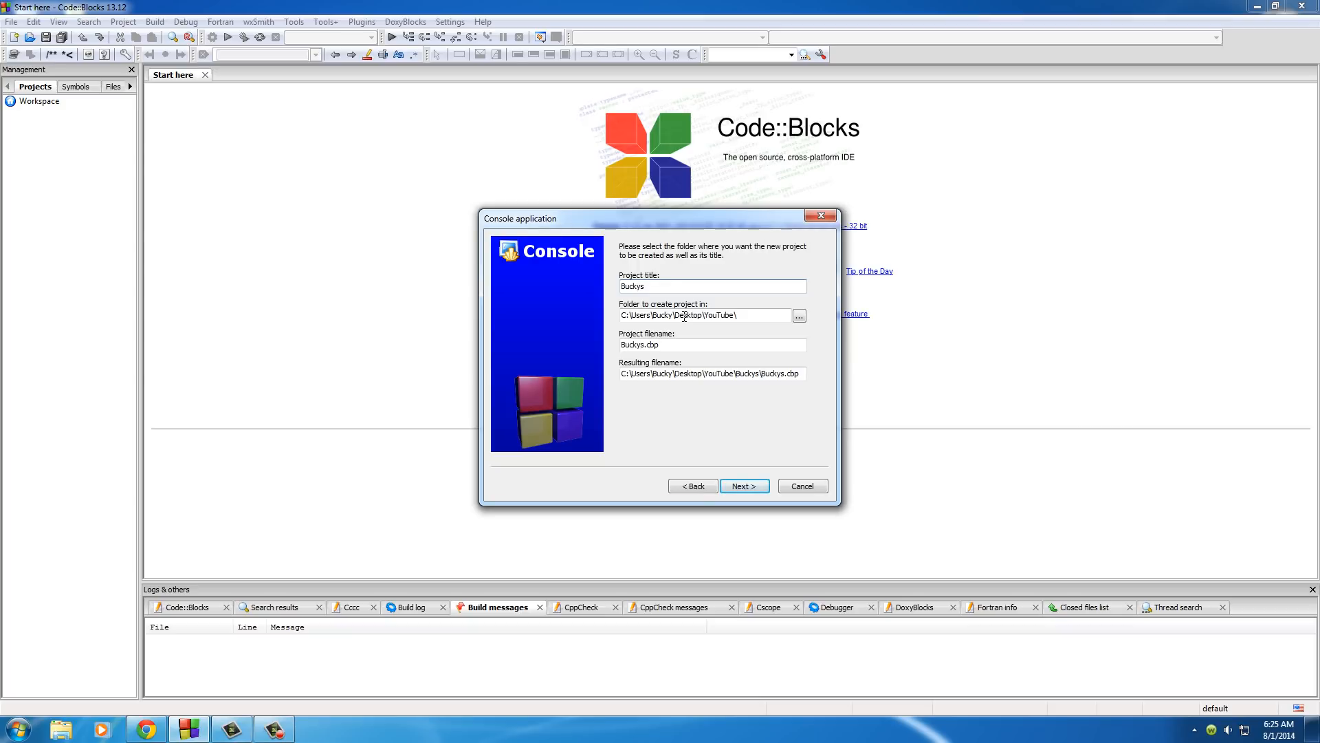
pyautogui.write('Program')
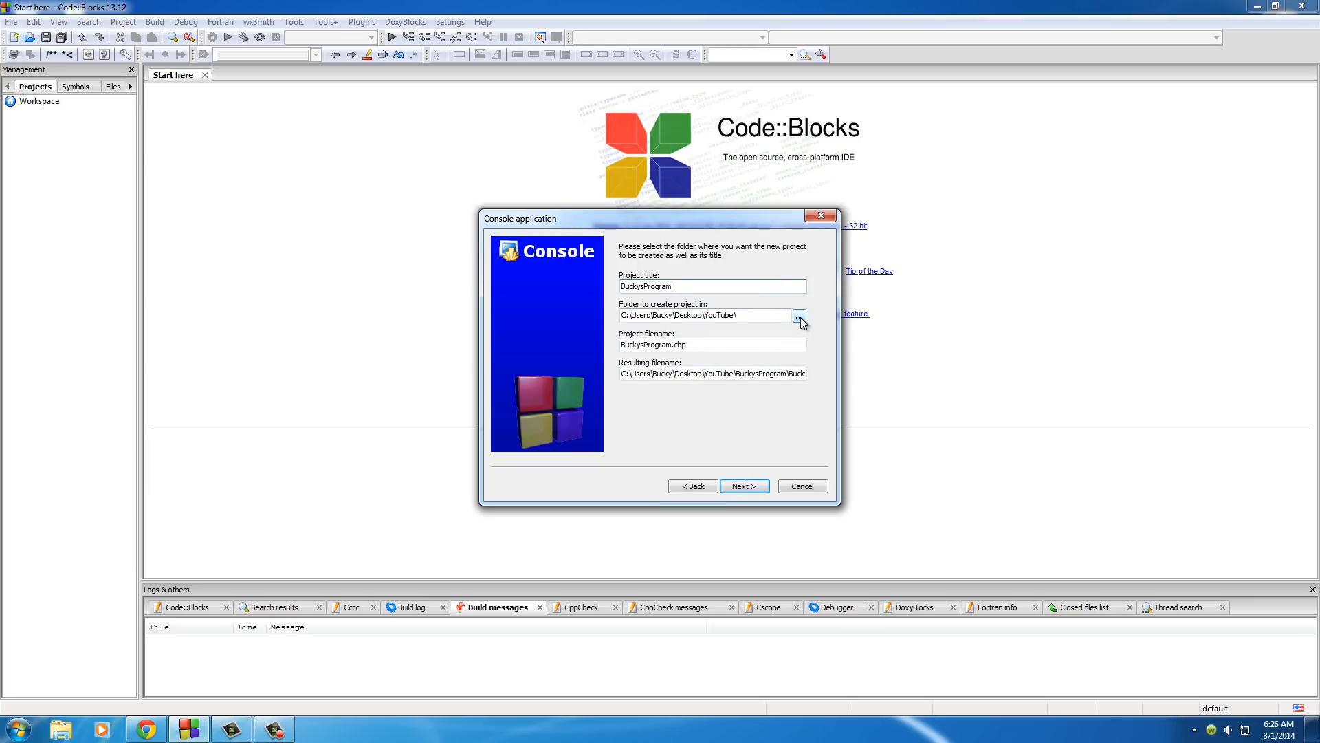
# Set the desktop C_Tutorials folder as the project location and continue to compiler settings
pyautogui.click(798, 315)
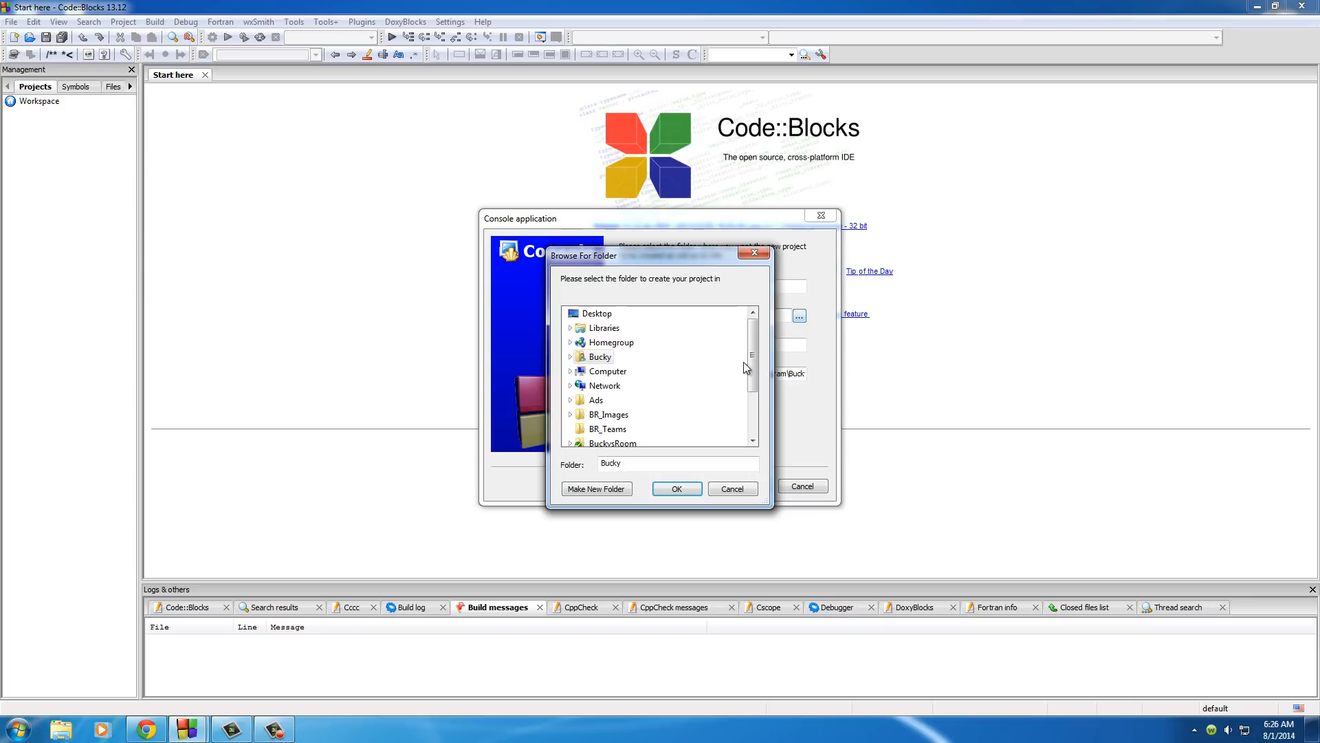
pyautogui.scroll(-3)
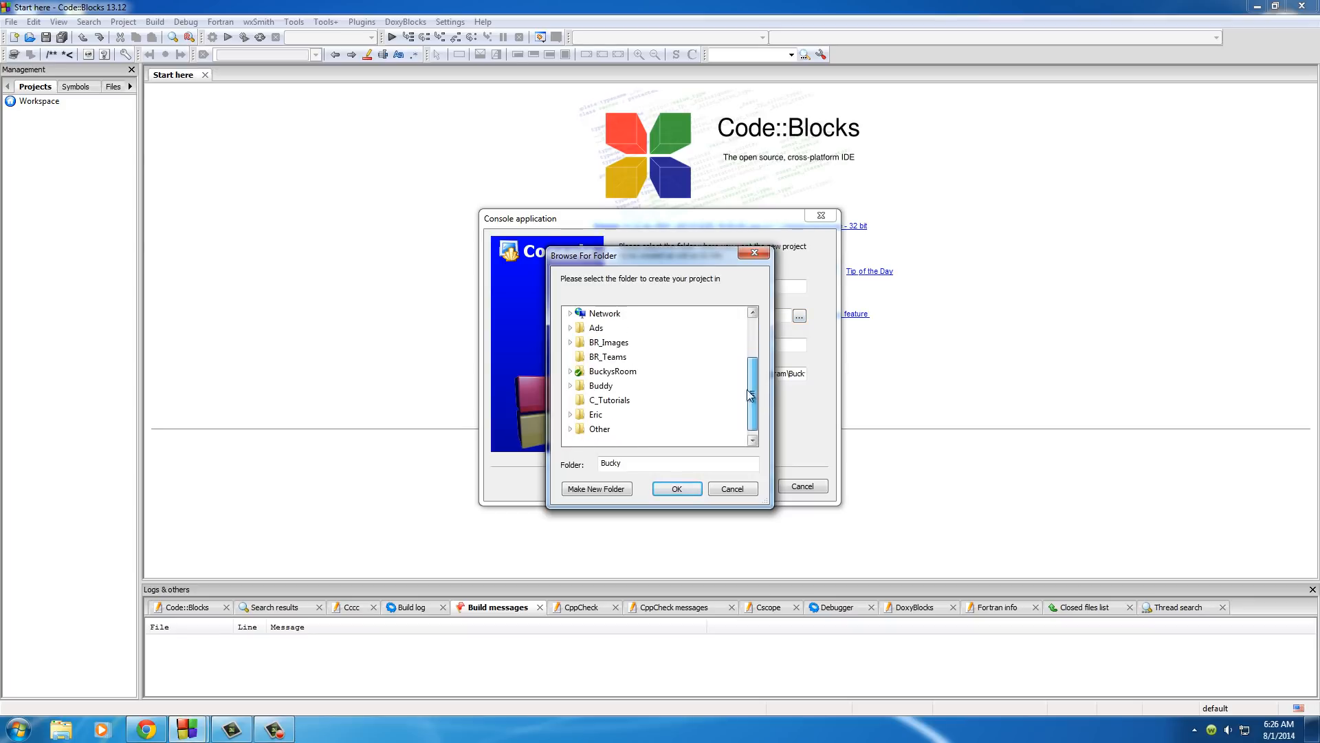
pyautogui.click(609, 399)
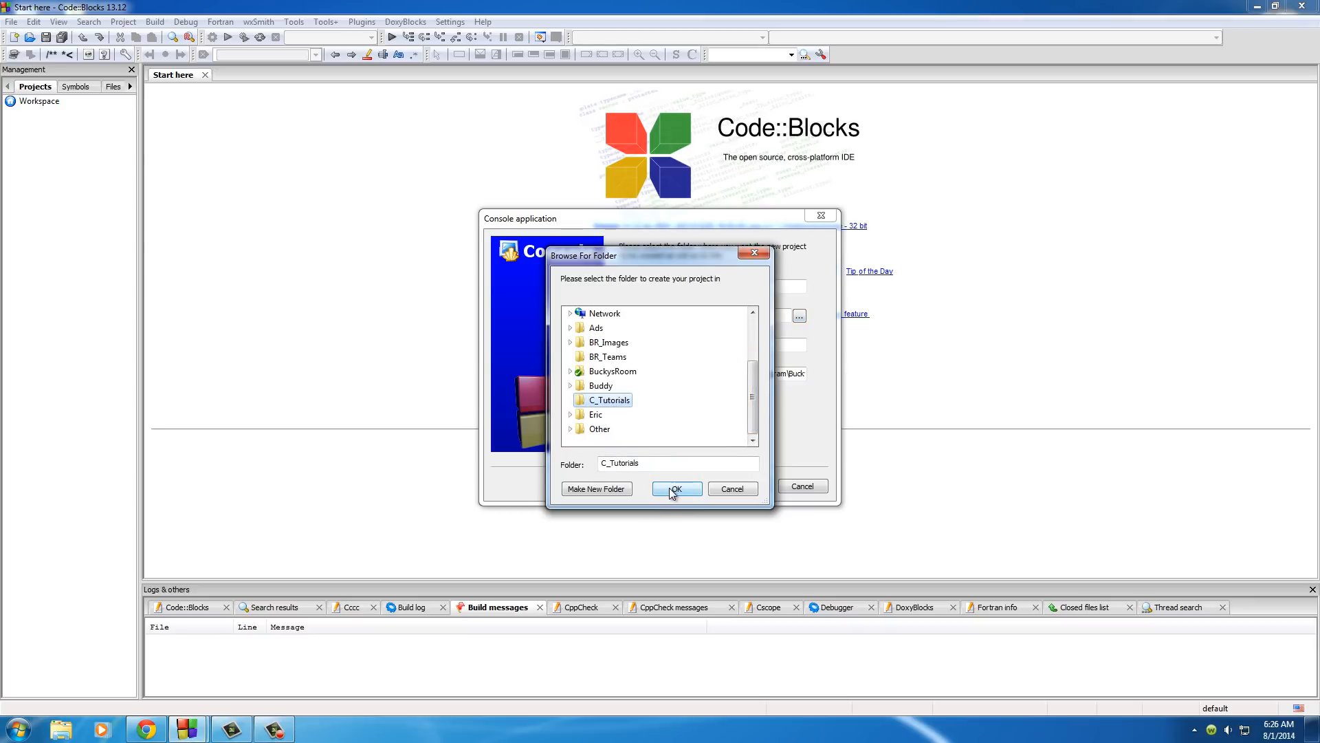
pyautogui.click(676, 490)
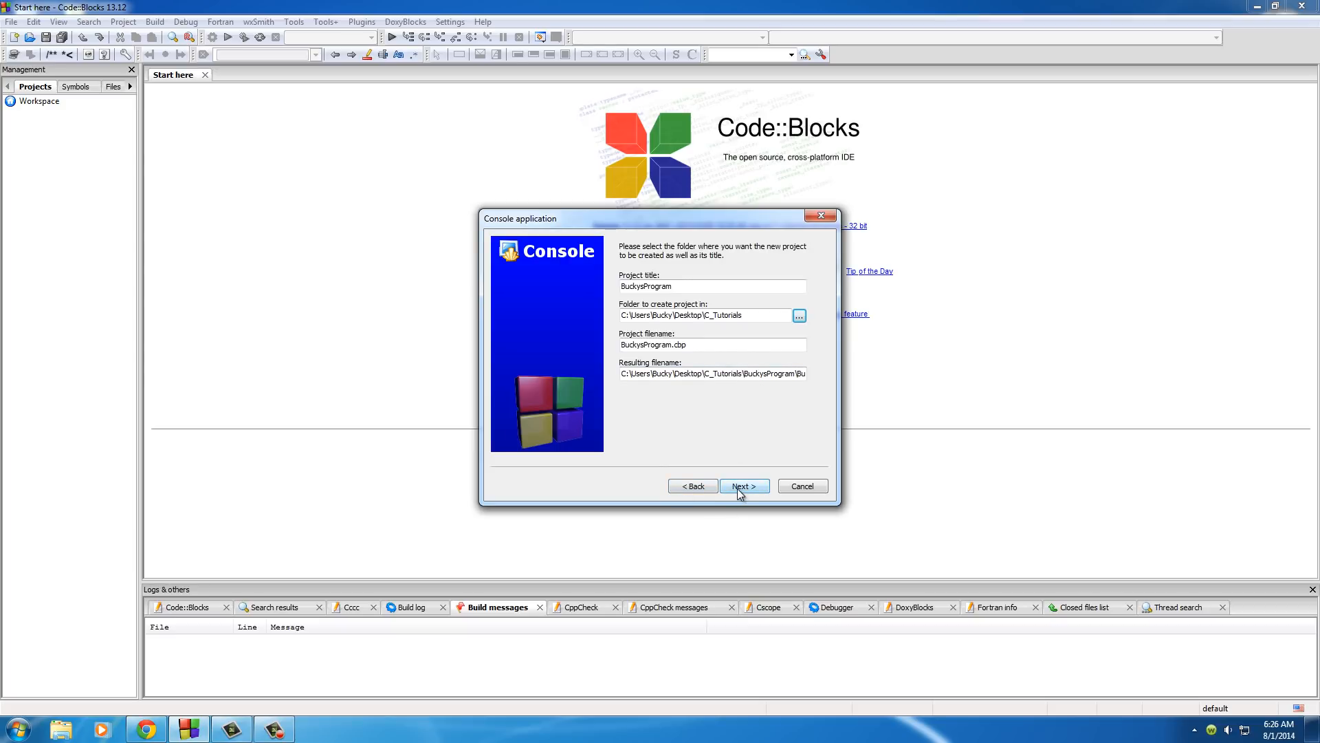
pyautogui.click(744, 485)
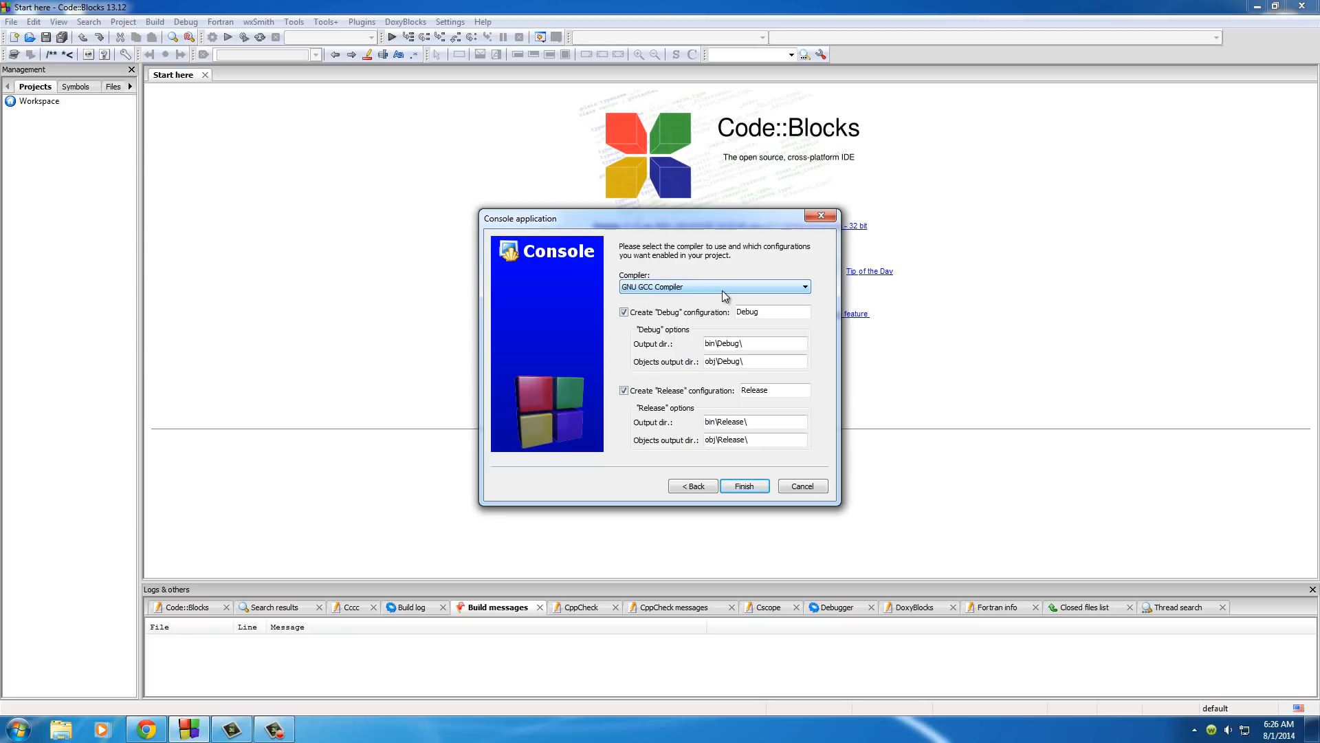
# Finish creating BuckysProgram with GNU GCC and the default Debug and Release configurations
pyautogui.click(744, 486)
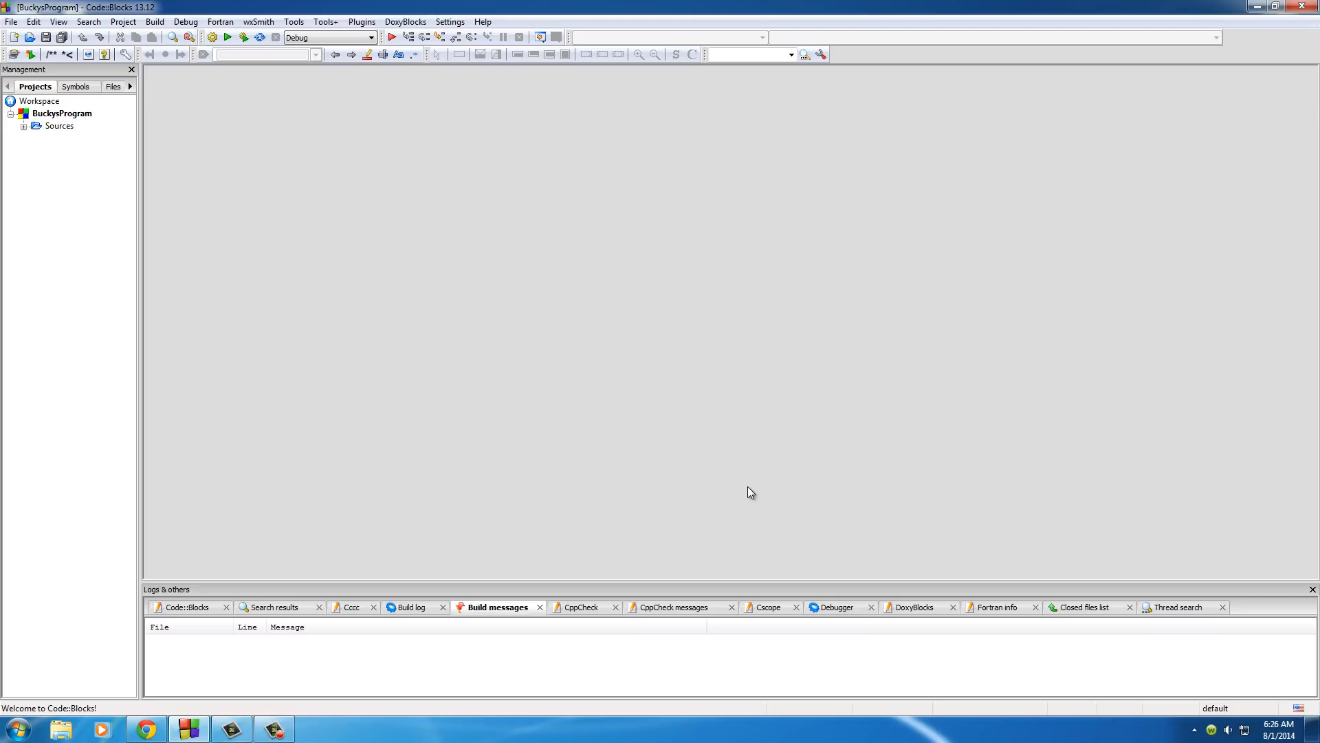
pyautogui.moveTo(28, 132)
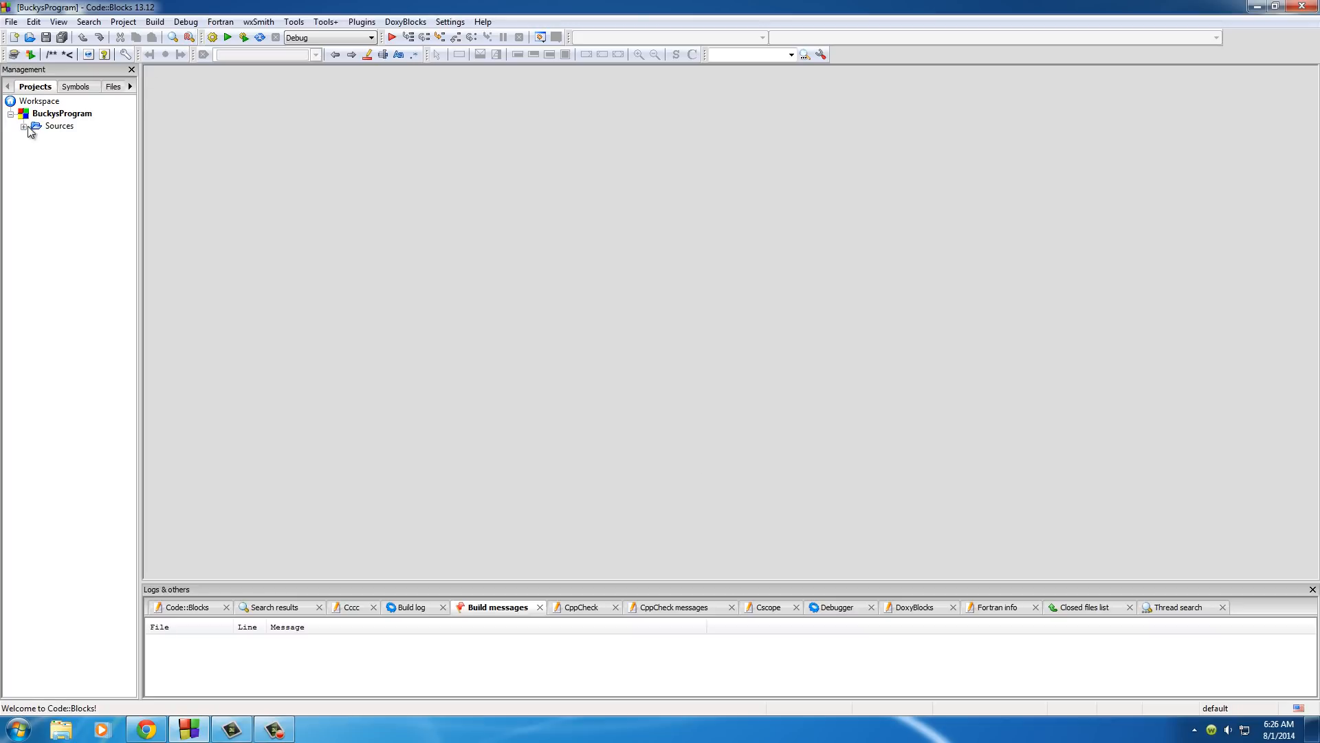
pyautogui.moveTo(33, 108)
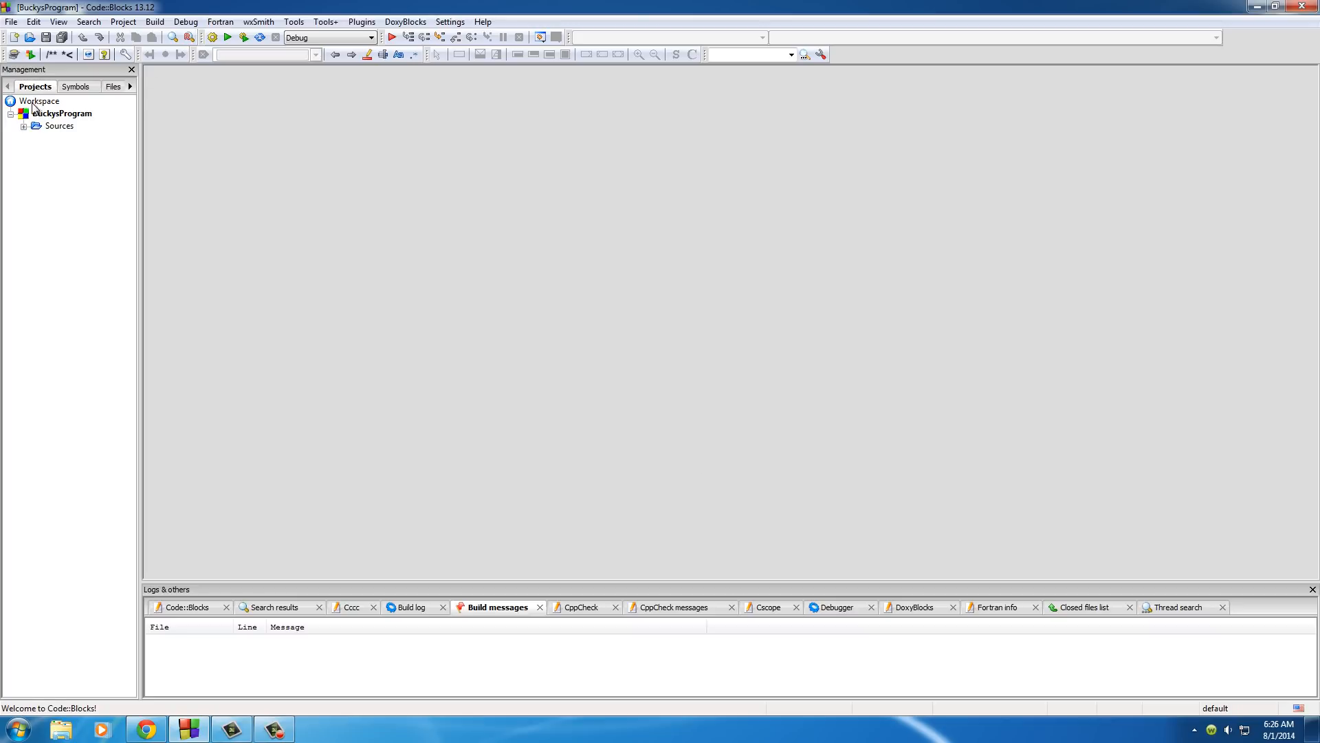
# Expand BuckysProgram's Sources folder and open main.c in the editor
pyautogui.click(63, 113)
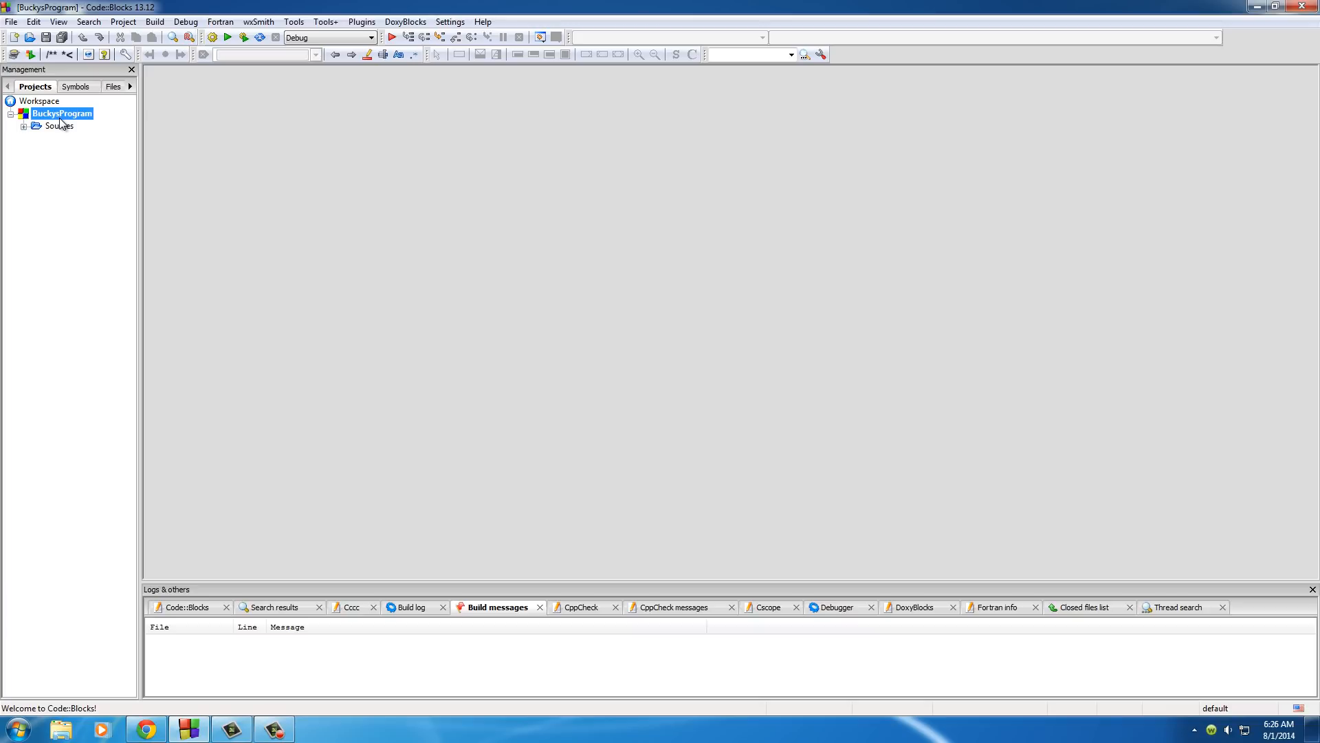
pyautogui.moveTo(59, 131)
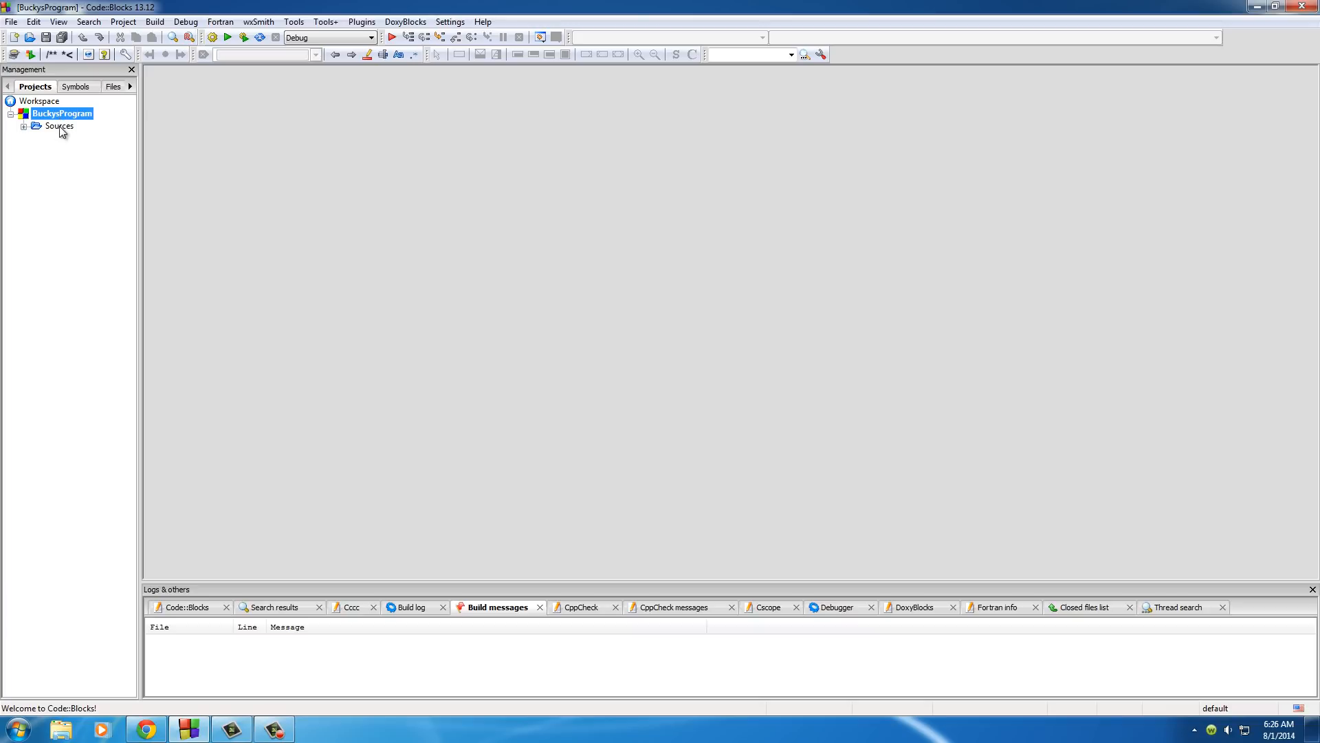
pyautogui.click(59, 125)
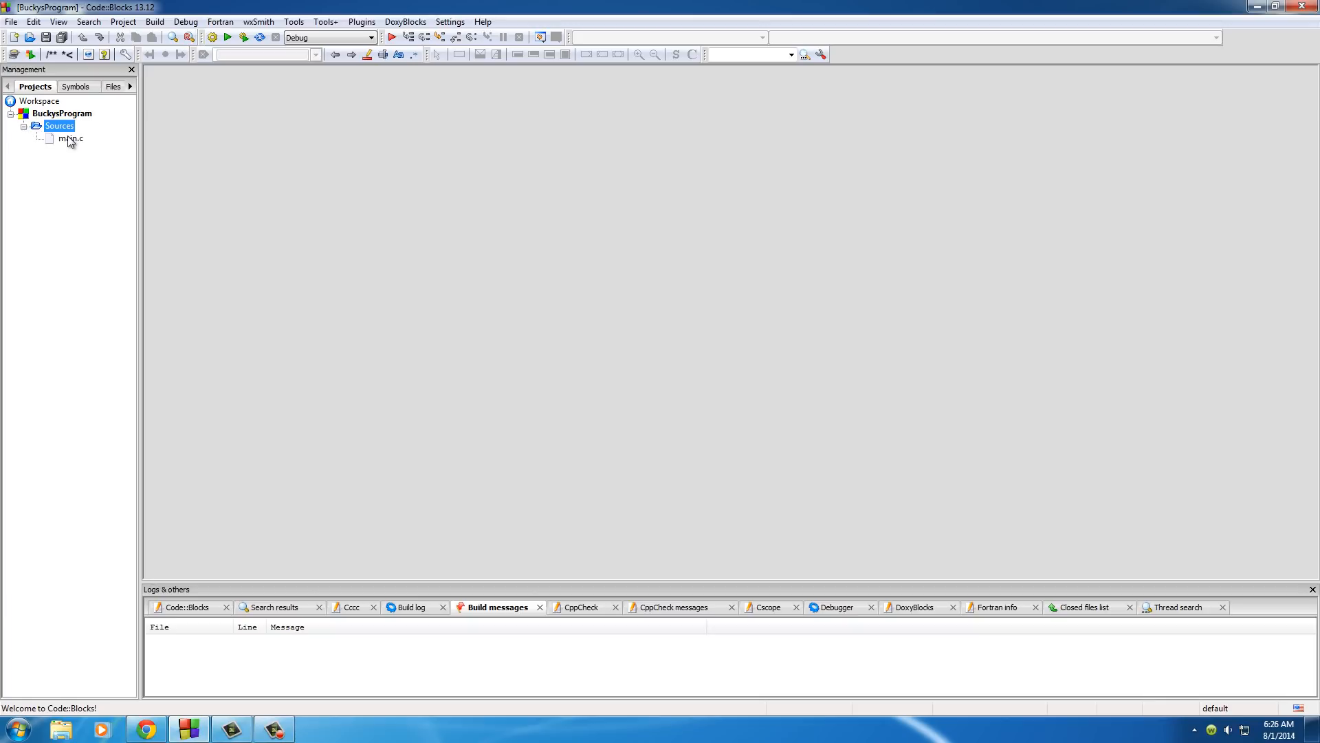
pyautogui.click(71, 139)
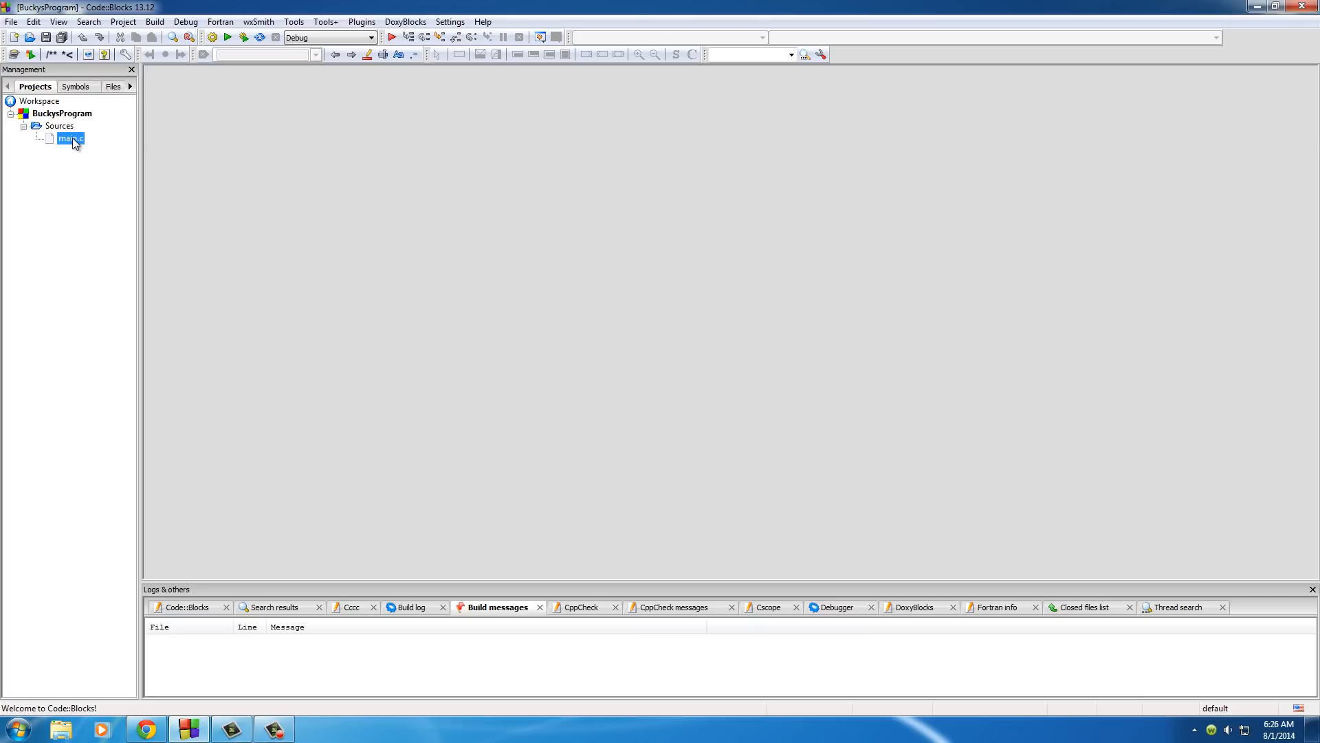
pyautogui.doubleClick(70, 137)
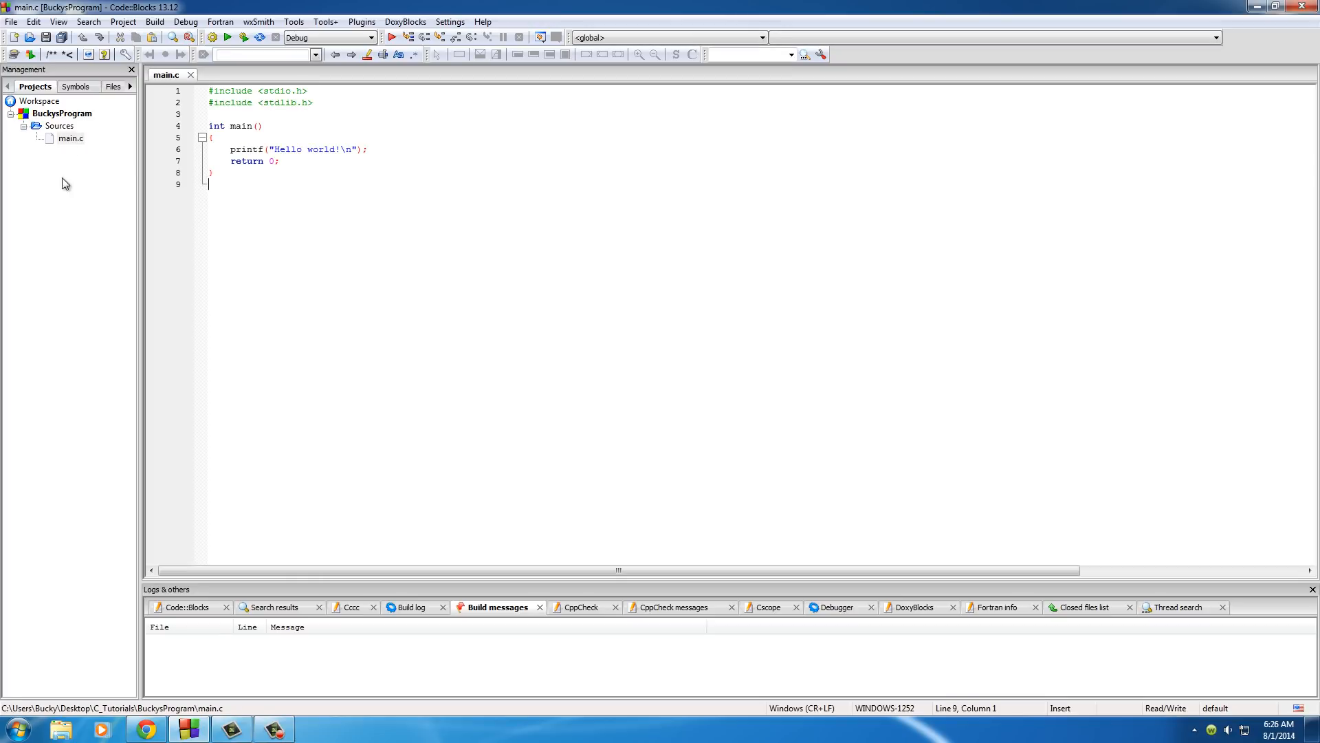
pyautogui.moveTo(224, 183)
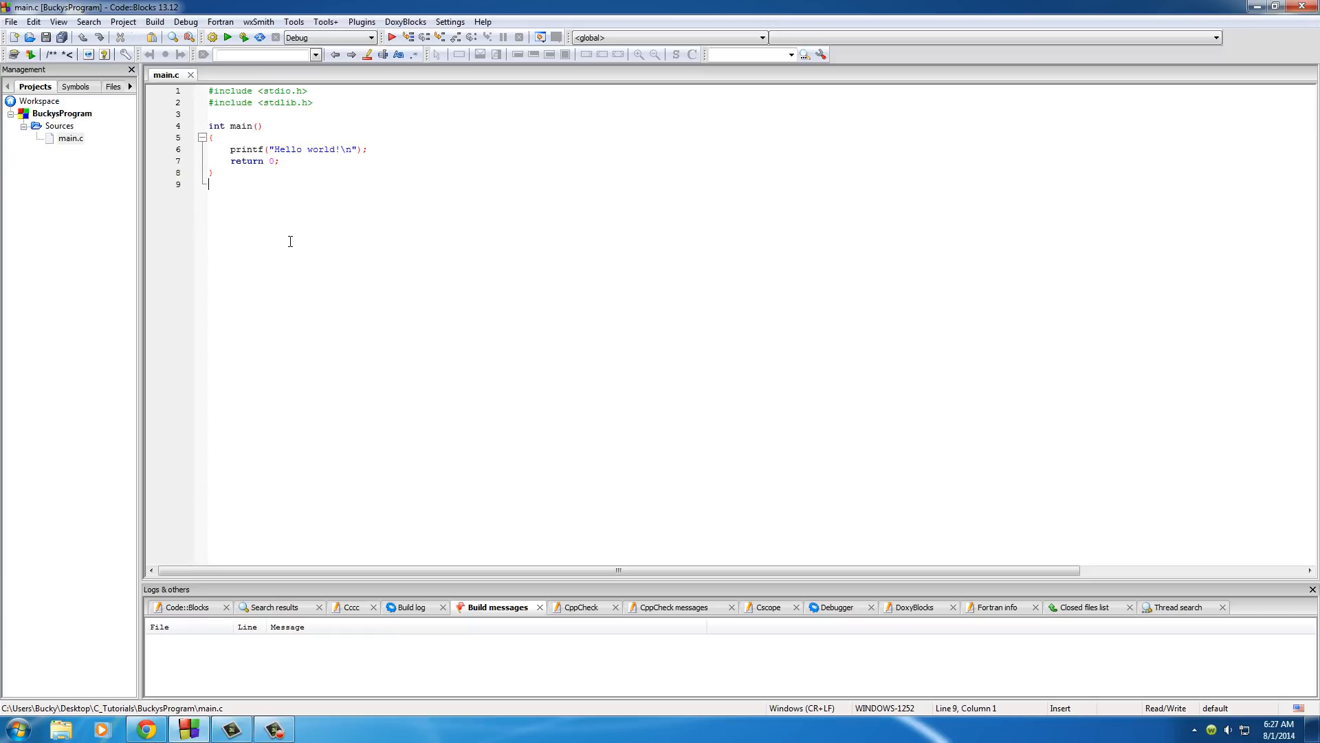
pyautogui.moveTo(243, 37)
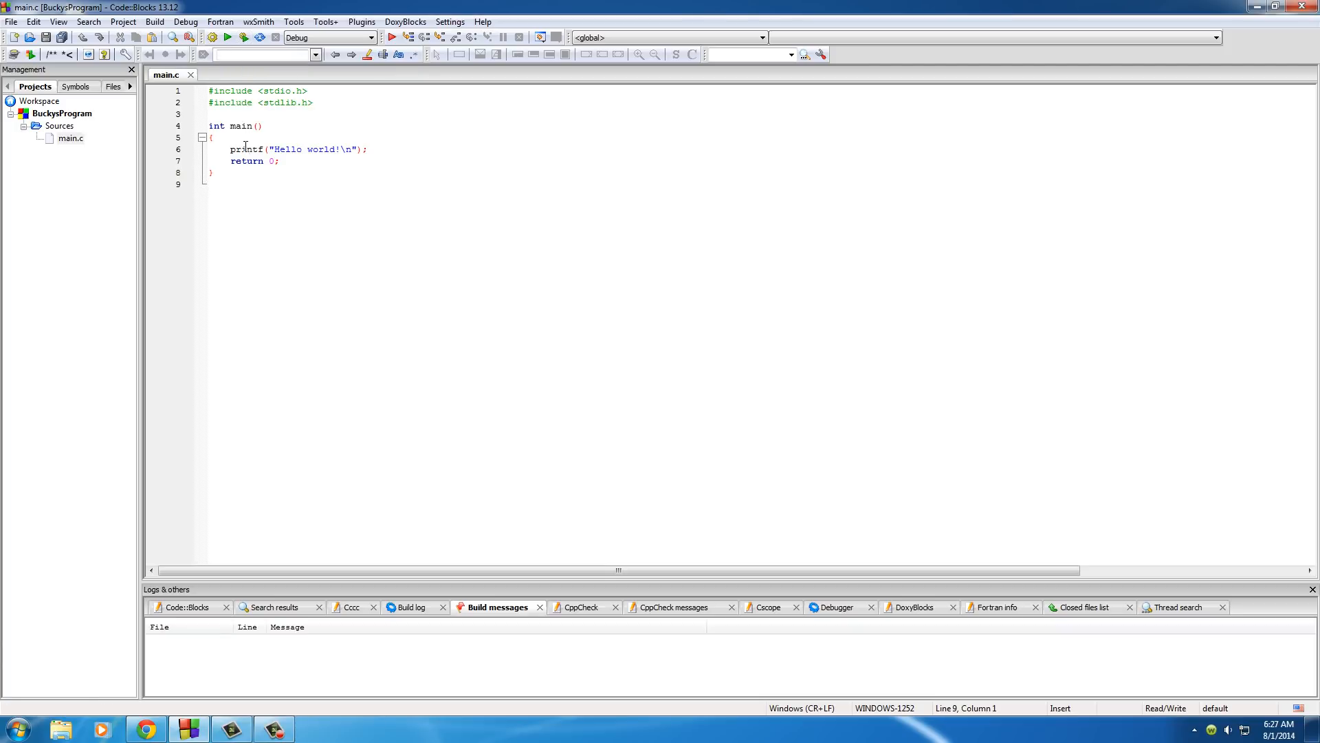
# Review the default Hello world code in main.c, selecting and deselecting it without changes
pyautogui.click(290, 220)
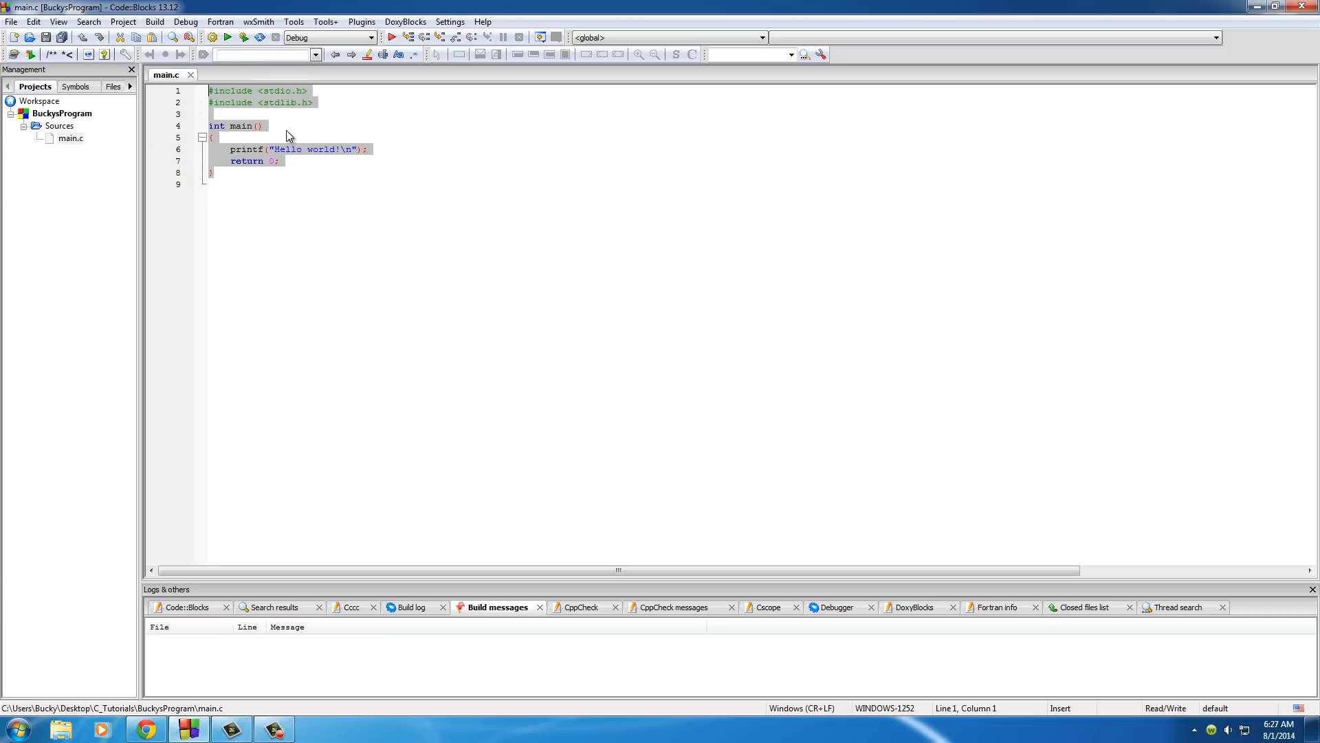
pyautogui.click(262, 125)
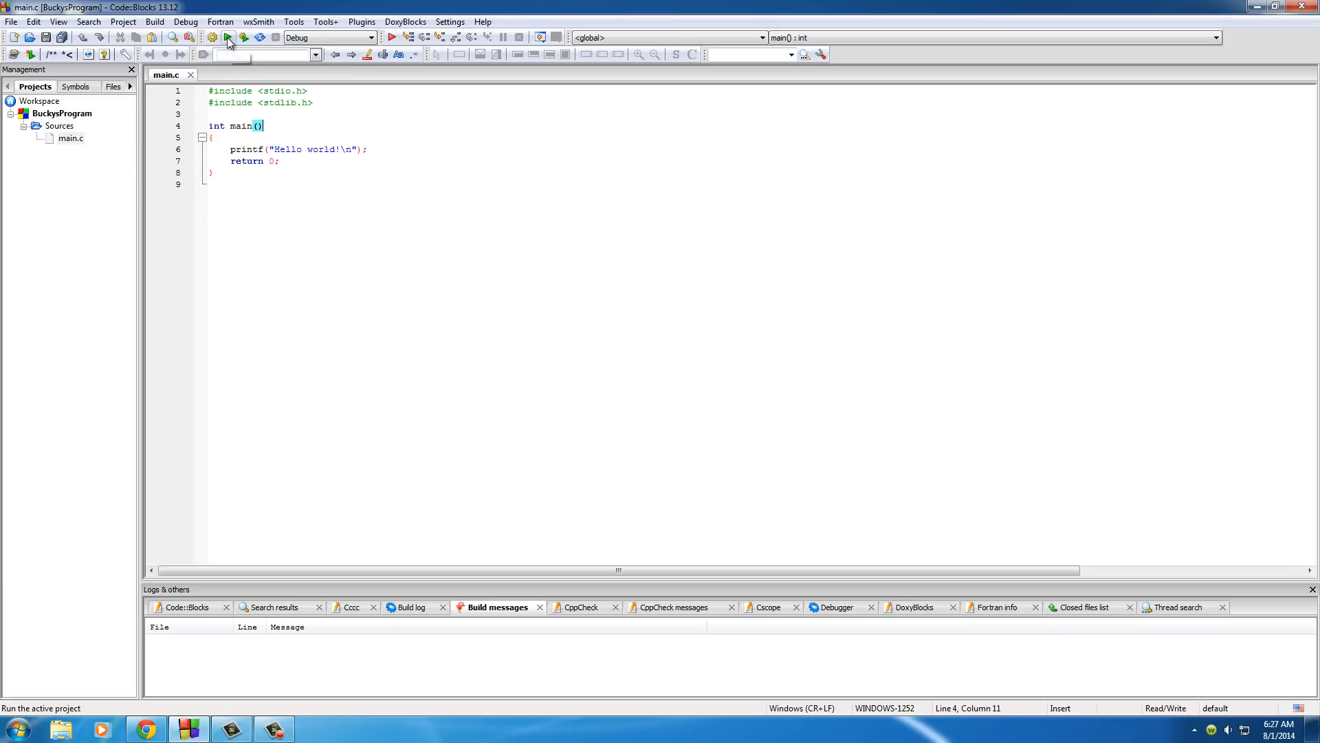
pyautogui.moveTo(244, 37)
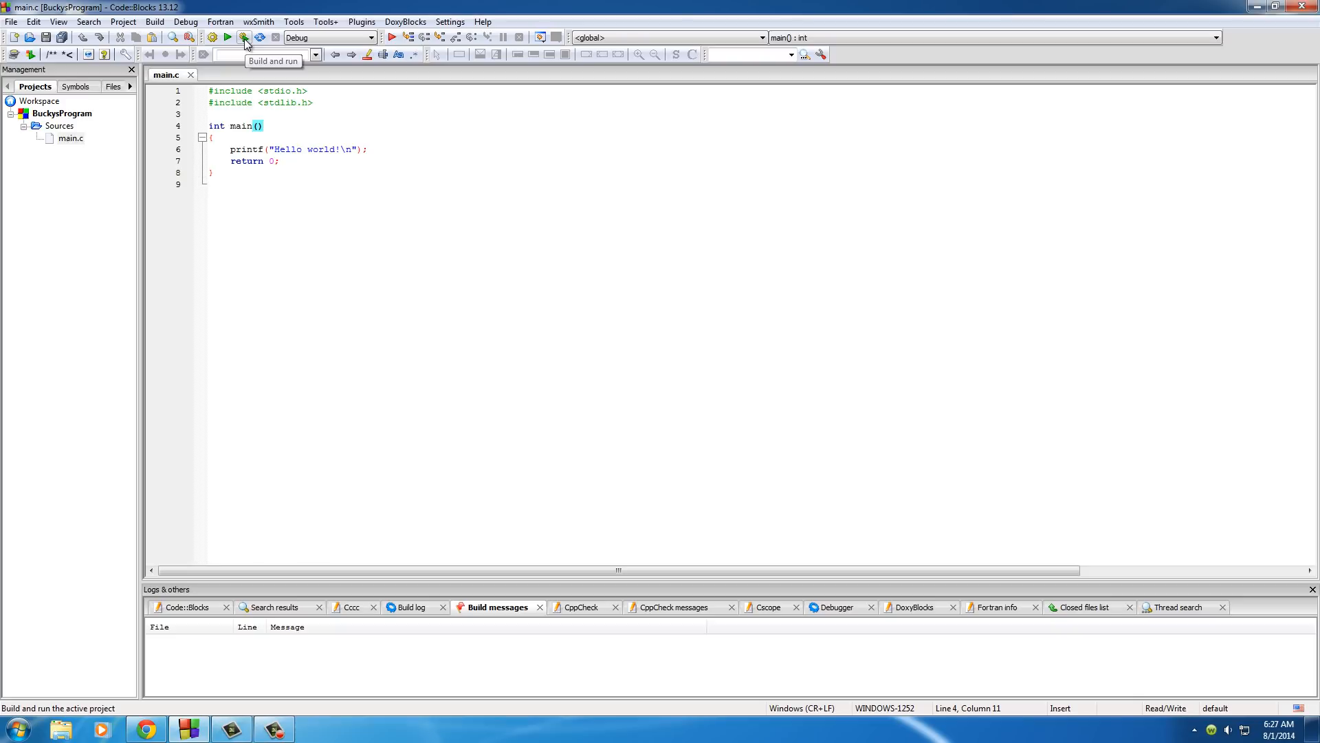
# Build and run BuckysProgram so the console prints Hello world!, then close the console
pyautogui.click(245, 37)
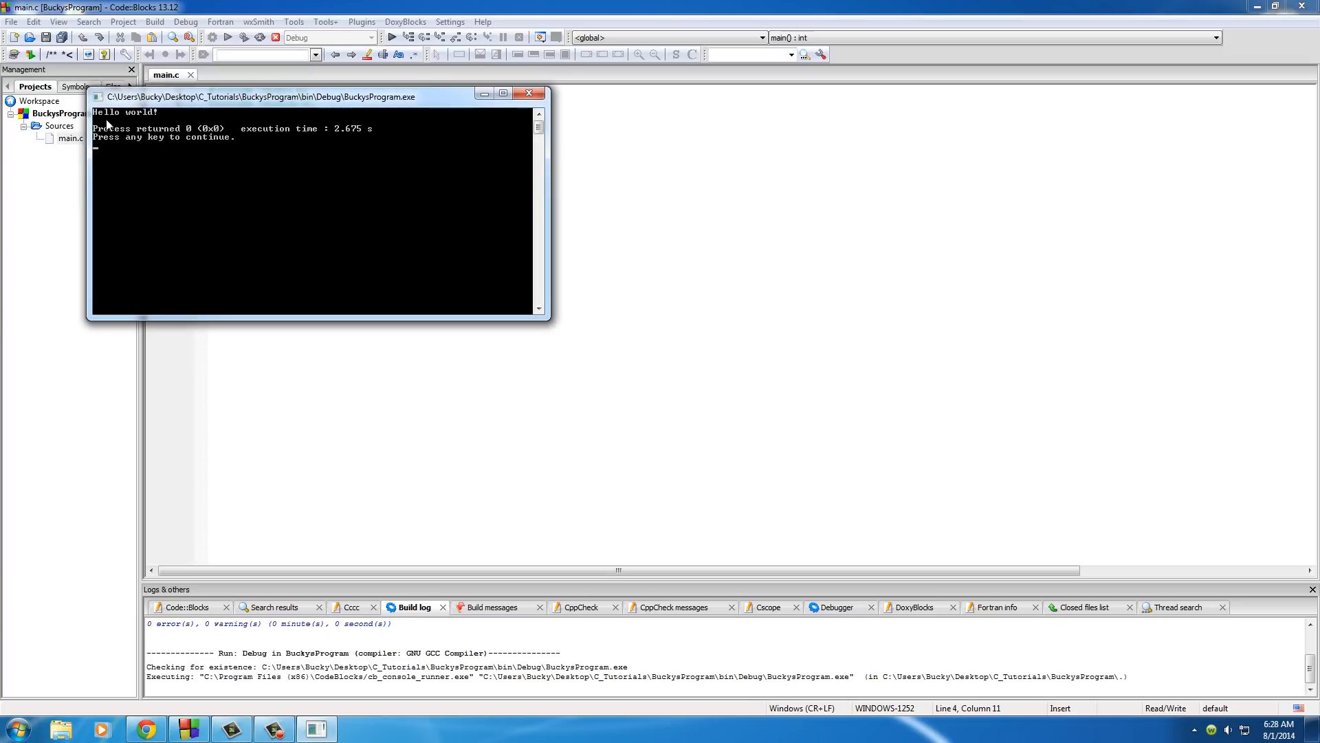
pyautogui.moveTo(253, 96); pyautogui.dragTo(401, 202)
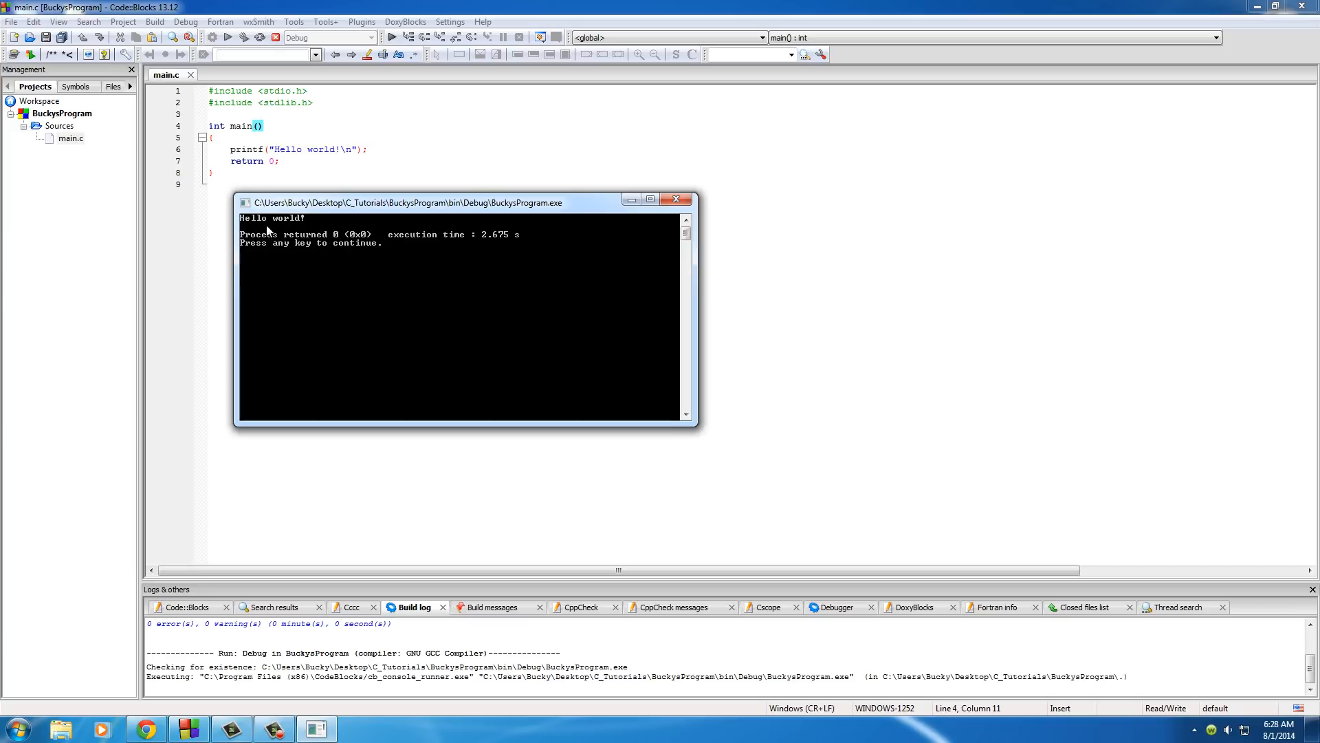
pyautogui.moveTo(291, 231)
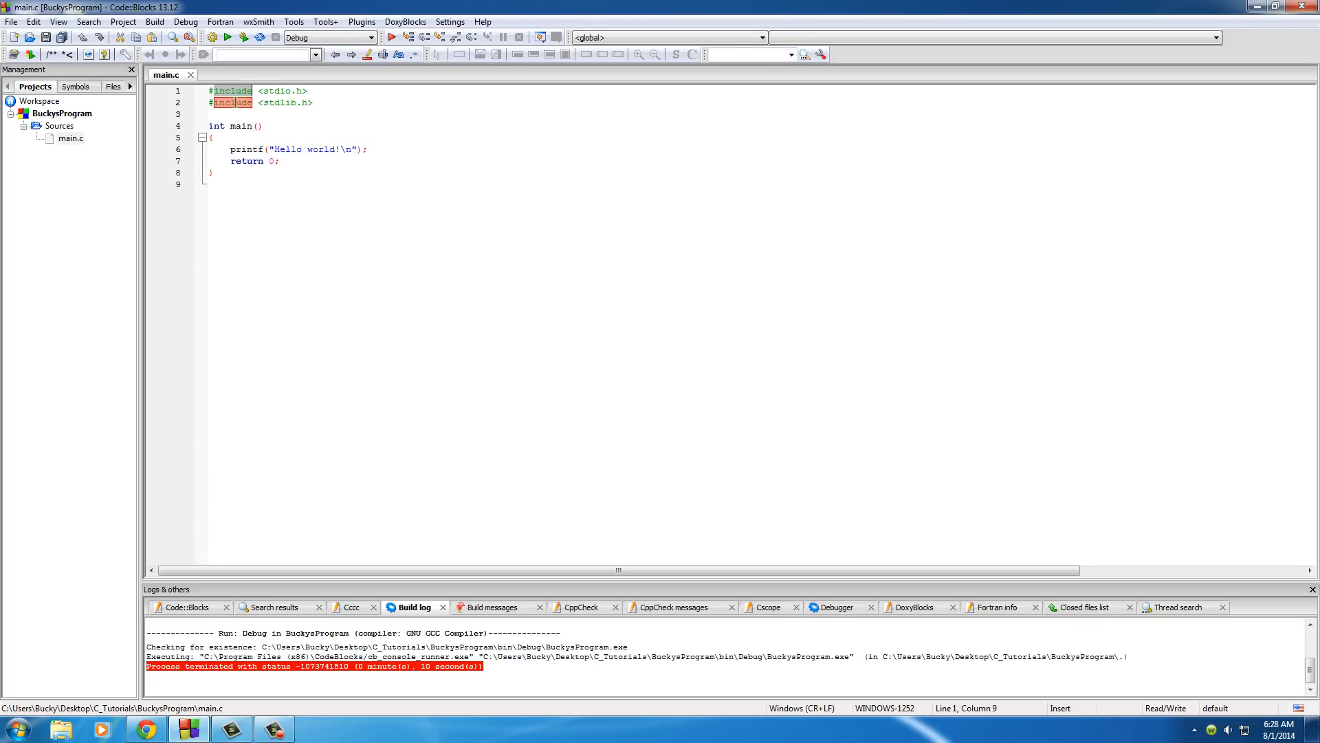
pyautogui.click(211, 137)
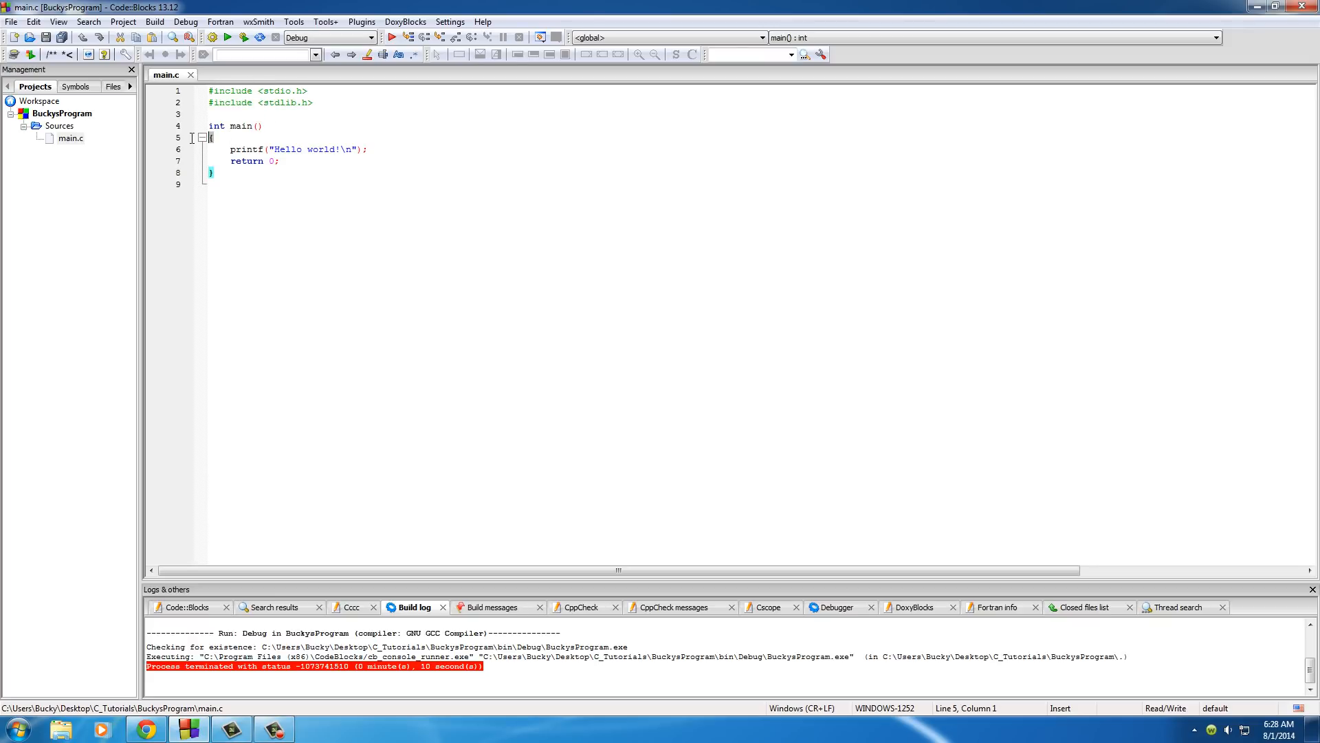
pyautogui.click(261, 138)
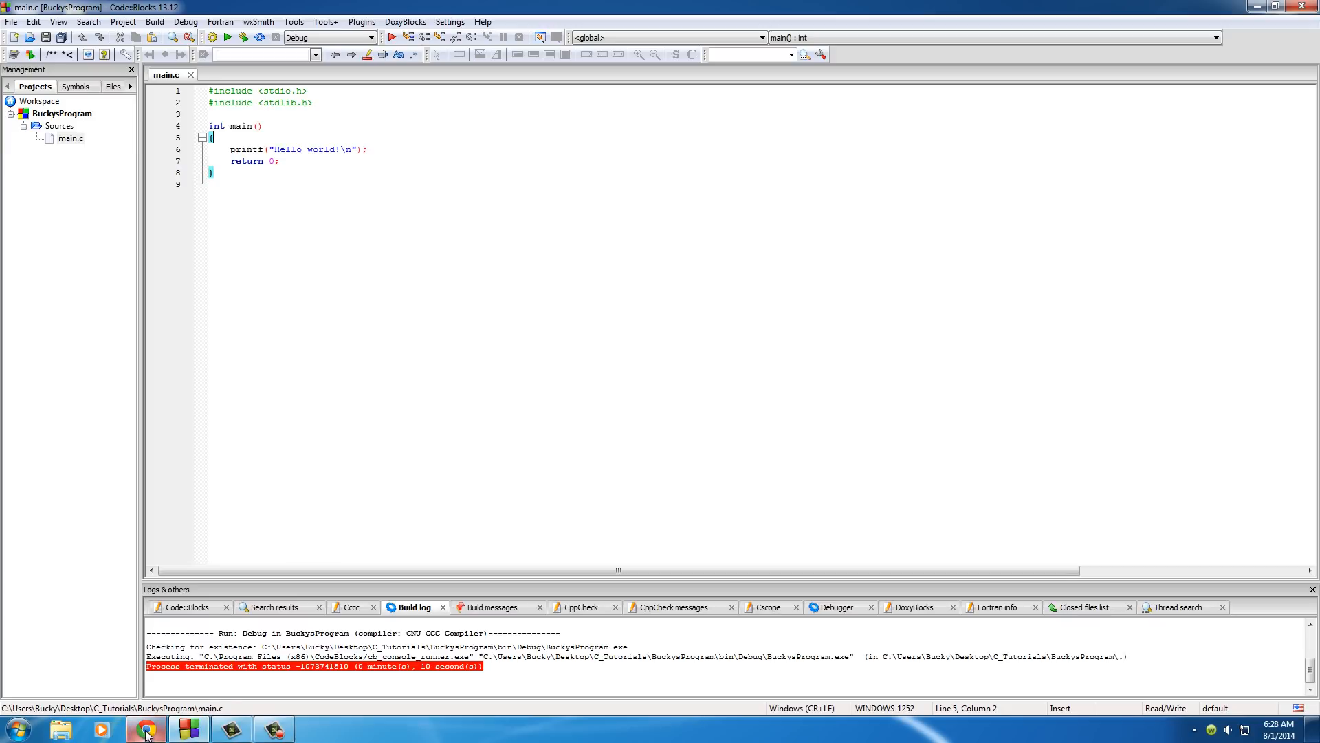
pyautogui.moveTo(276, 208)
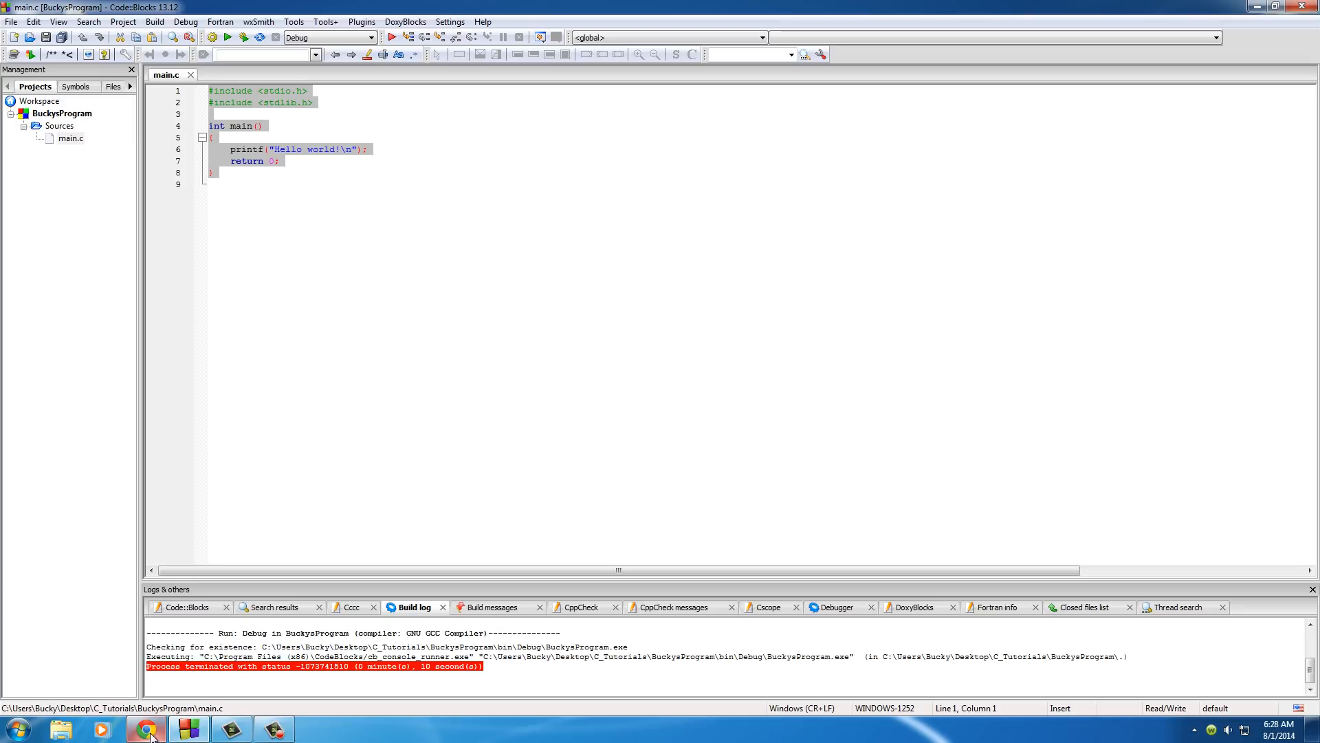
# Switch to Chrome on buckysroom.org and open the forum's C programming category
pyautogui.click(147, 729)
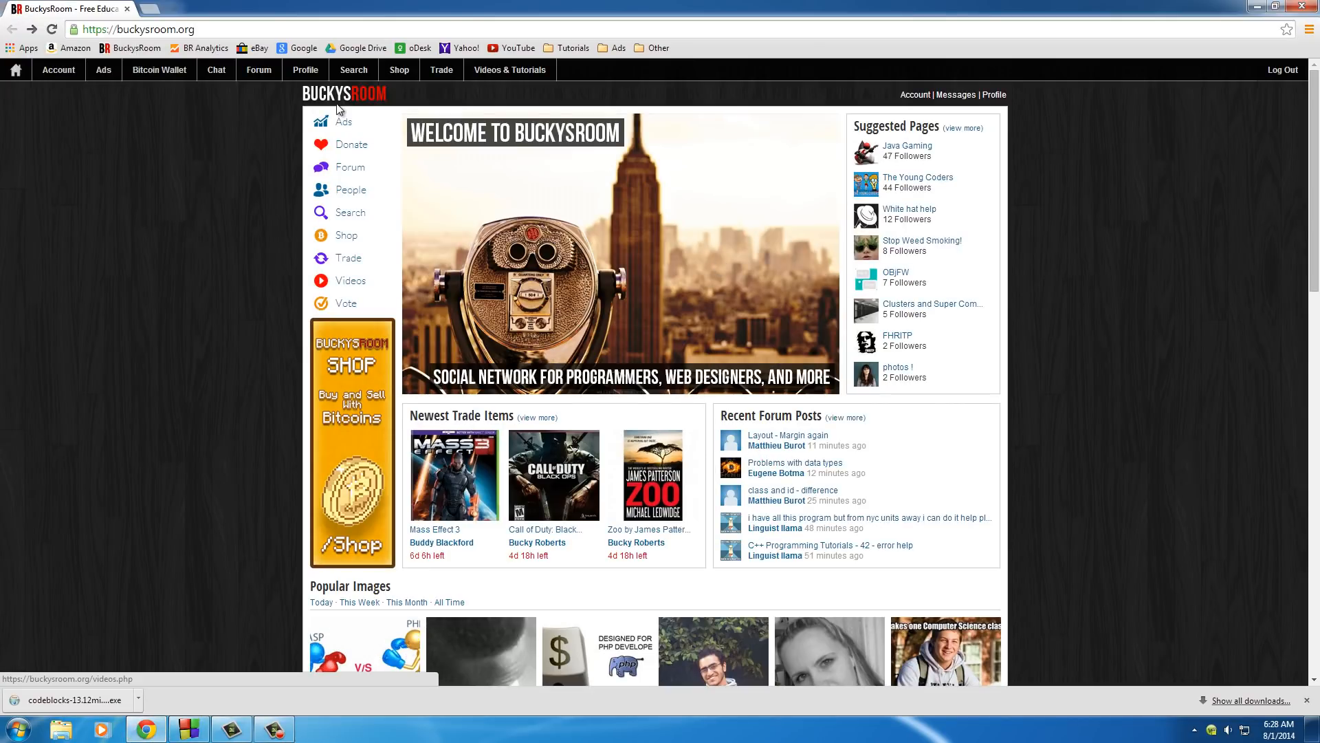
pyautogui.click(135, 29)
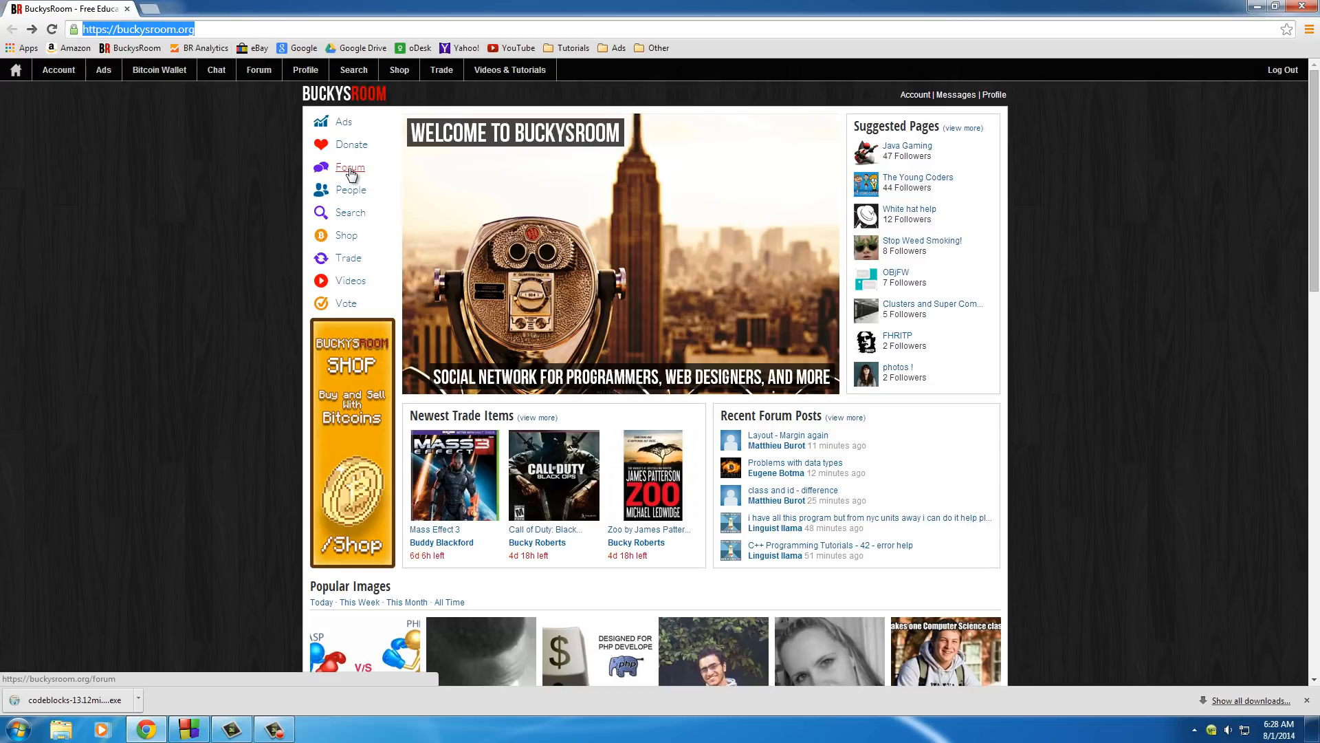
pyautogui.click(350, 168)
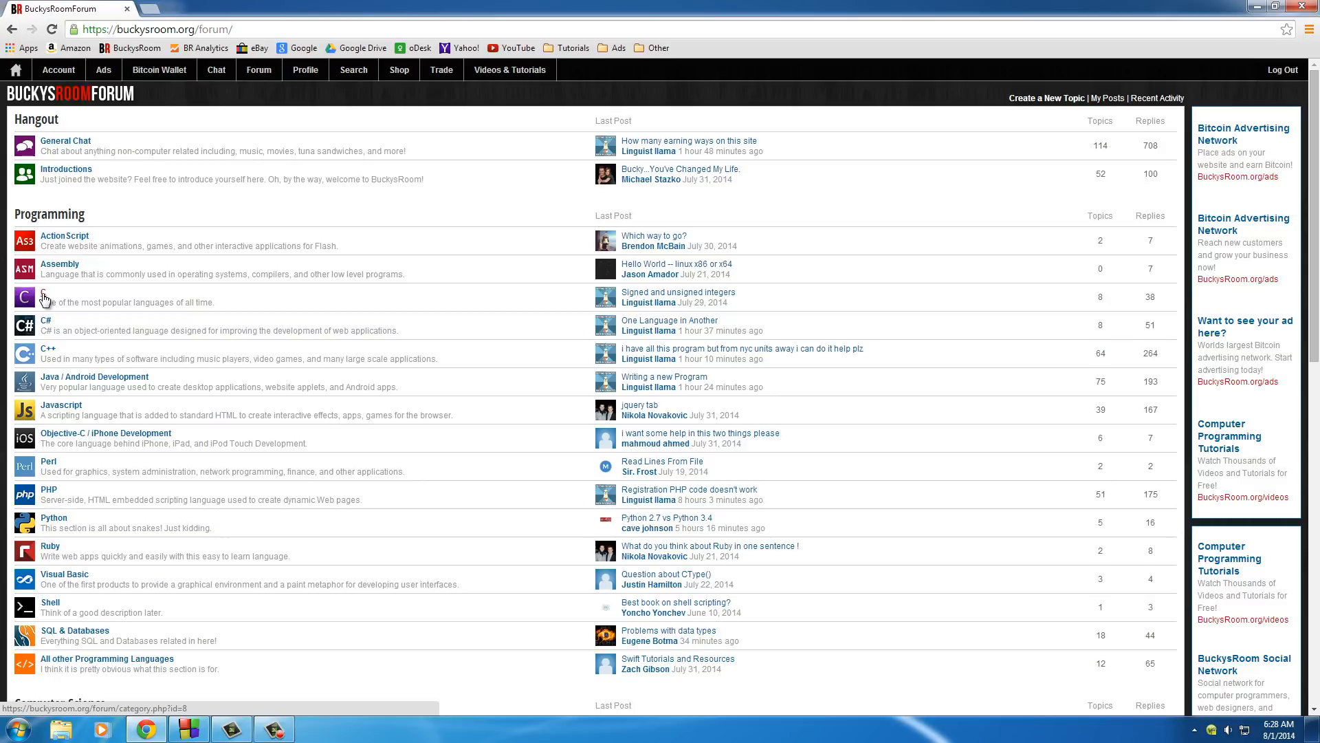
pyautogui.click(44, 293)
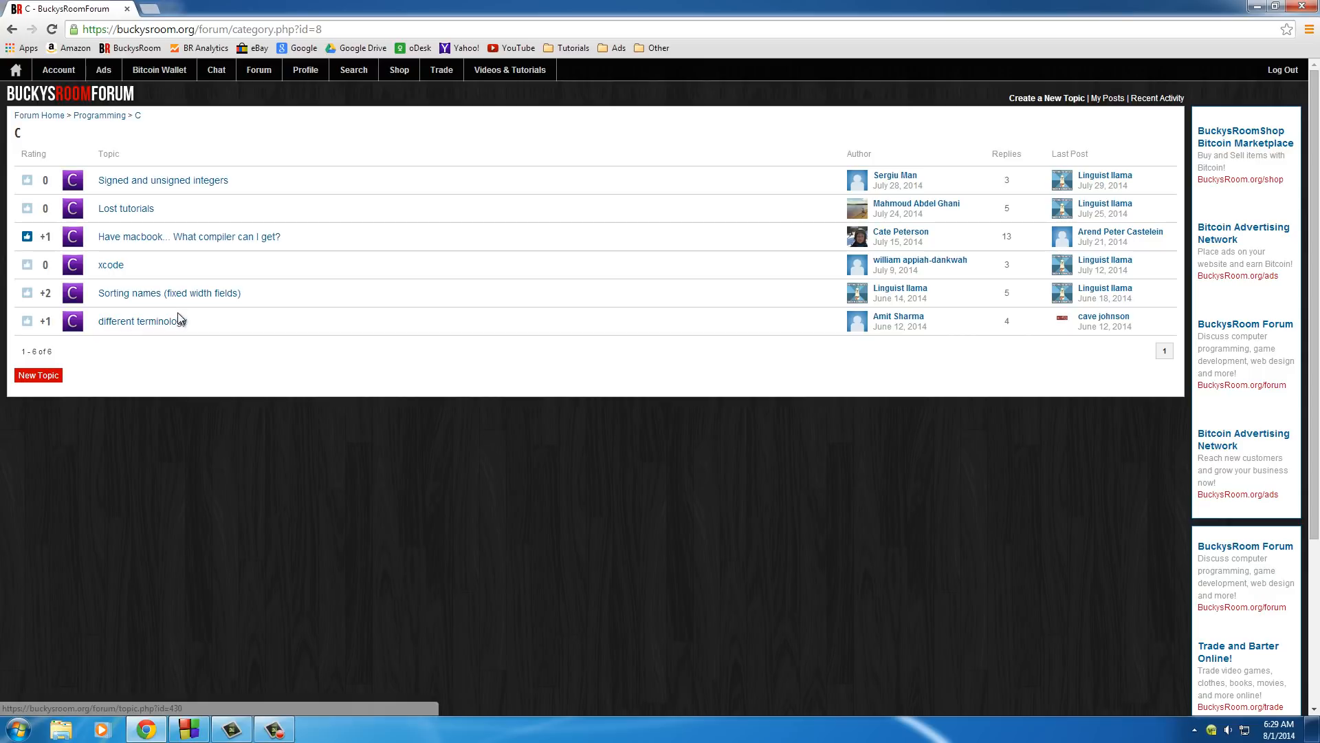
pyautogui.moveTo(166, 269)
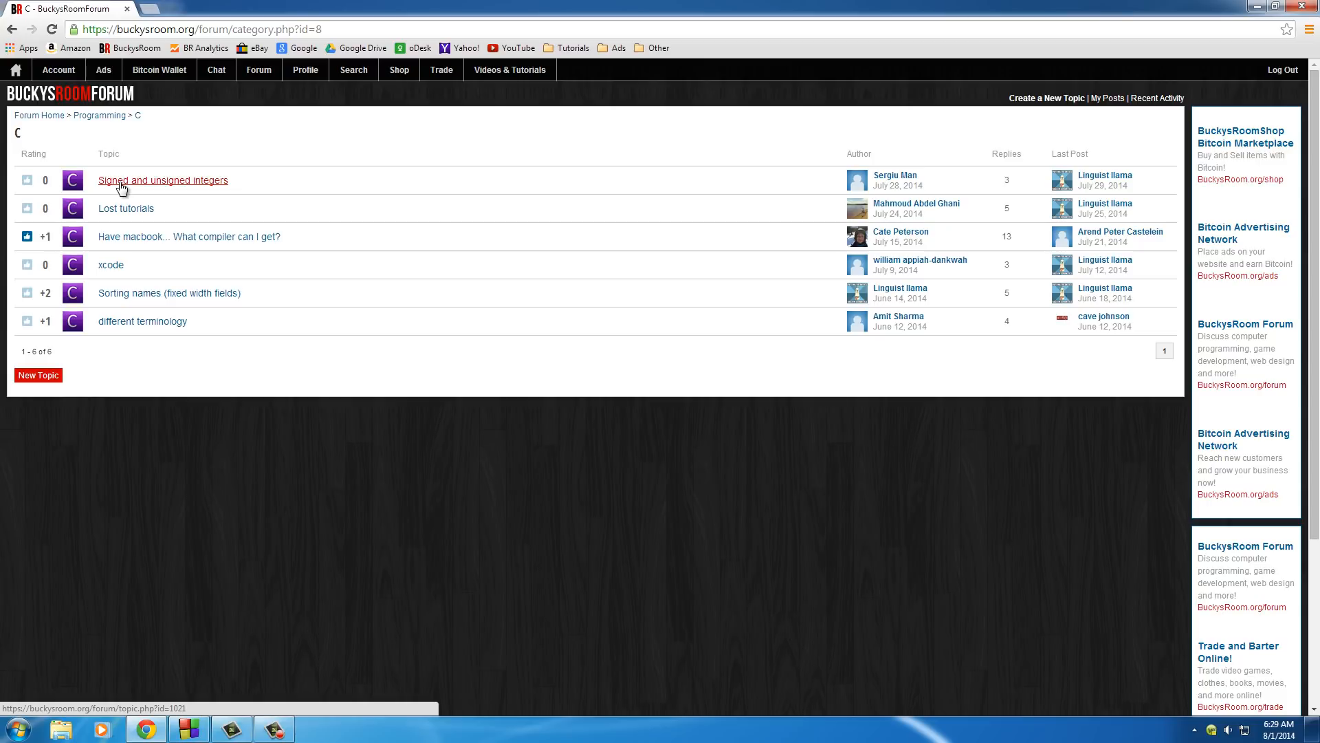
pyautogui.moveTo(1229, 24)
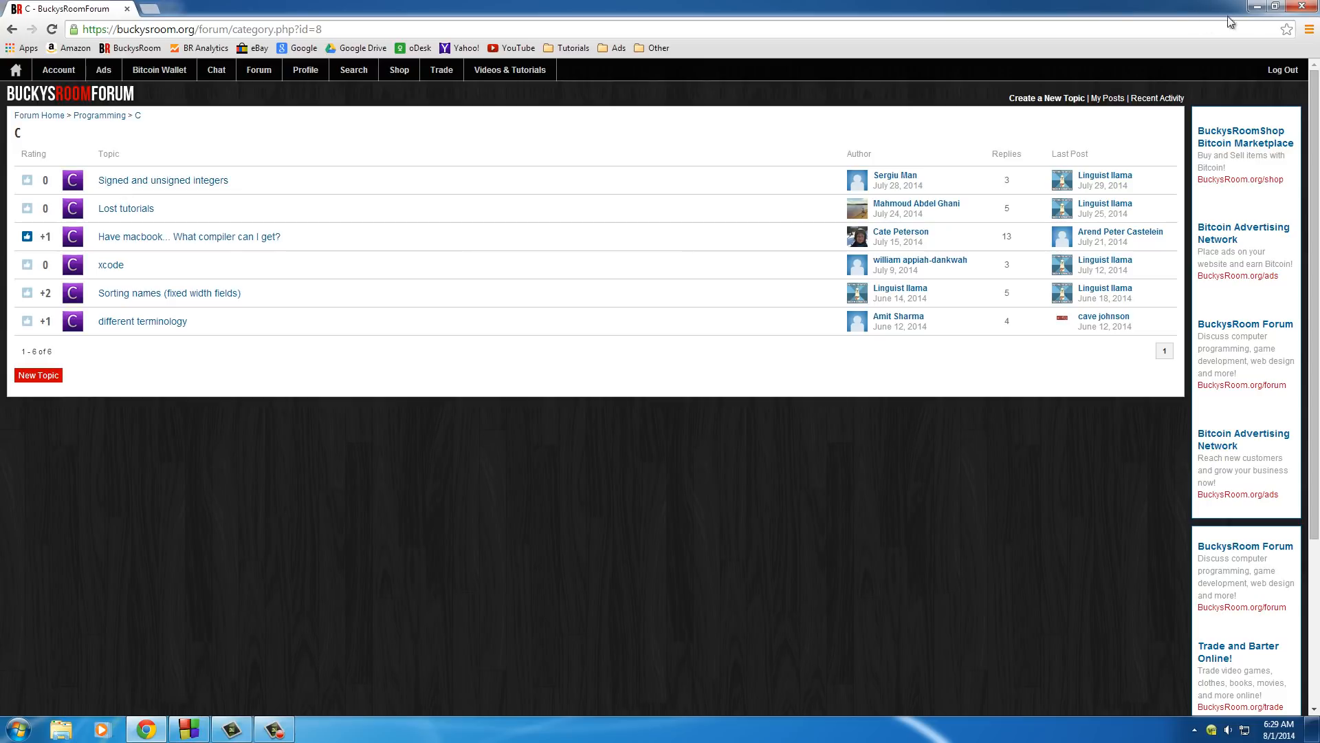